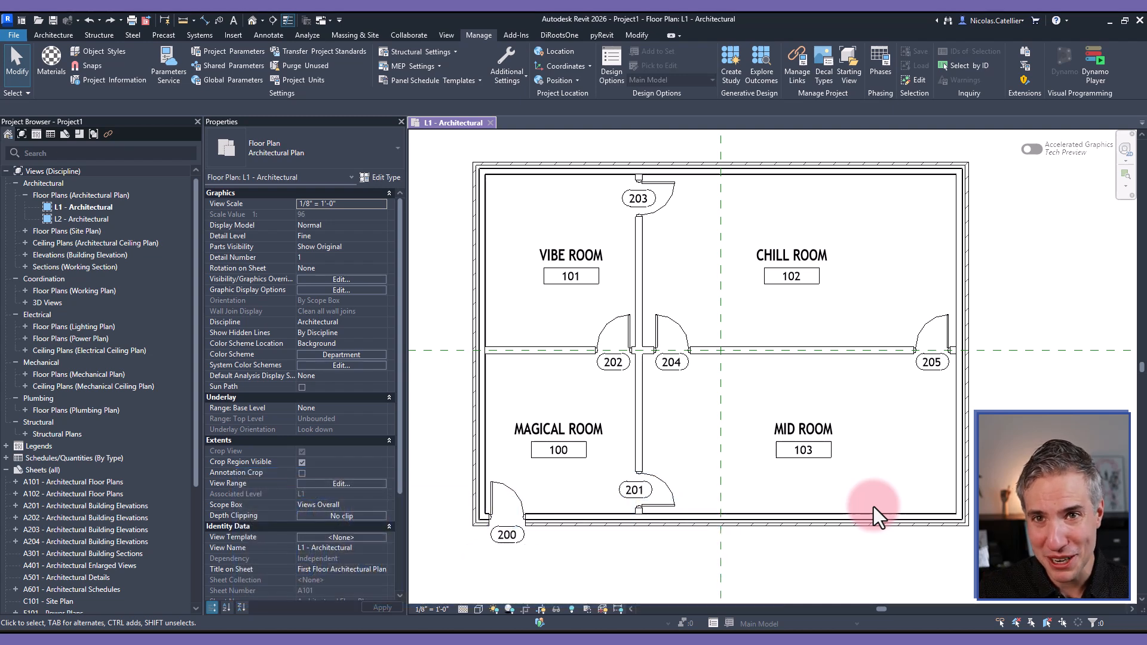
pyautogui.moveTo(1082, 376)
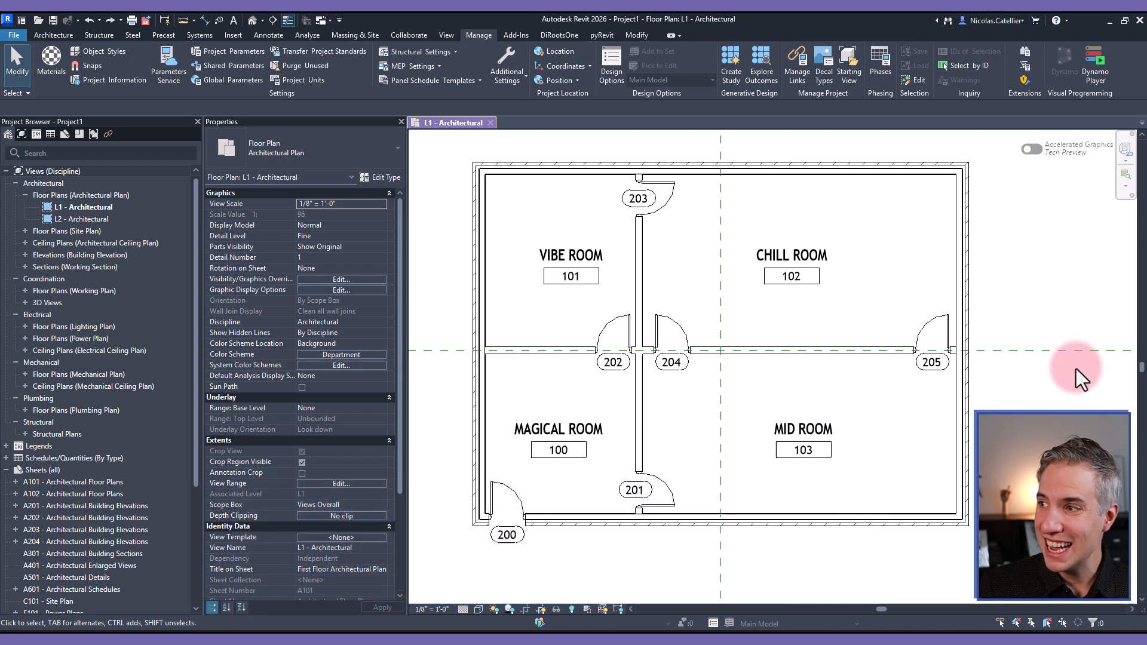
pyautogui.moveTo(1072, 78)
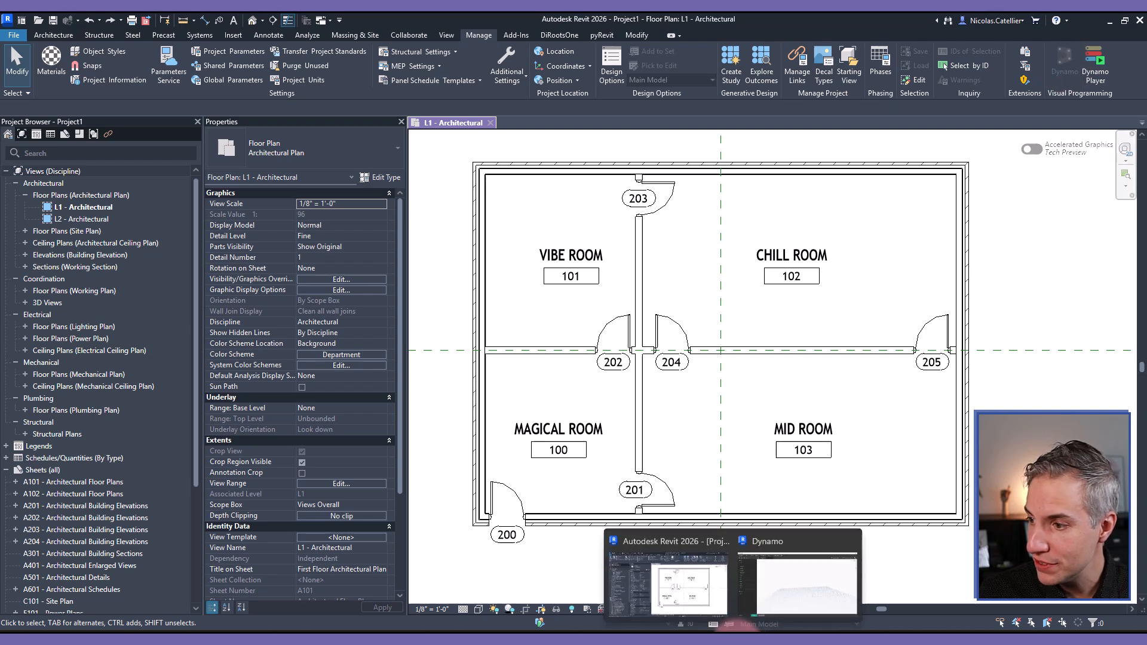
# Step: Return to the Revit floor plan and open an empty Dynamo workspace
pyautogui.click(670, 285)
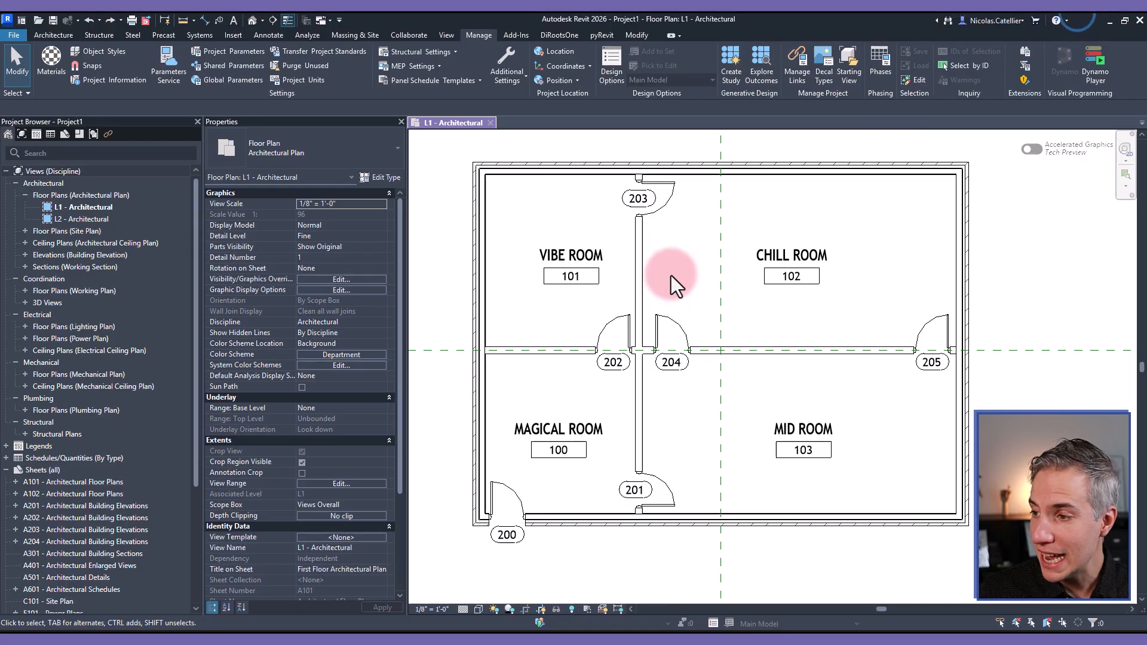
pyautogui.moveTo(610, 365)
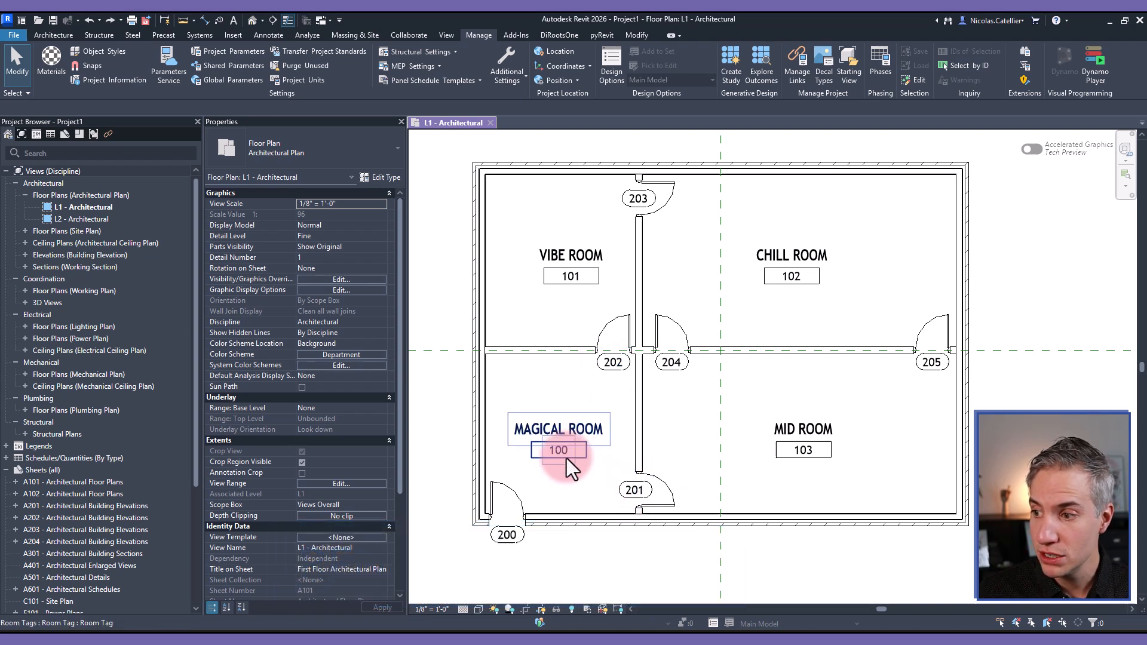
pyautogui.moveTo(572, 465)
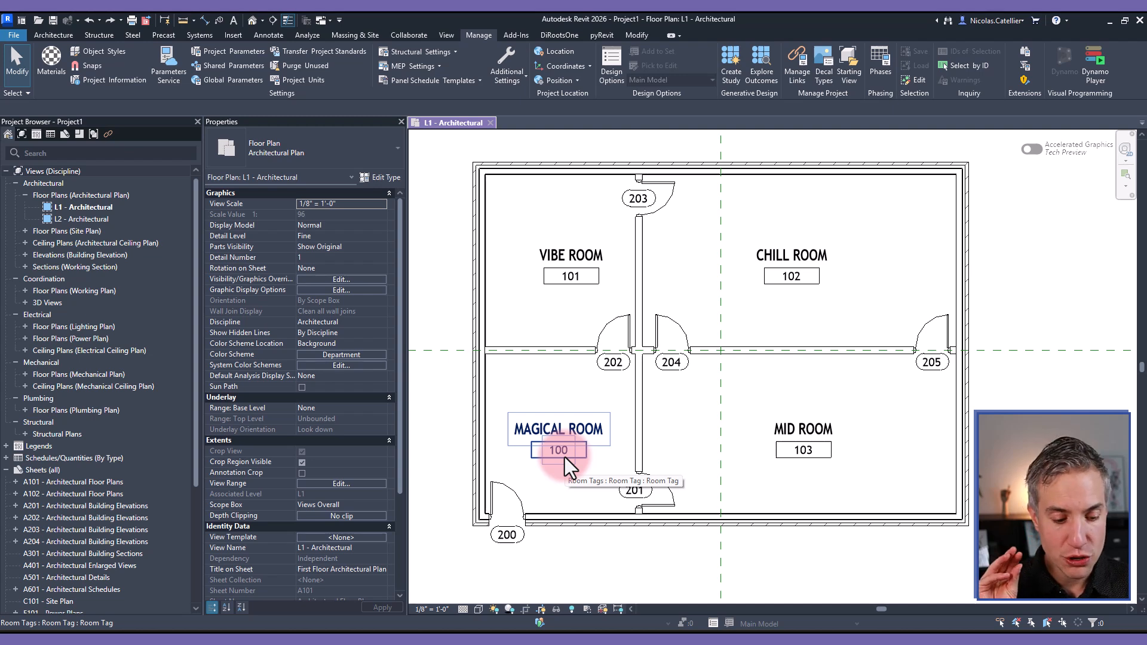
pyautogui.moveTo(572, 352)
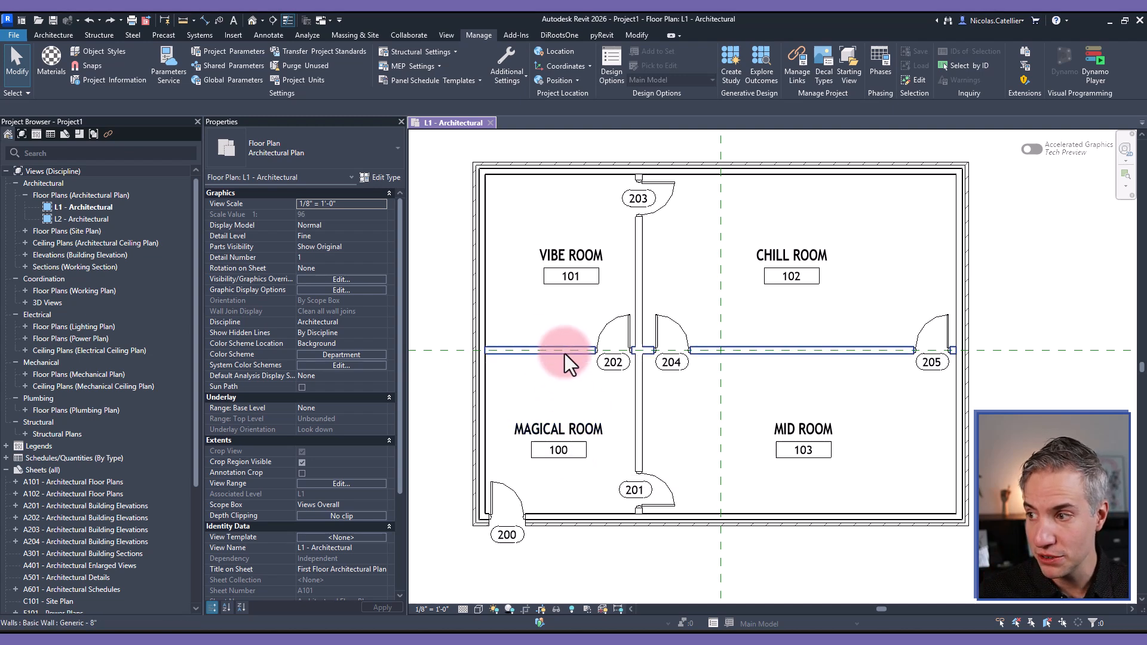
pyautogui.click(563, 350)
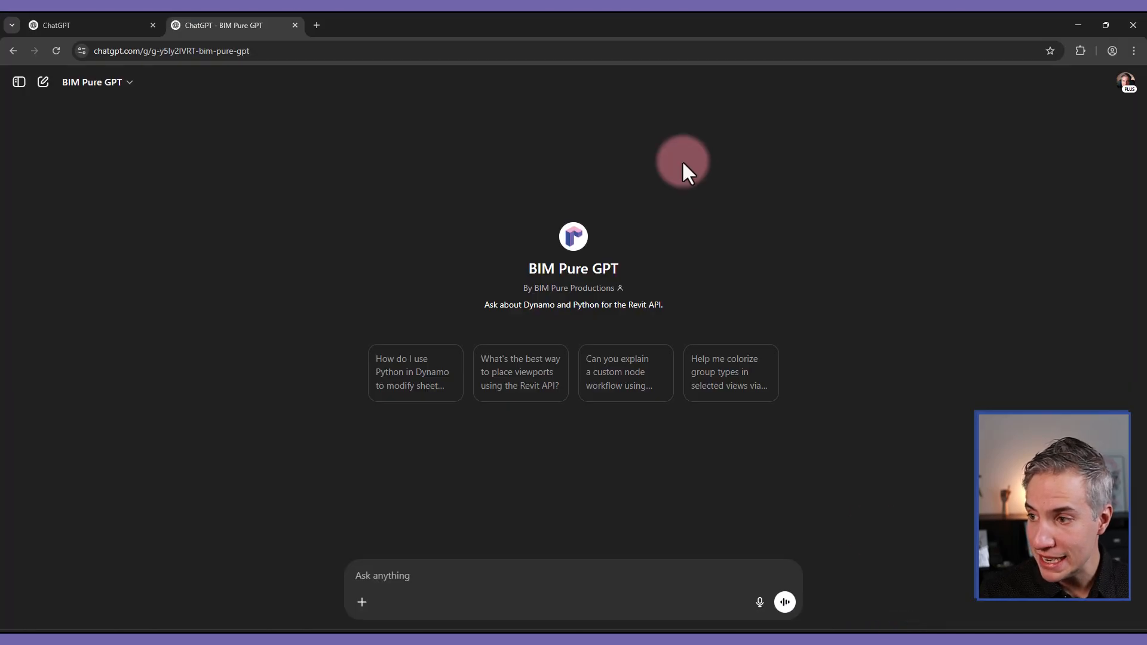
pyautogui.moveTo(497, 252)
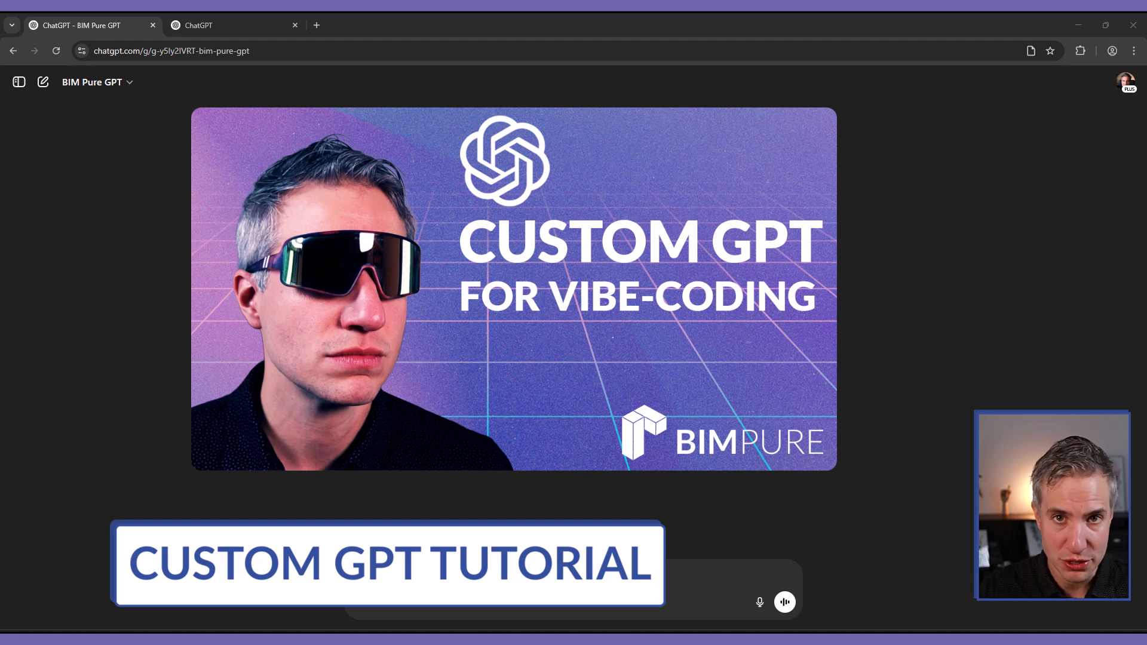
pyautogui.click(233, 25)
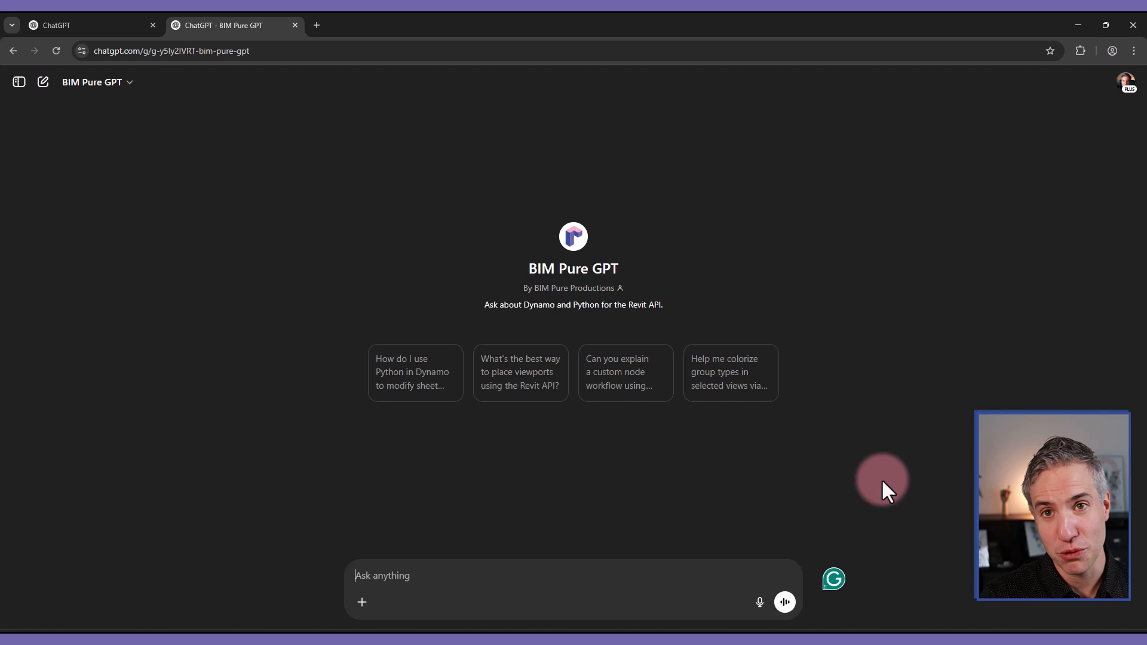
# Step: Begin the prompt: 'I want to build a Python script to use inside of Dynamo. Revit 2026,'
pyautogui.write('I want to b')
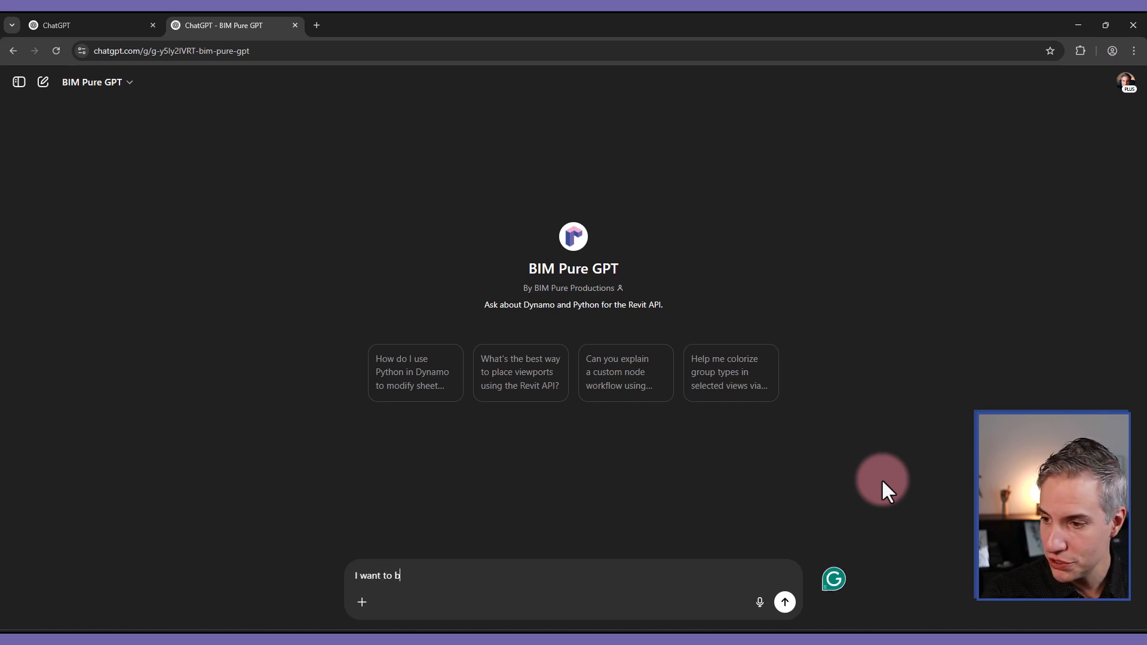
pyautogui.write('uild a Python s')
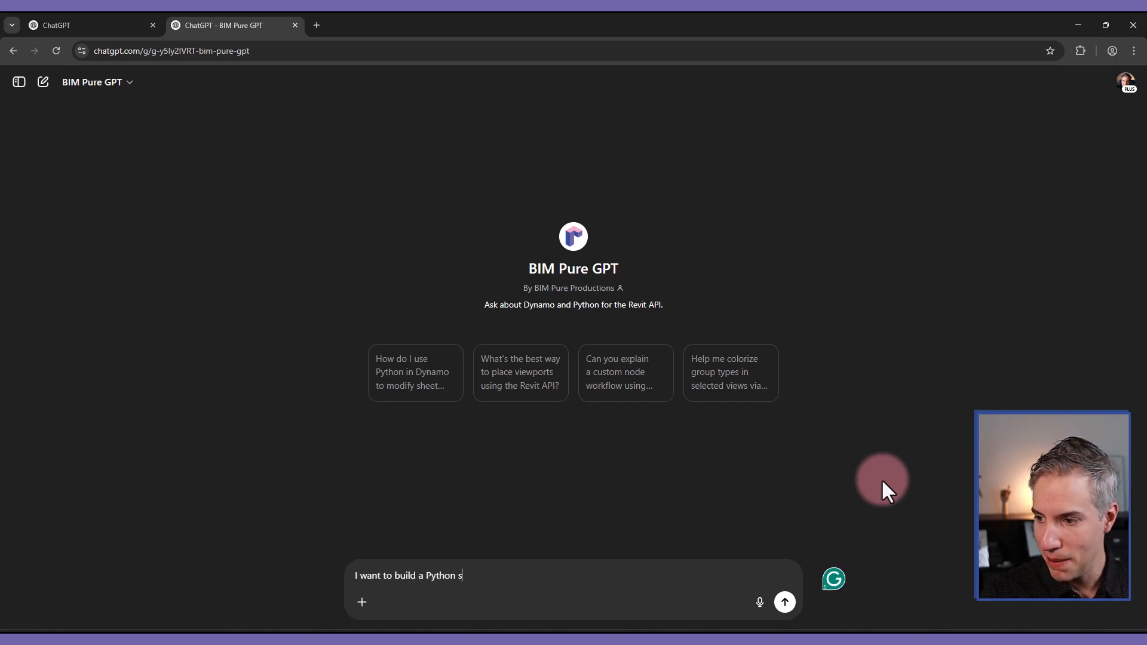
pyautogui.write('cript to use')
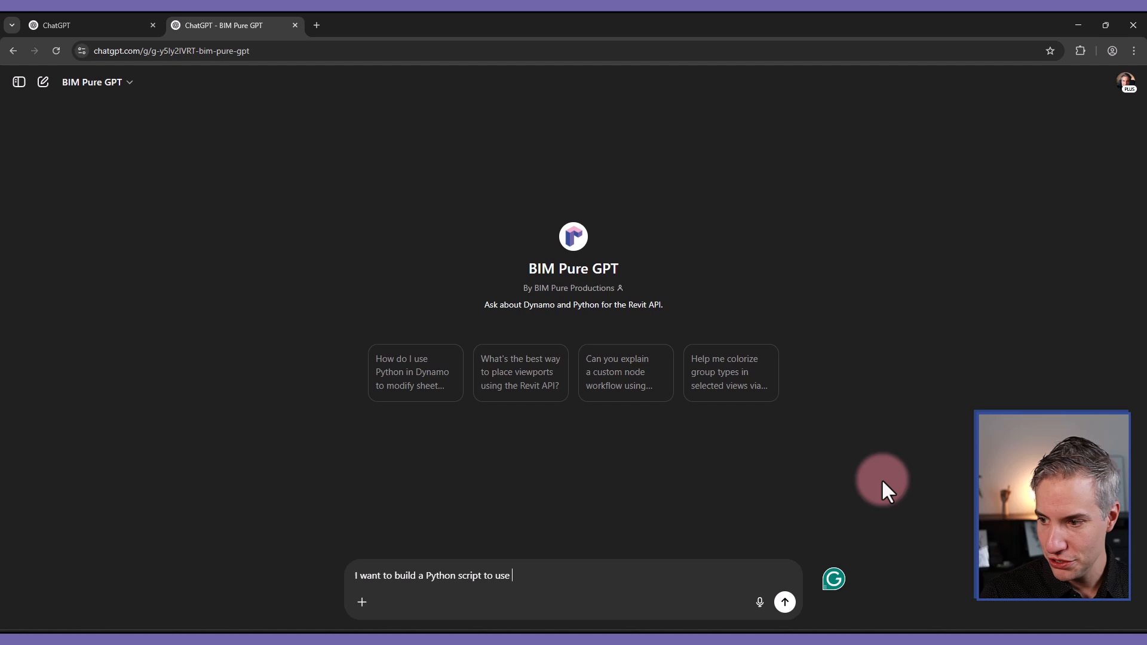
pyautogui.write('inside of Dynam')
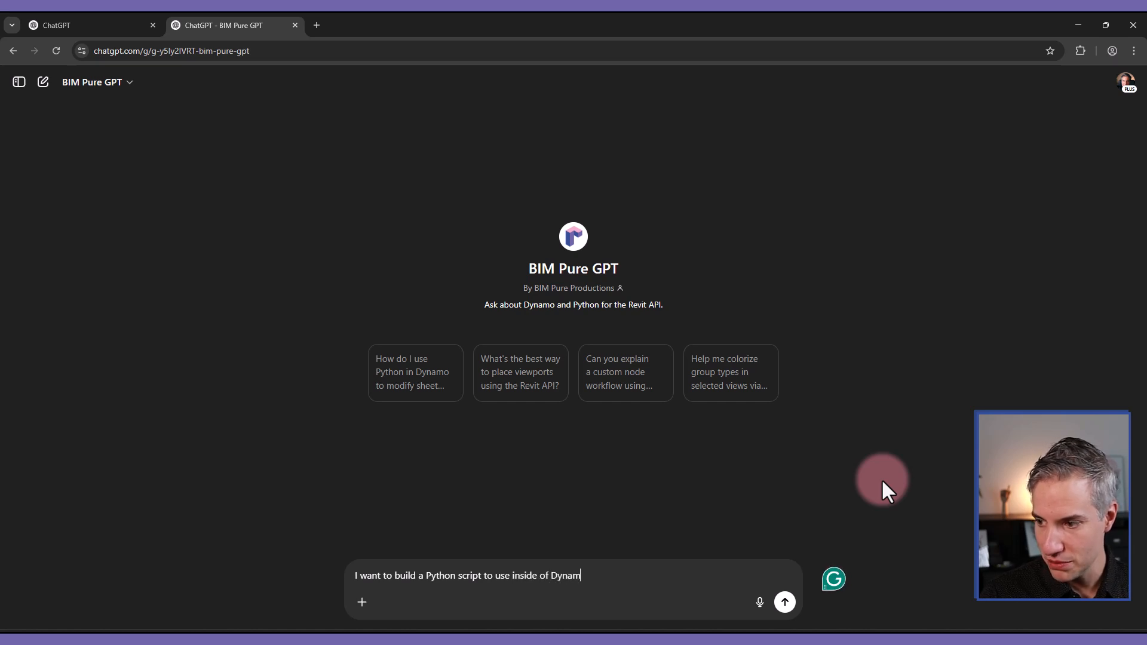
pyautogui.write('. Revit 202')
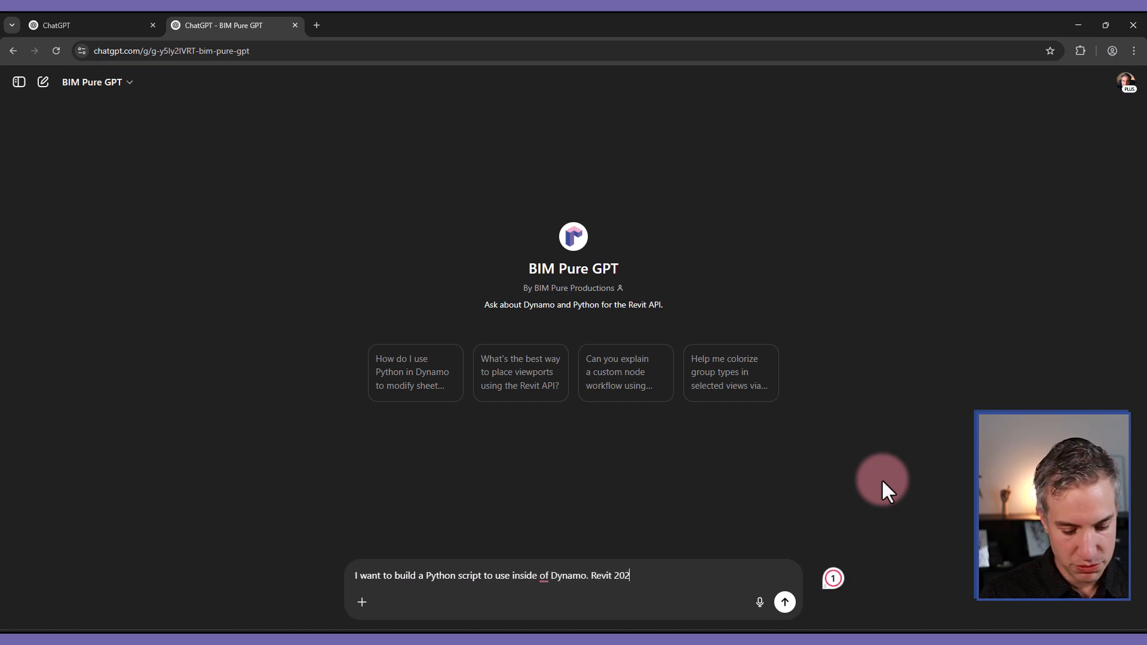
pyautogui.write('6,')
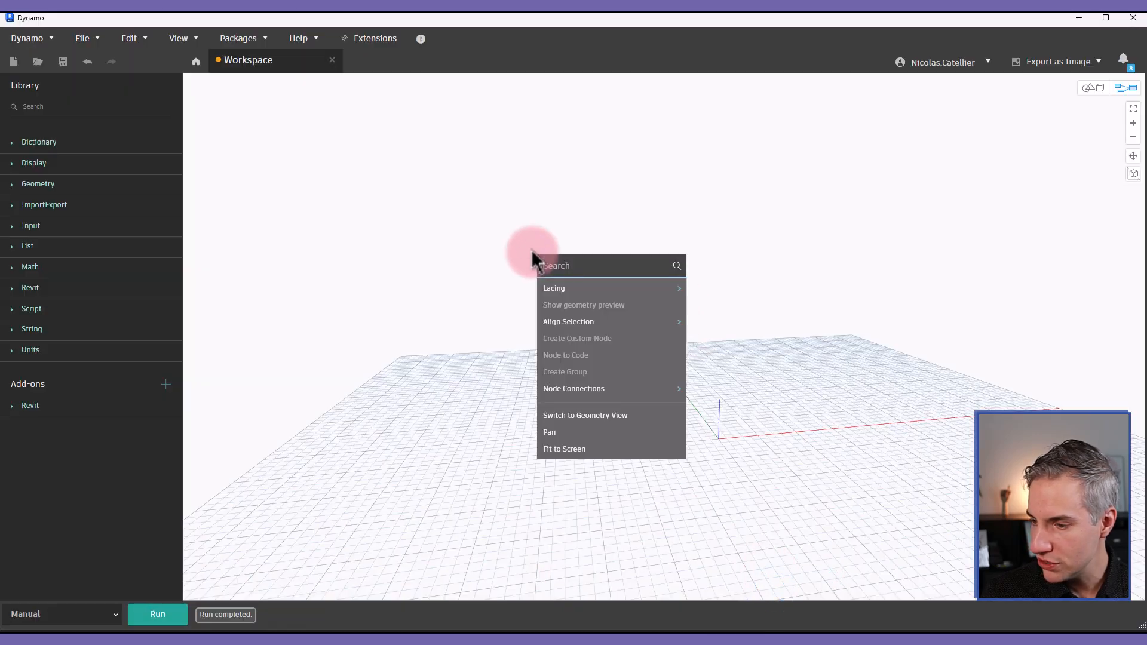
# Step: Place a Python Script node on the canvas and bring up its CPython3 code editor
pyautogui.write('dynamo s')
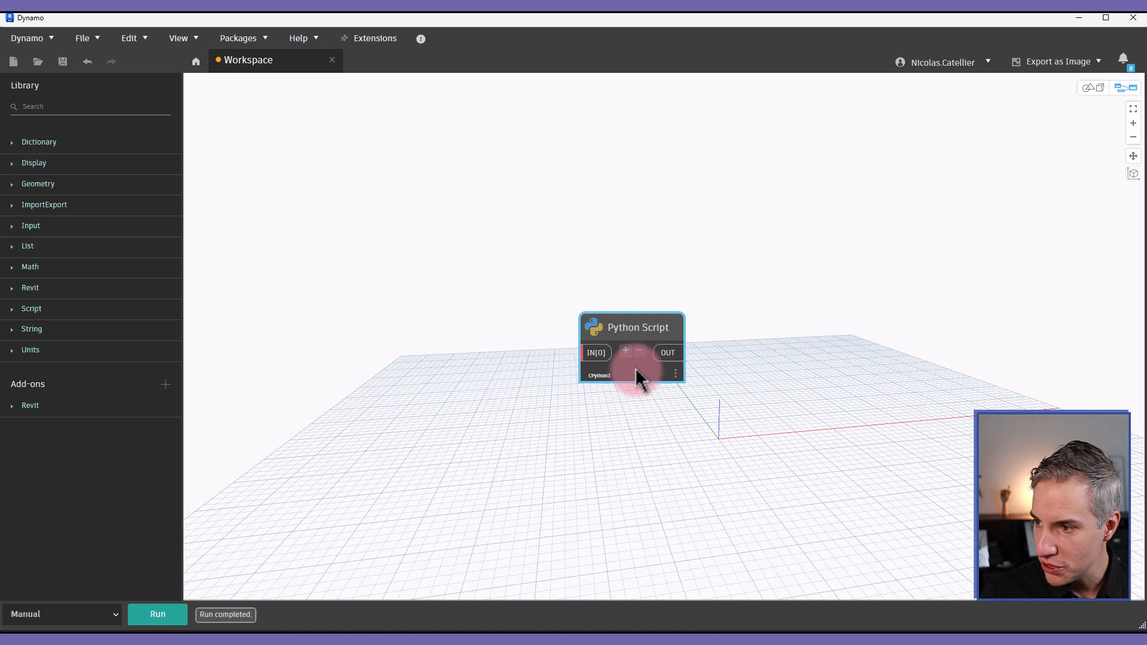
pyautogui.rightClick(640, 377)
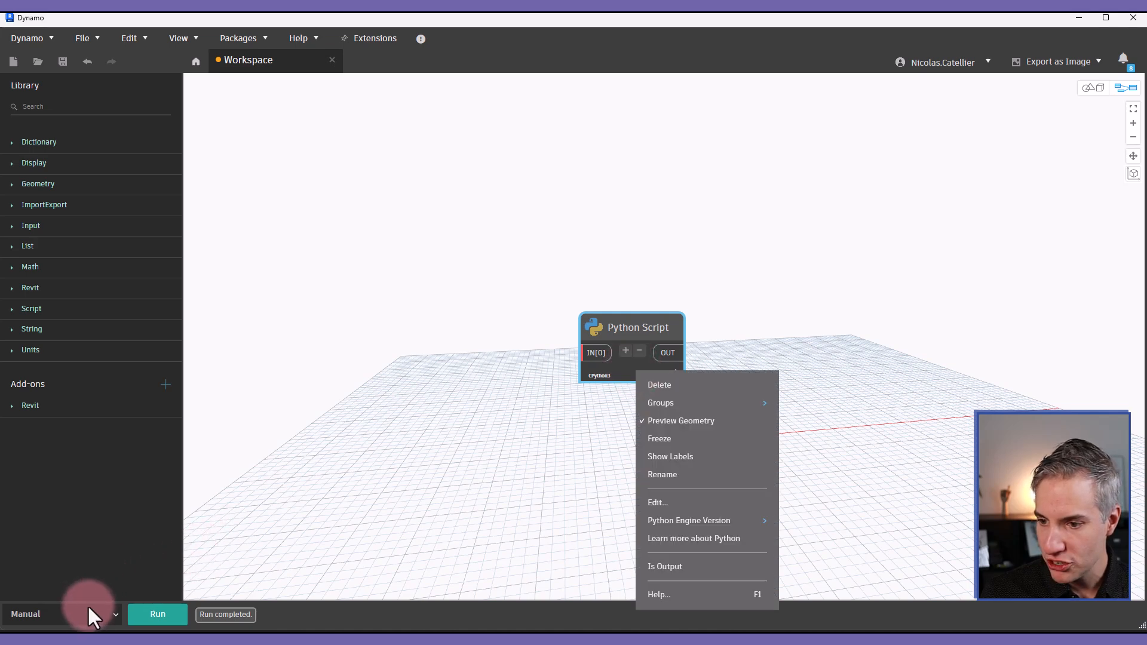
pyautogui.moveTo(710, 579)
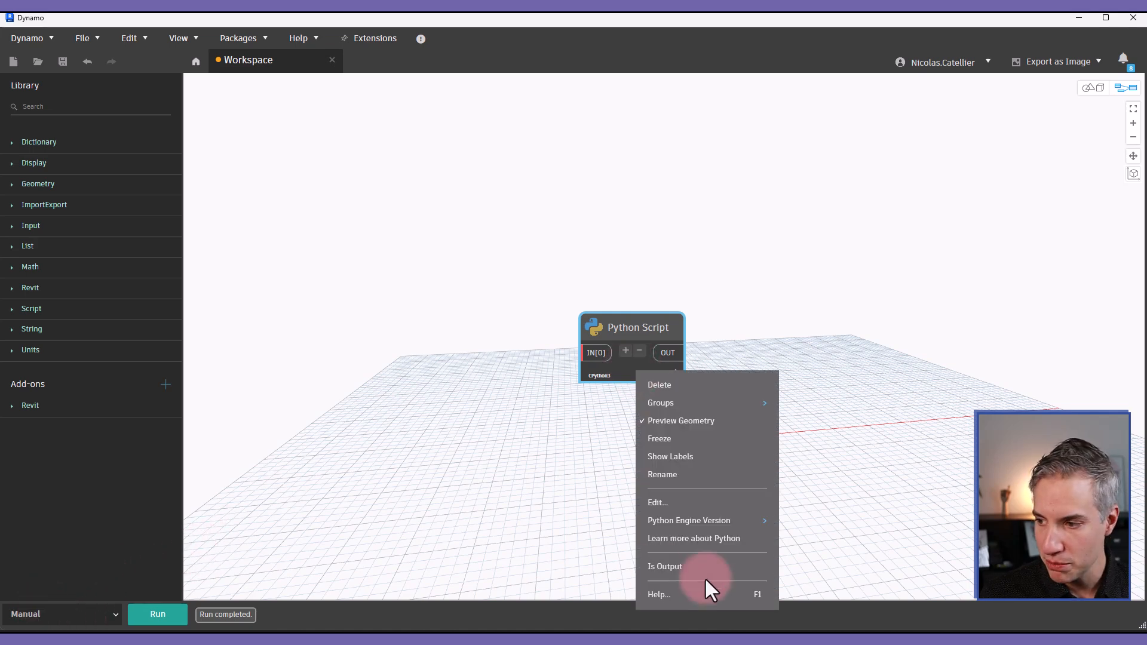
pyautogui.click(658, 503)
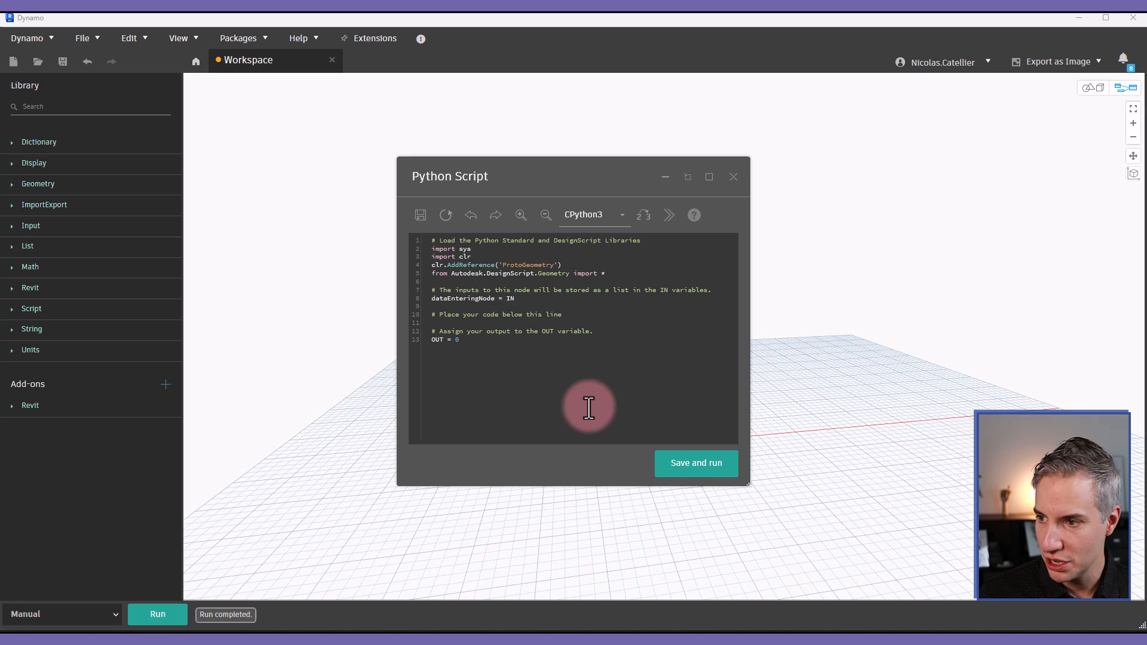
pyautogui.moveTo(592, 214)
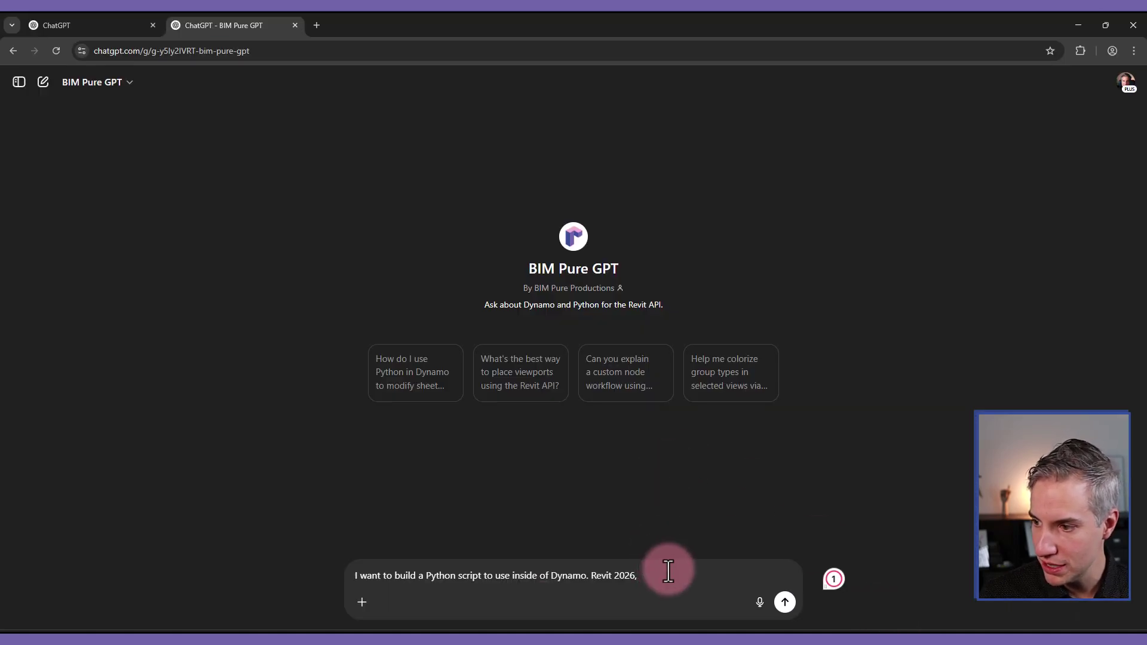
# Step: Continue the prompt: CPython3, find all doors in the project in the 'New Construction' phase
pyautogui.write('CPyth')
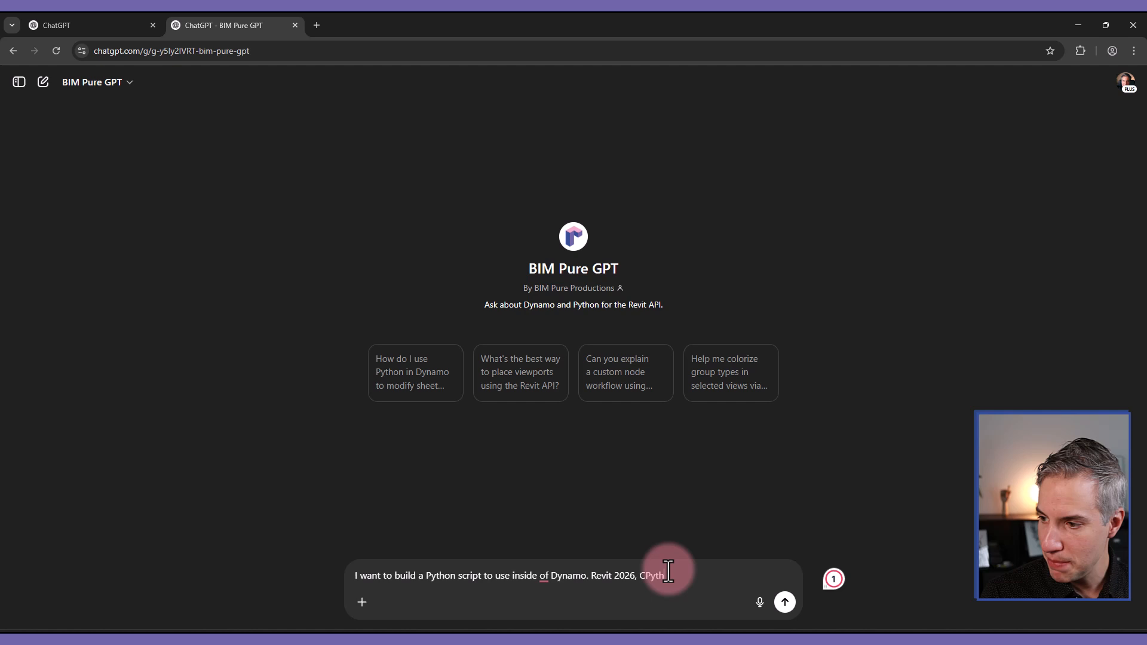
pyautogui.write('on3. H')
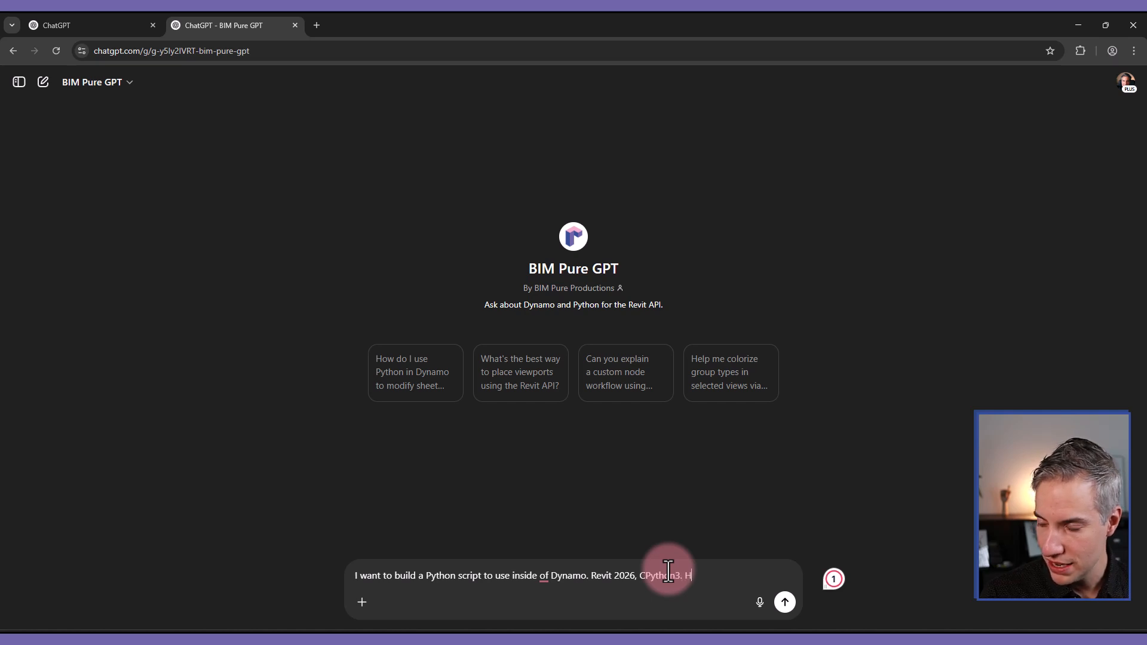
pyautogui.write('ere is what I want the script to do:')
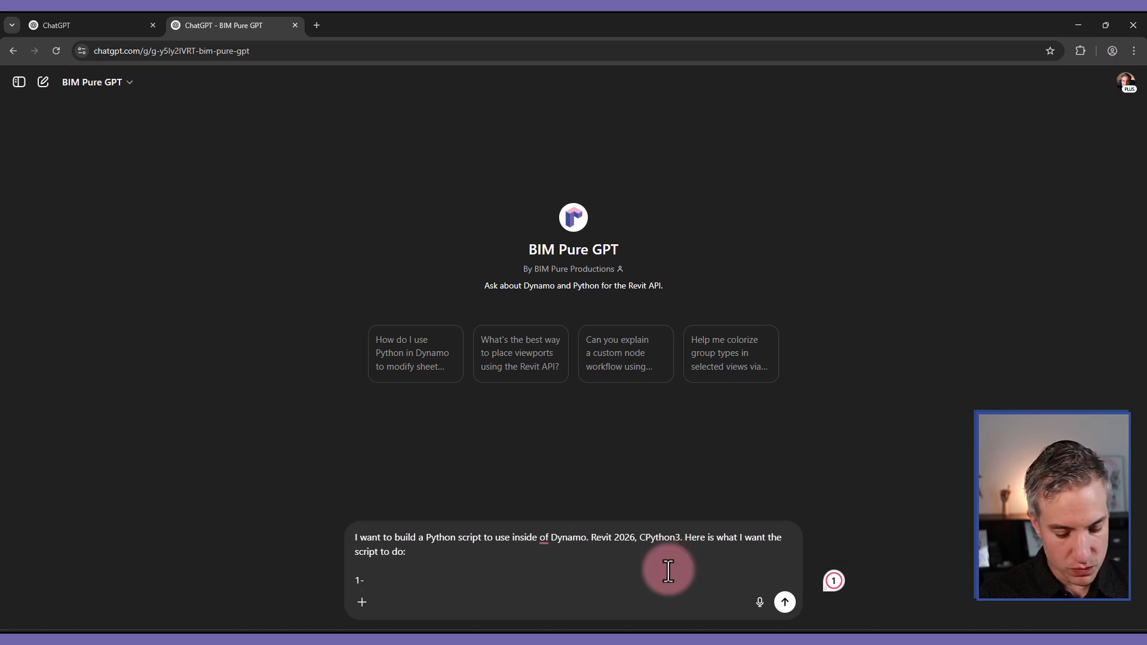
pyautogui.write('Find all the')
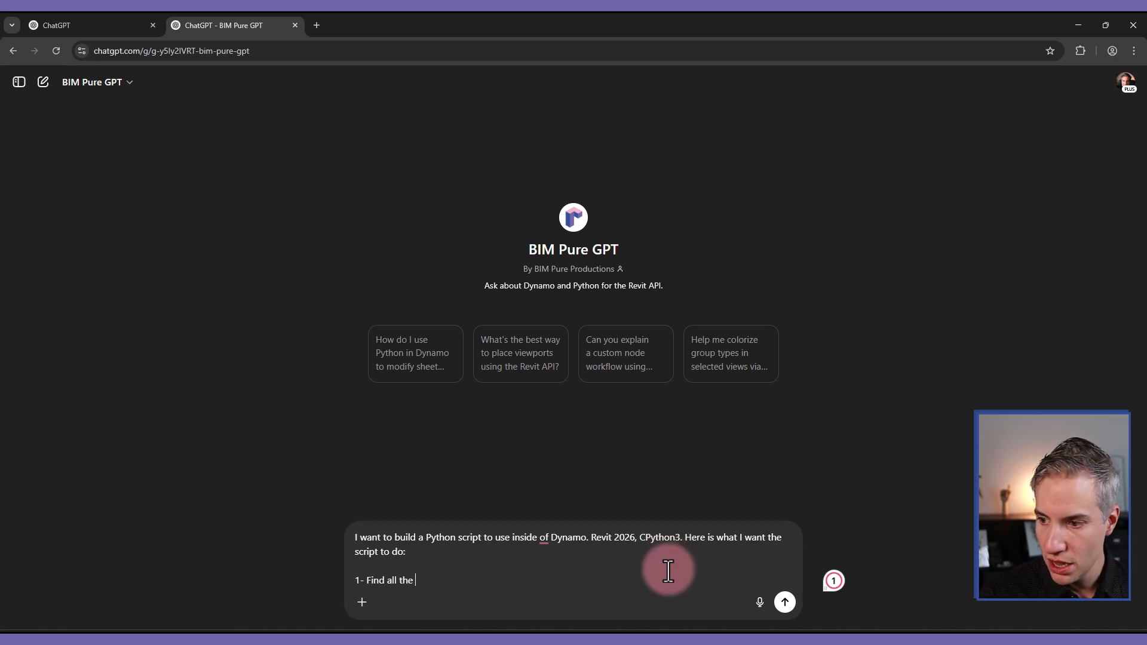
pyautogui.write('doors in the')
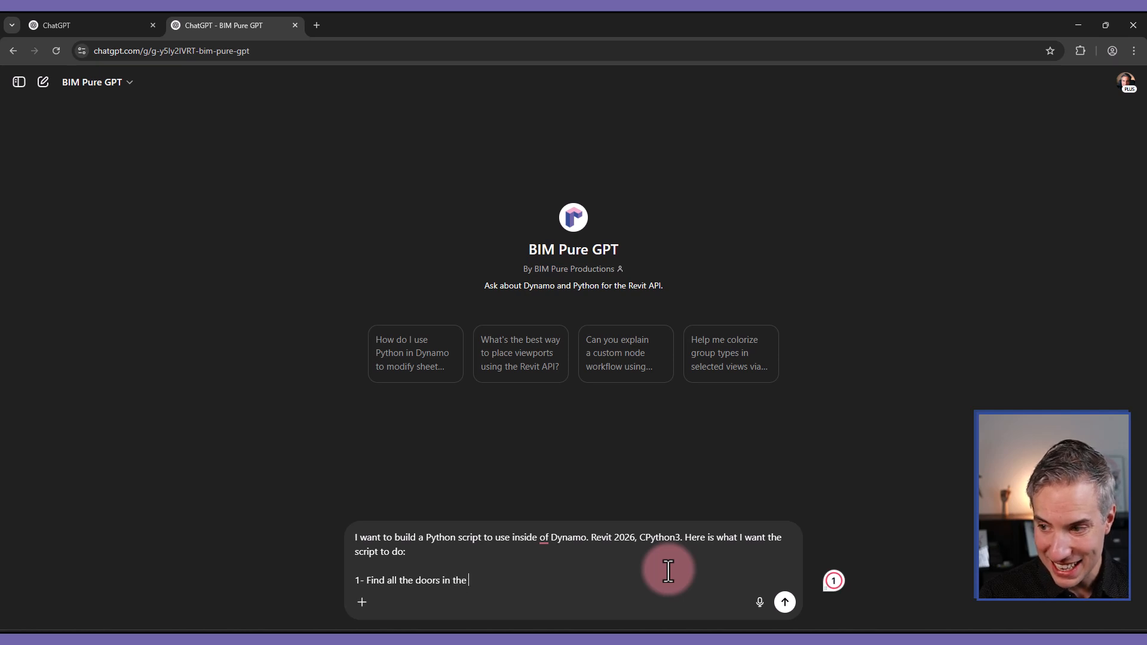
pyautogui.write('project. IN th')
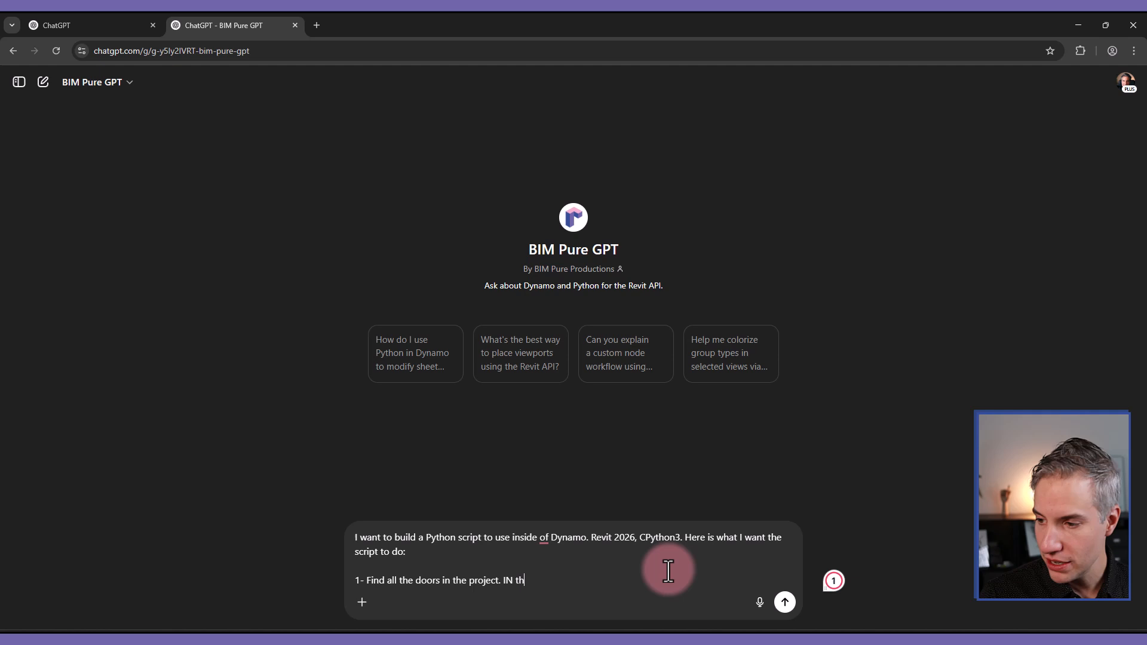
pyautogui.write('In th')
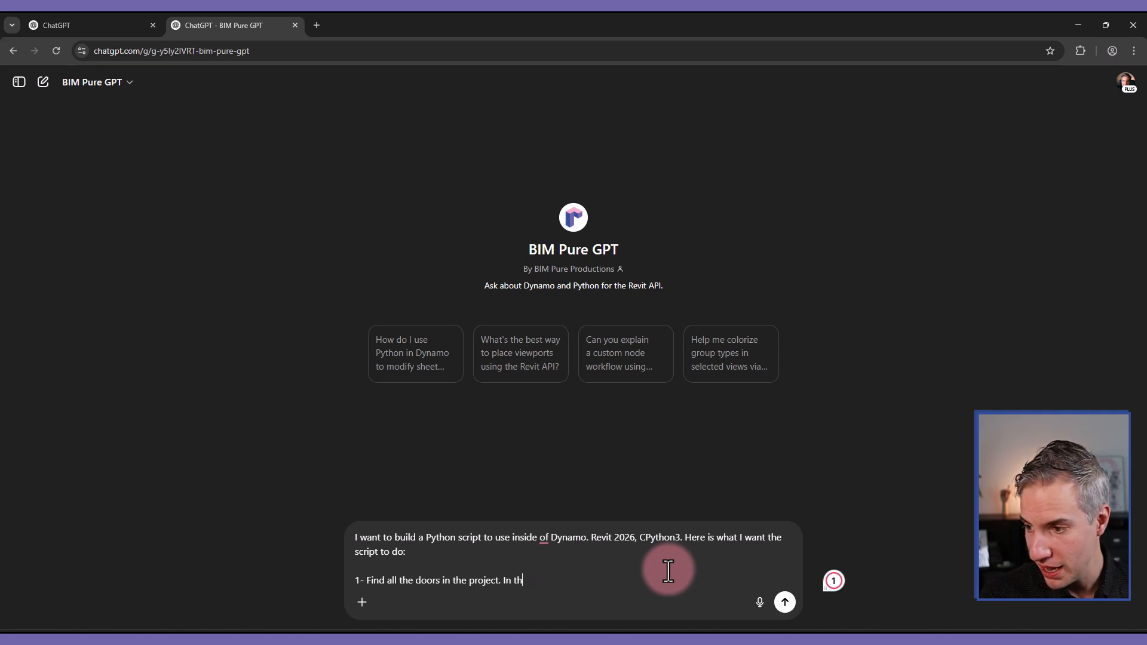
pyautogui.write('e new phase "N')
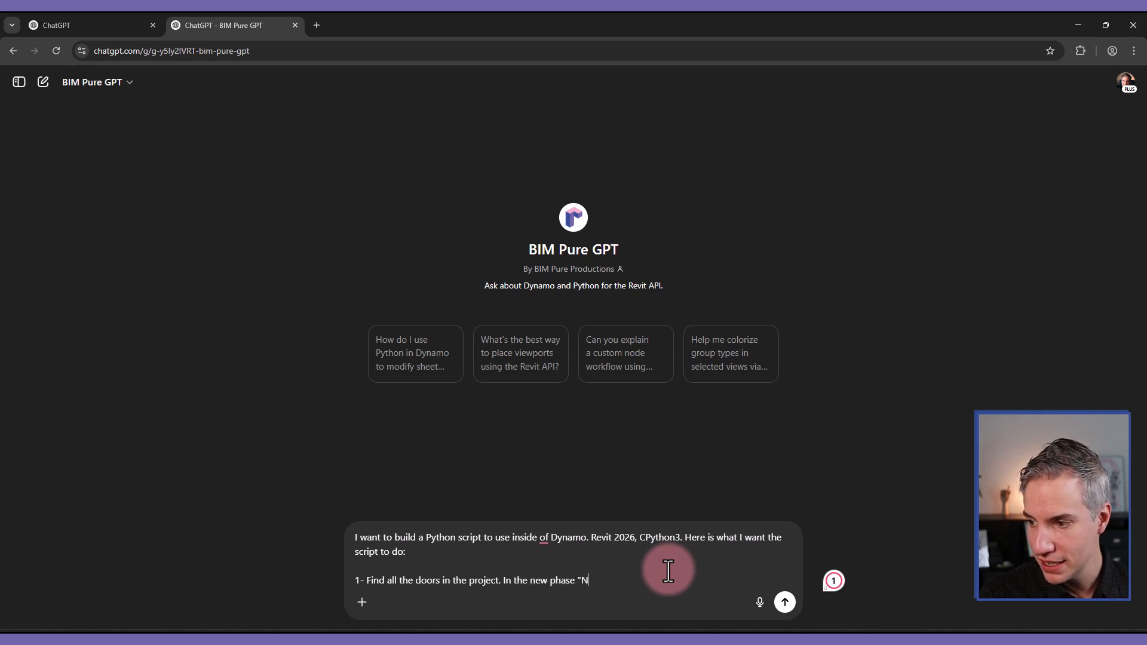
pyautogui.write('ew Cons')
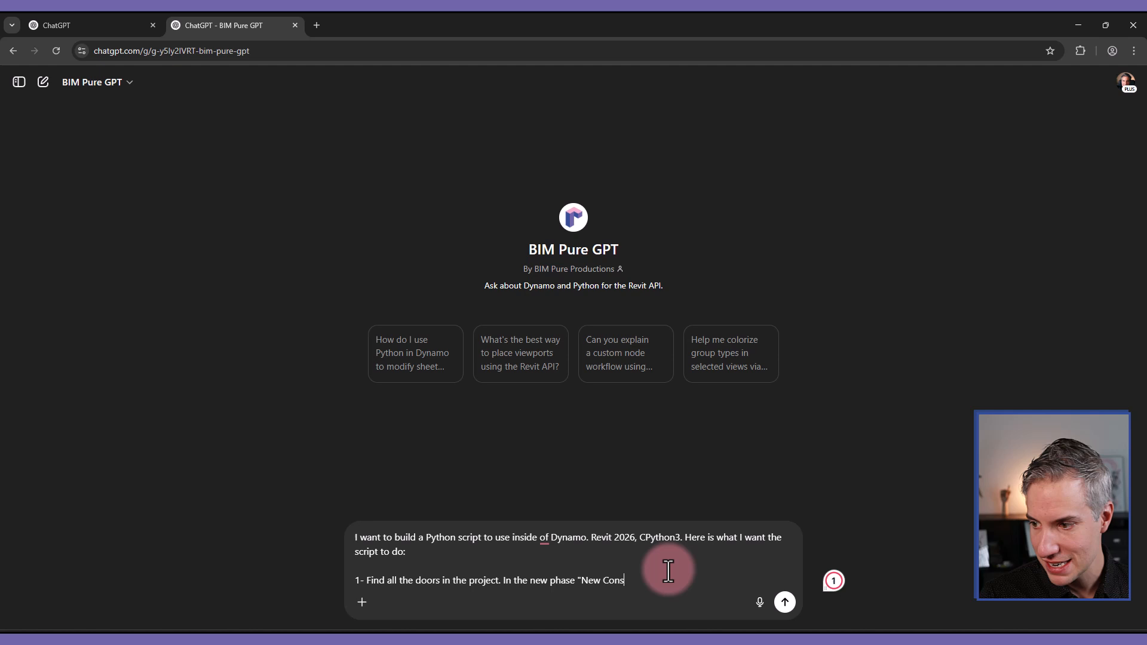
pyautogui.write('truction".')
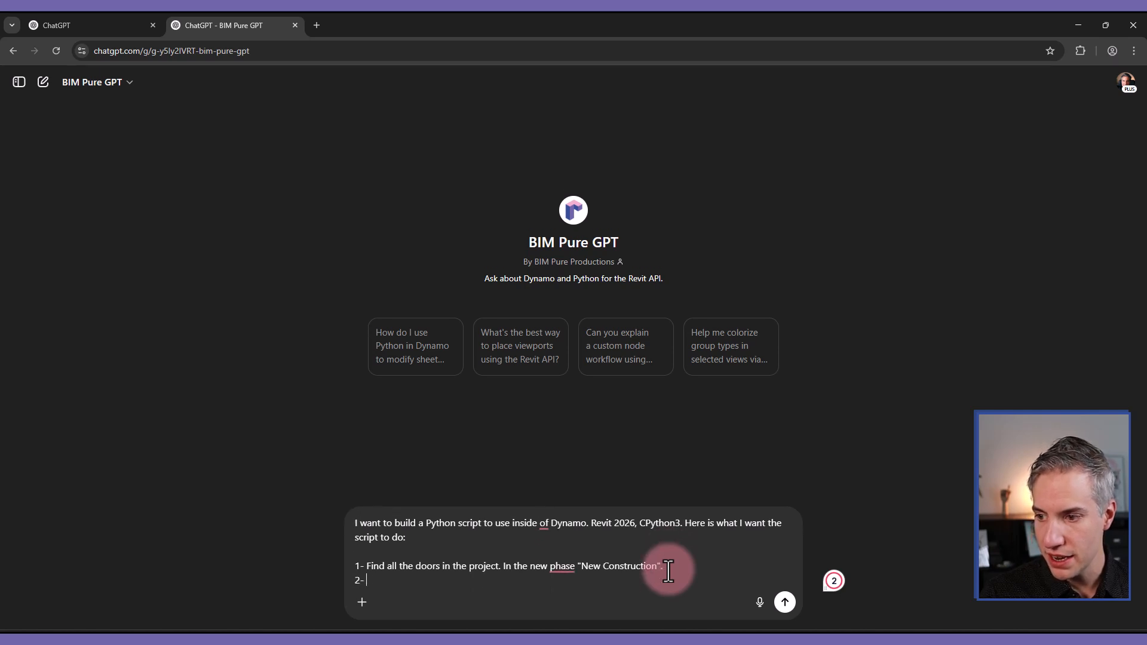
# Step: Add the requirement to read each door's FromRoom/ToRoom value in the New Construction phase
pyautogui.write('Find the "F')
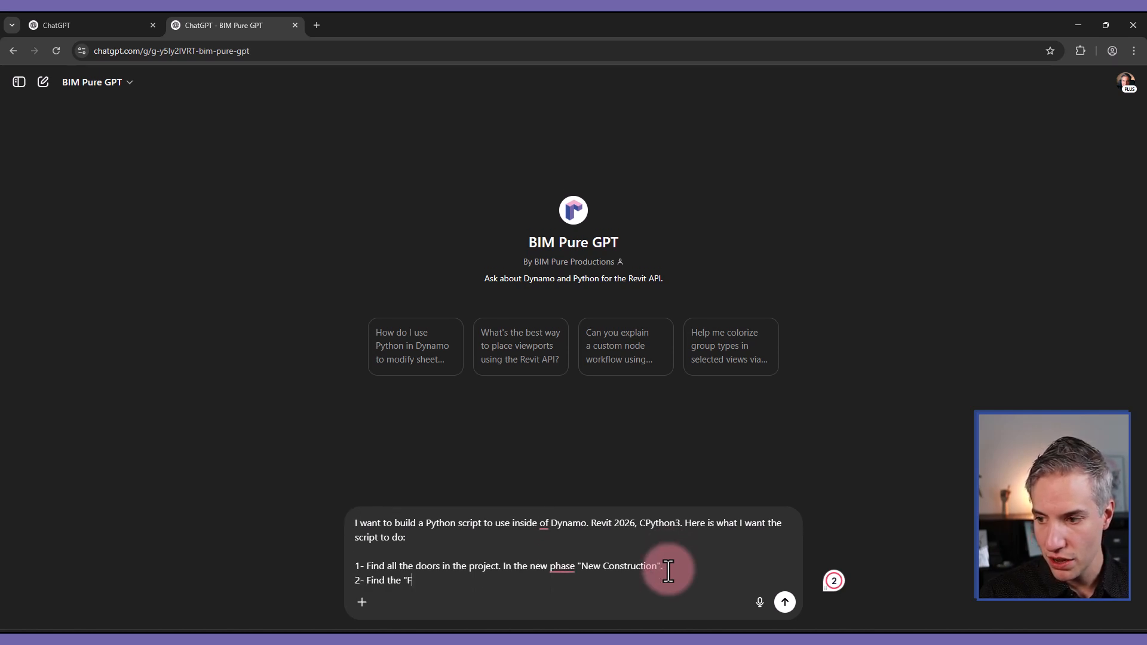
pyautogui.write('oR')
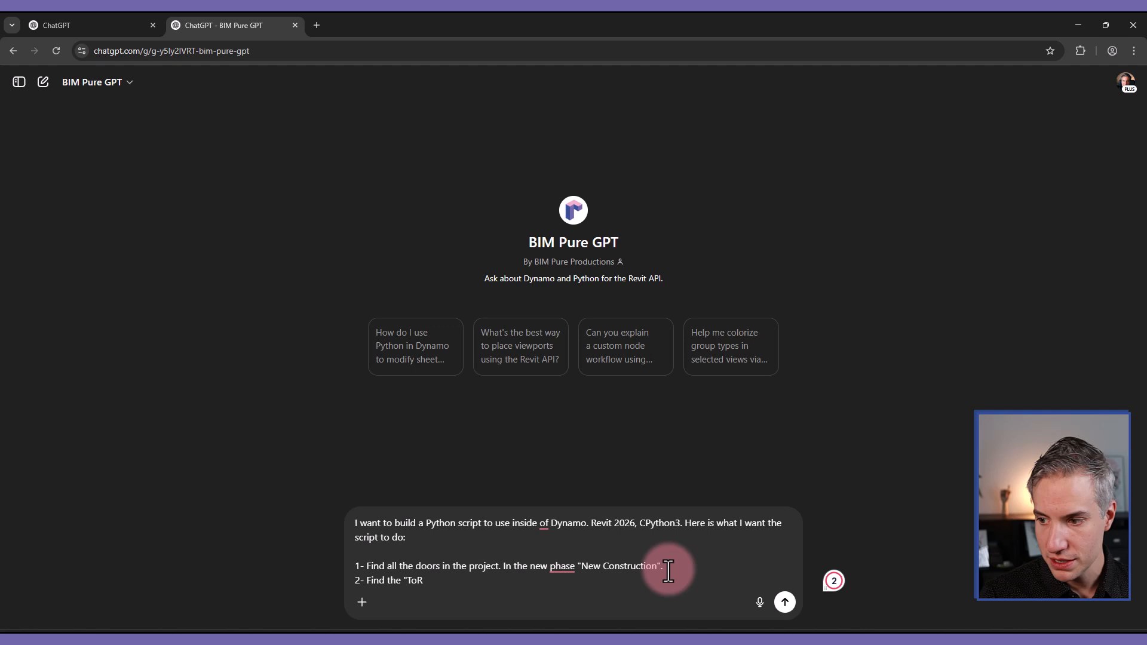
pyautogui.write('oom" inf')
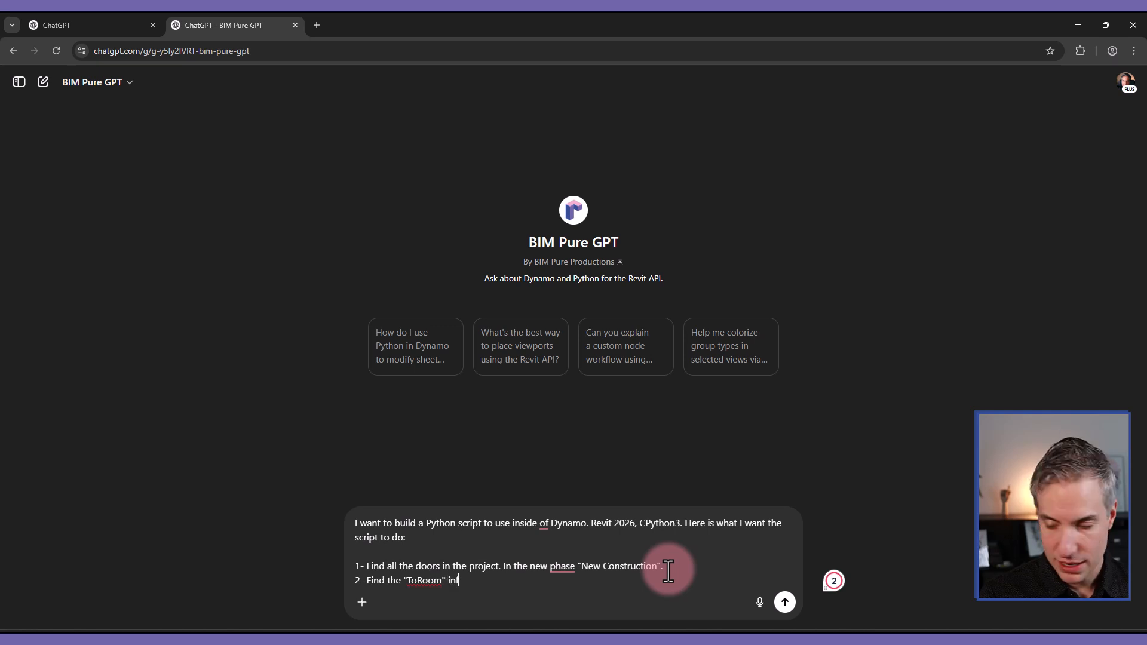
pyautogui.write('ormation value for each of these doors. Use the rooms')
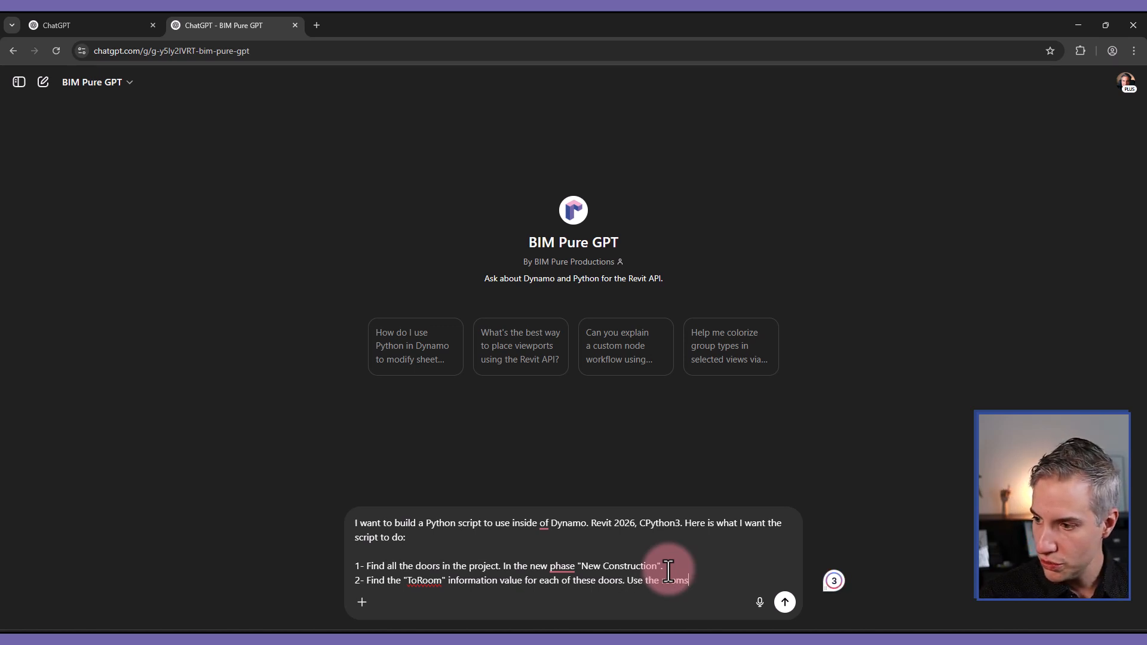
pyautogui.write('in the New Constru')
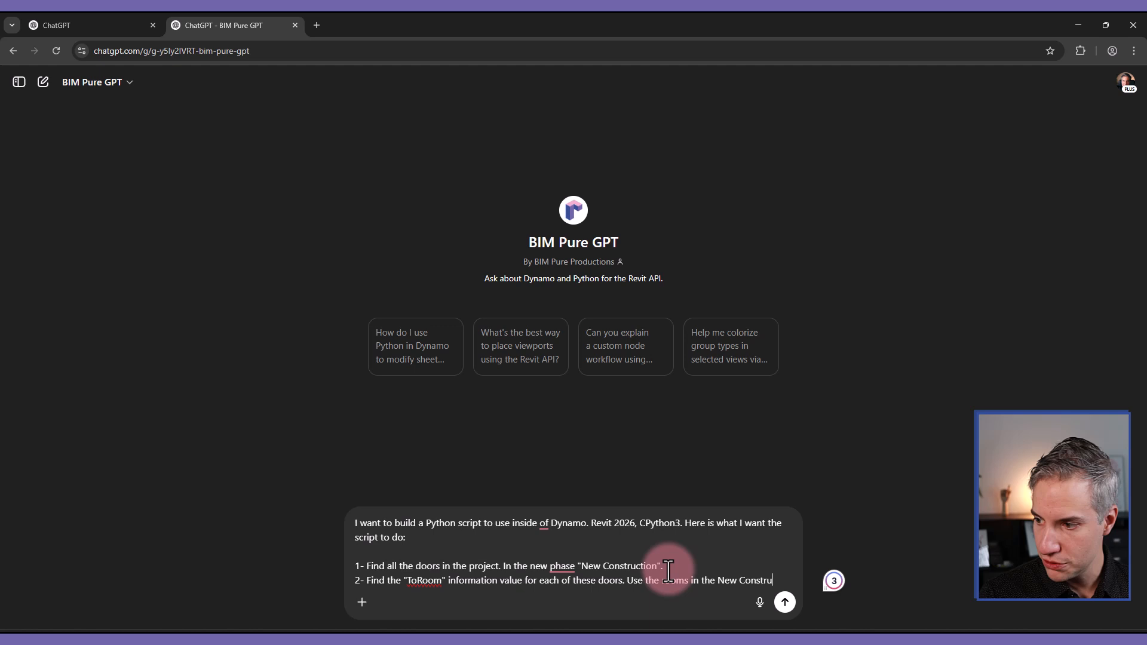
pyautogui.write('phase as w')
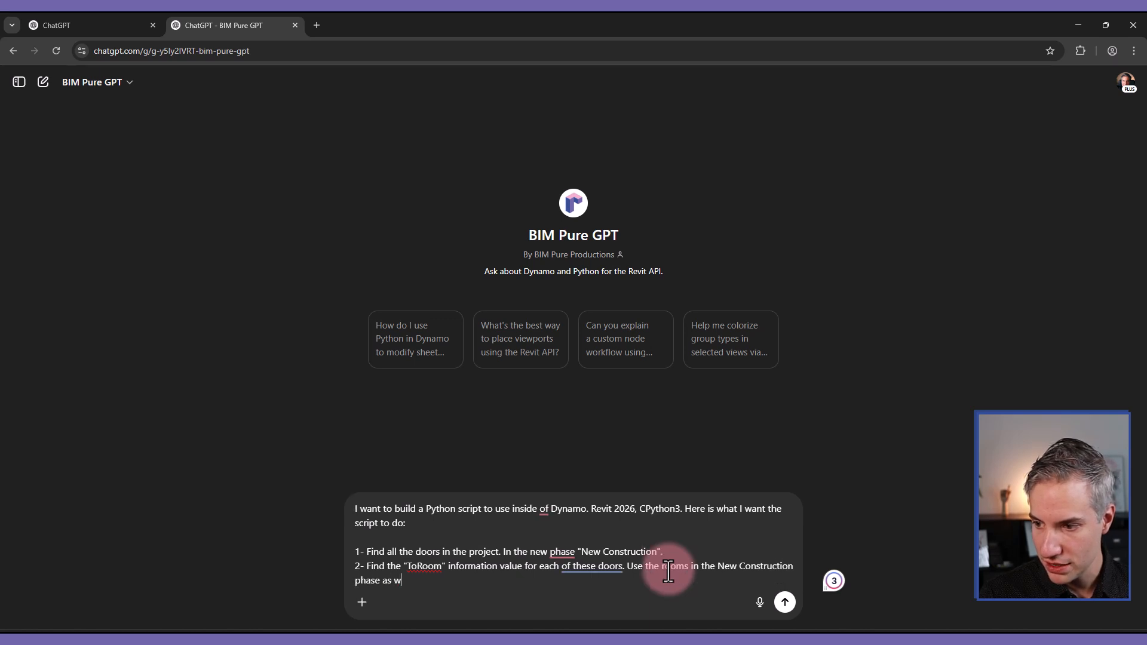
pyautogui.write('ell.')
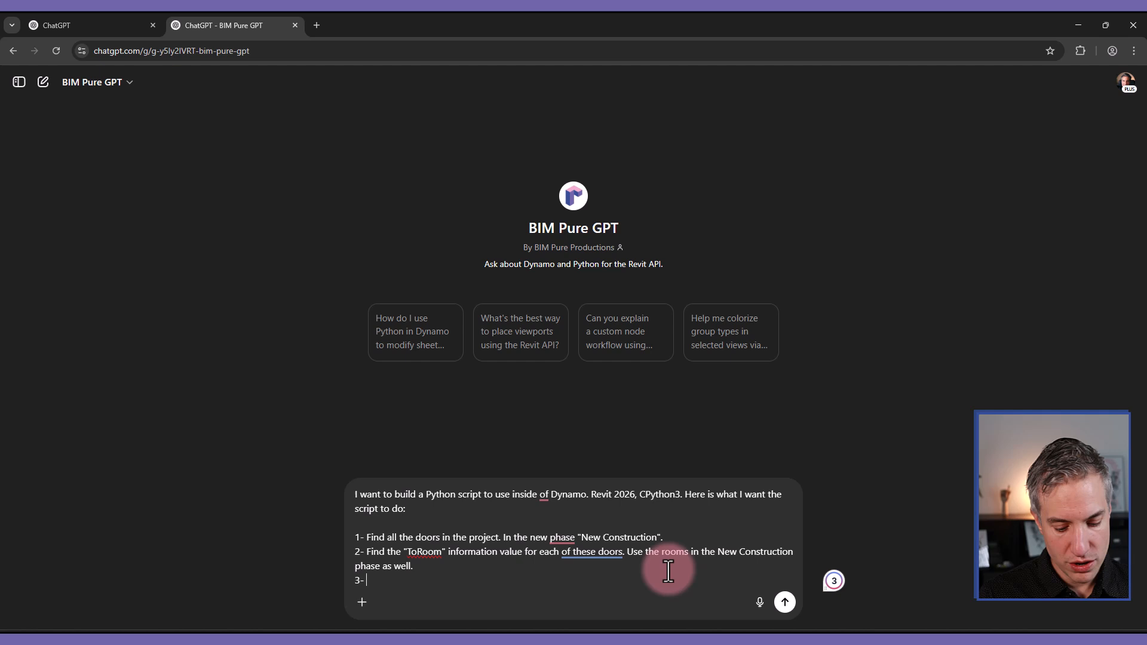
# Step: Add requirements to set door marks as [ToRoom]-[x], falling back to FromRoom when ToRoom is empty
pyautogui.write('Update the mark')
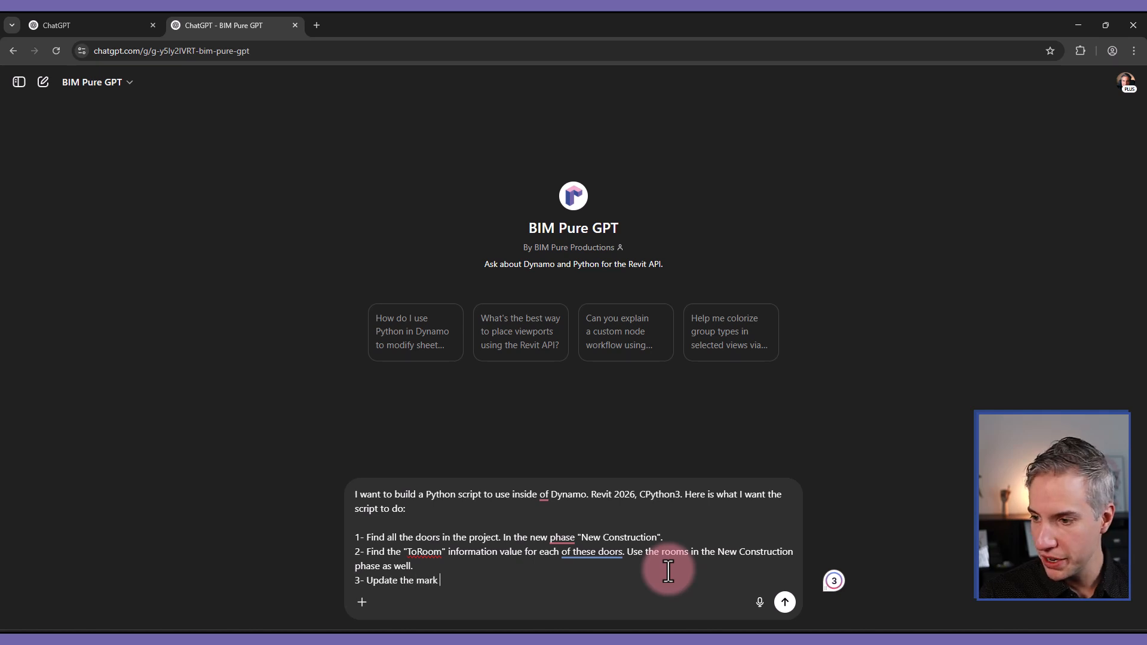
pyautogui.write('values of the doo')
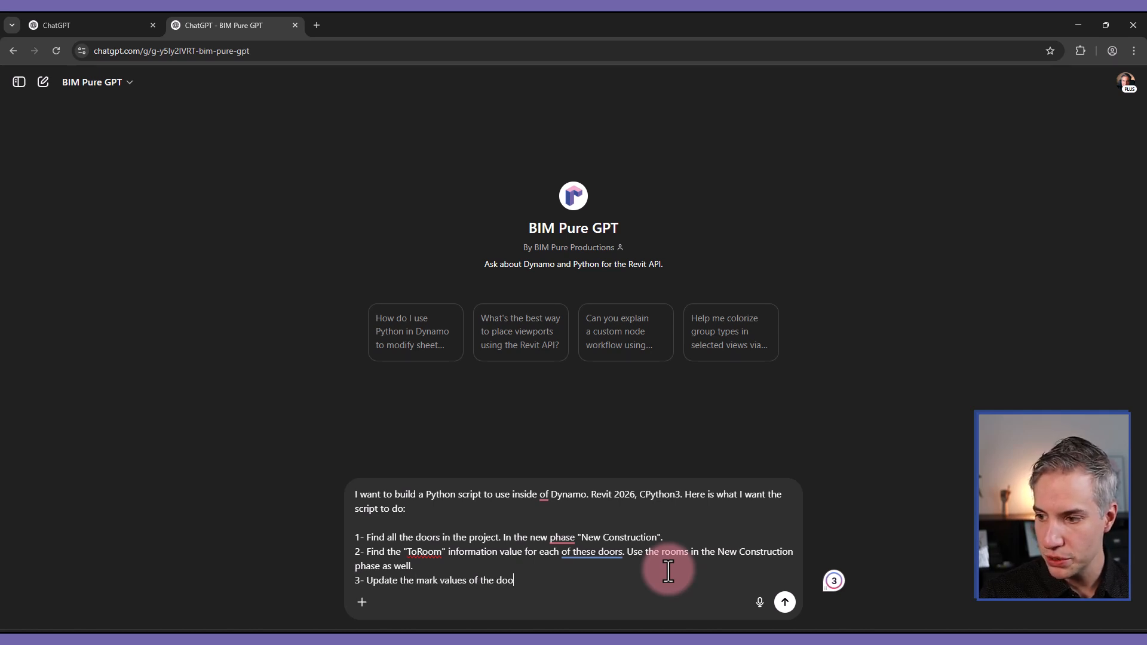
pyautogui.write('rs to be[')
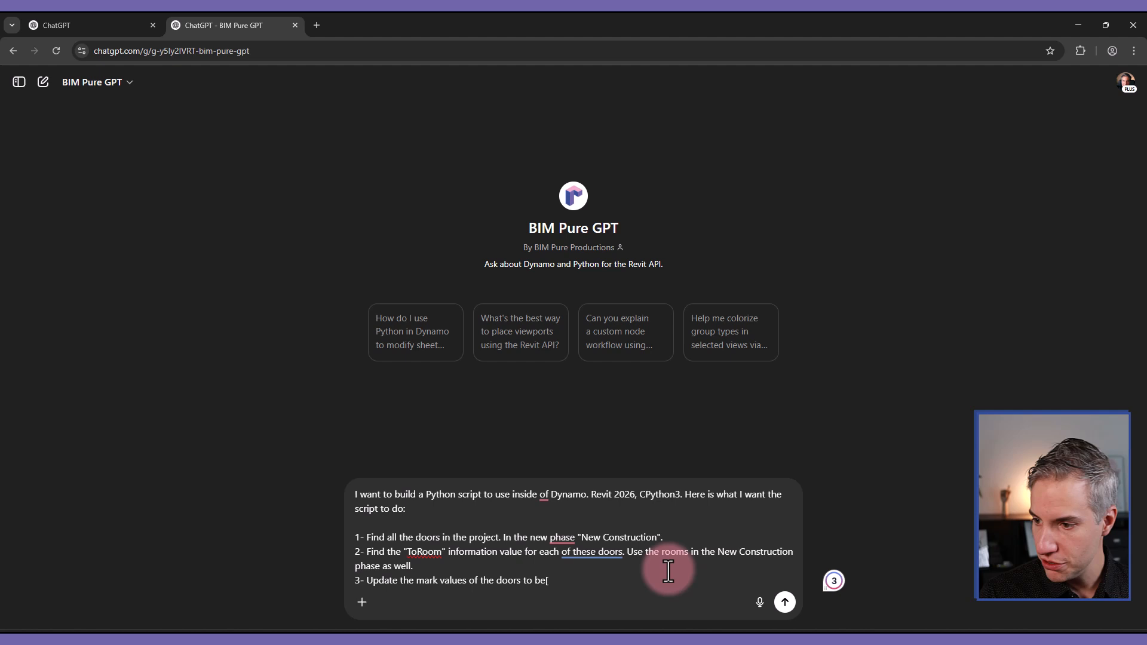
pyautogui.write('ToRoom]')
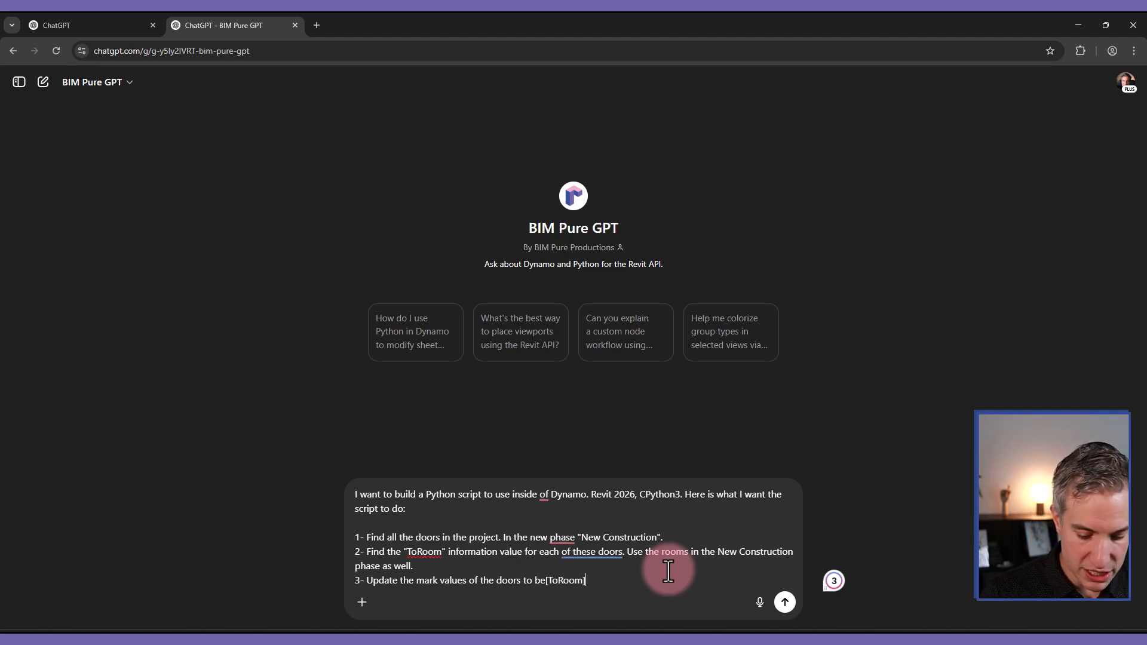
pyautogui.write('-[DoorInde')
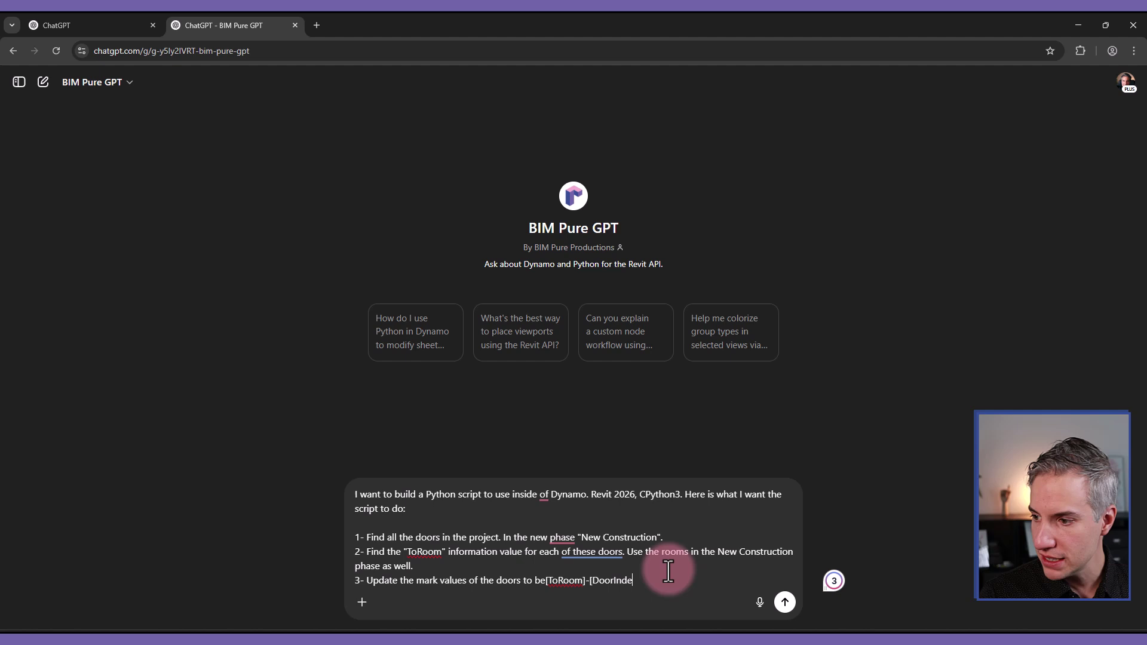
pyautogui.write('x].')
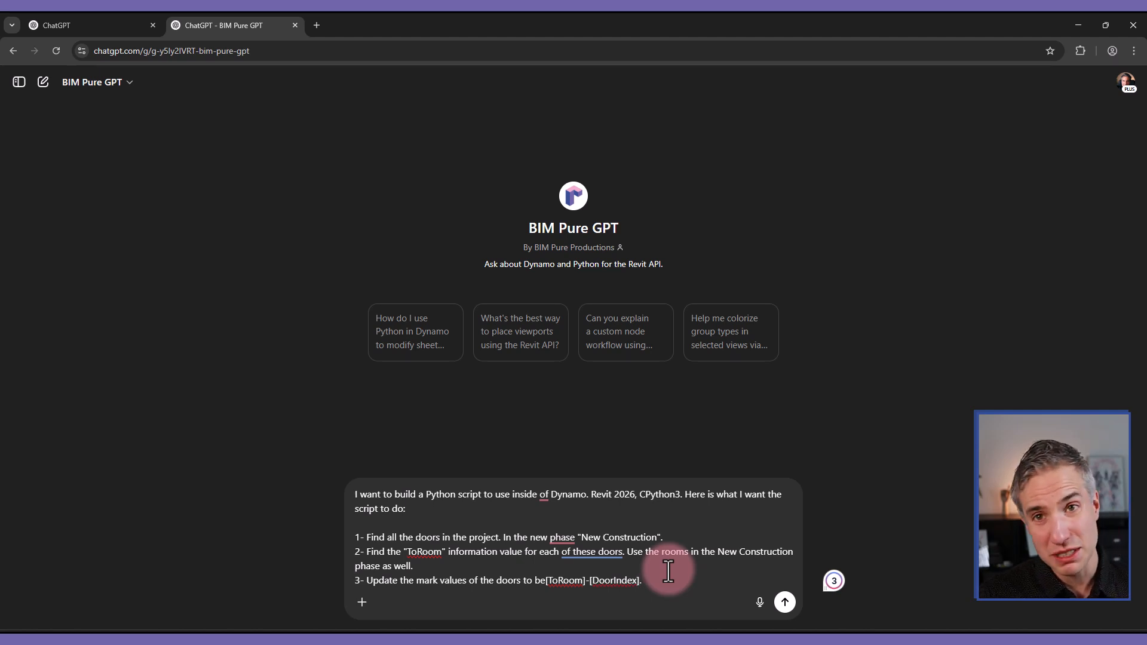
pyautogui.write('DoorIndex is the door number fo')
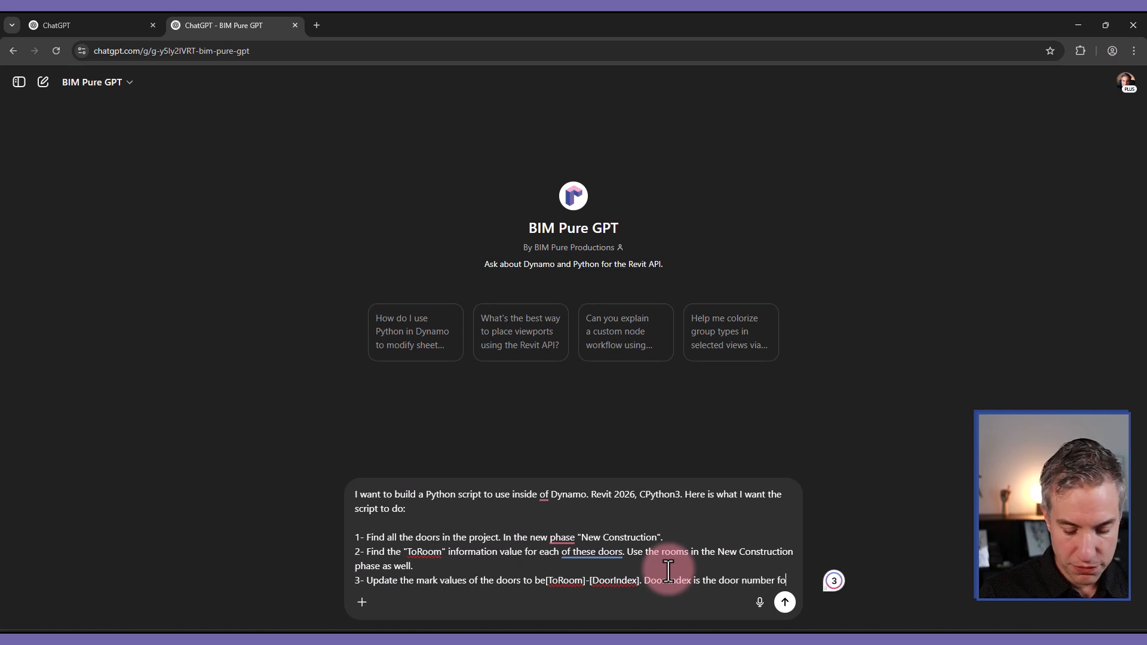
pyautogui.write('r this specific to Room.')
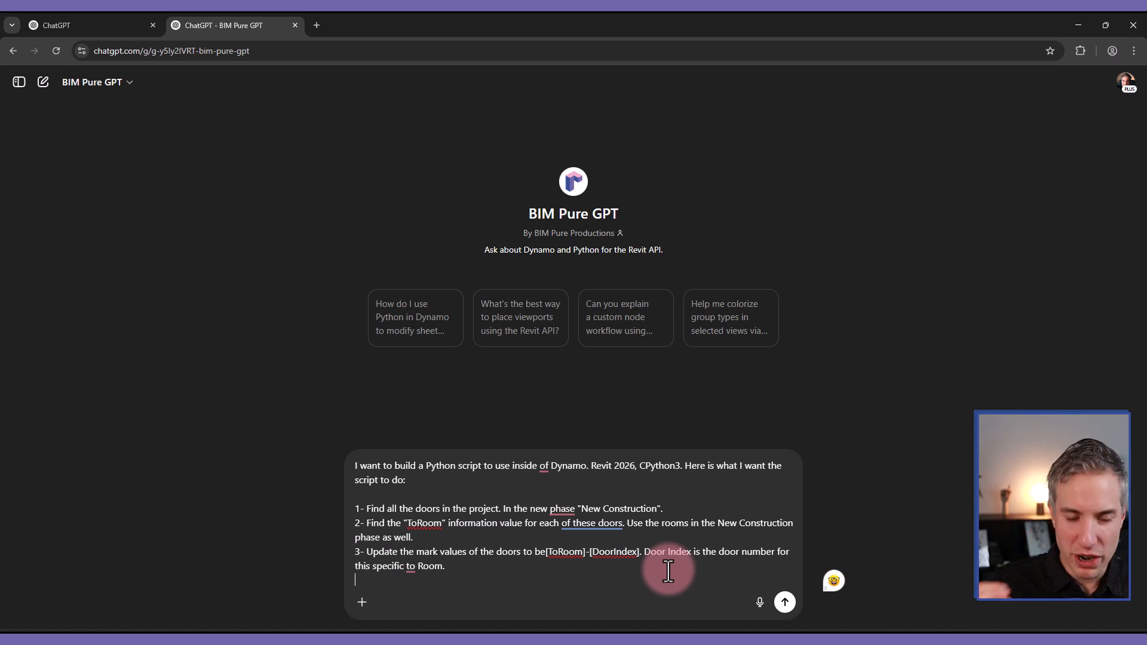
pyautogui.write('4-')
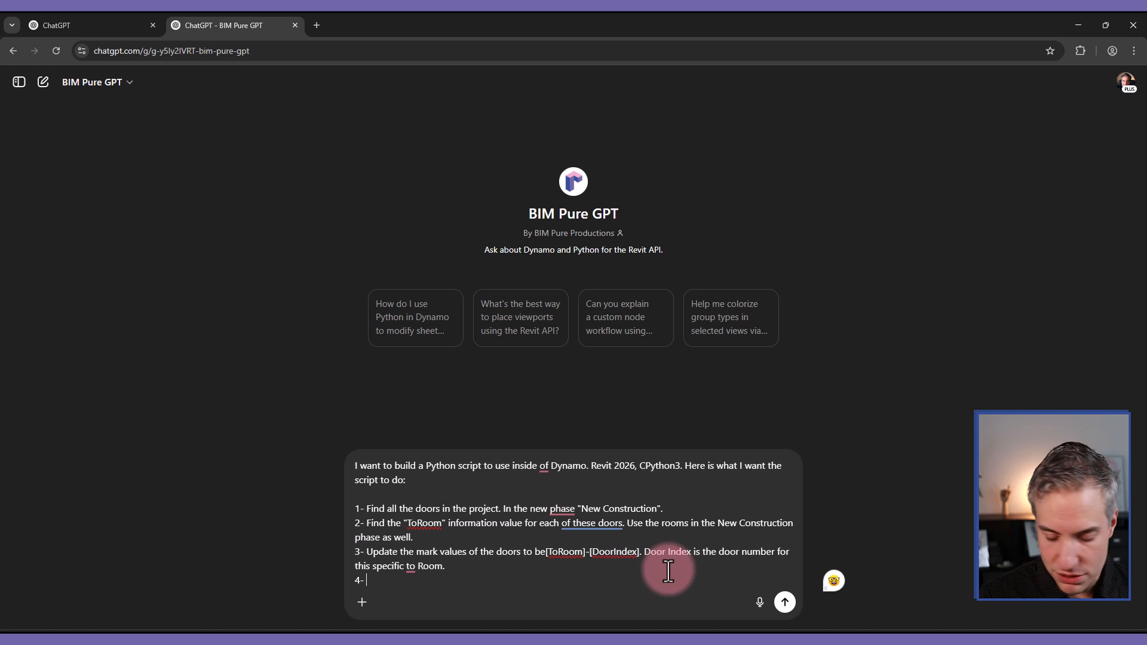
pyautogui.write('If the')
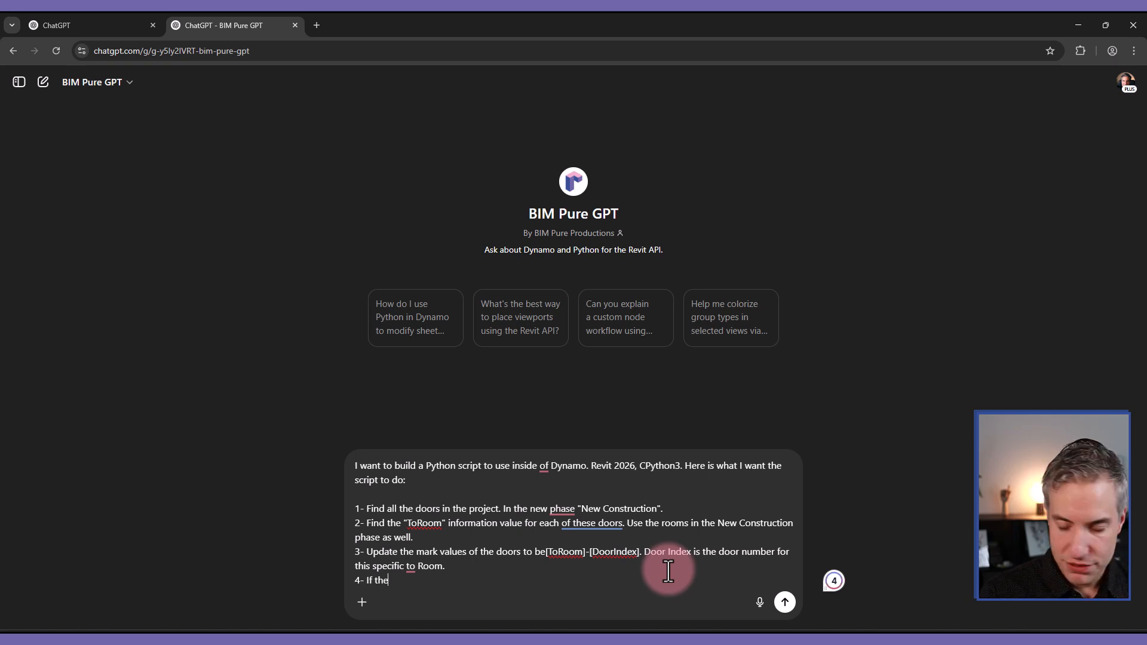
pyautogui.write('ToRoom value is empty, use the FromRoom')
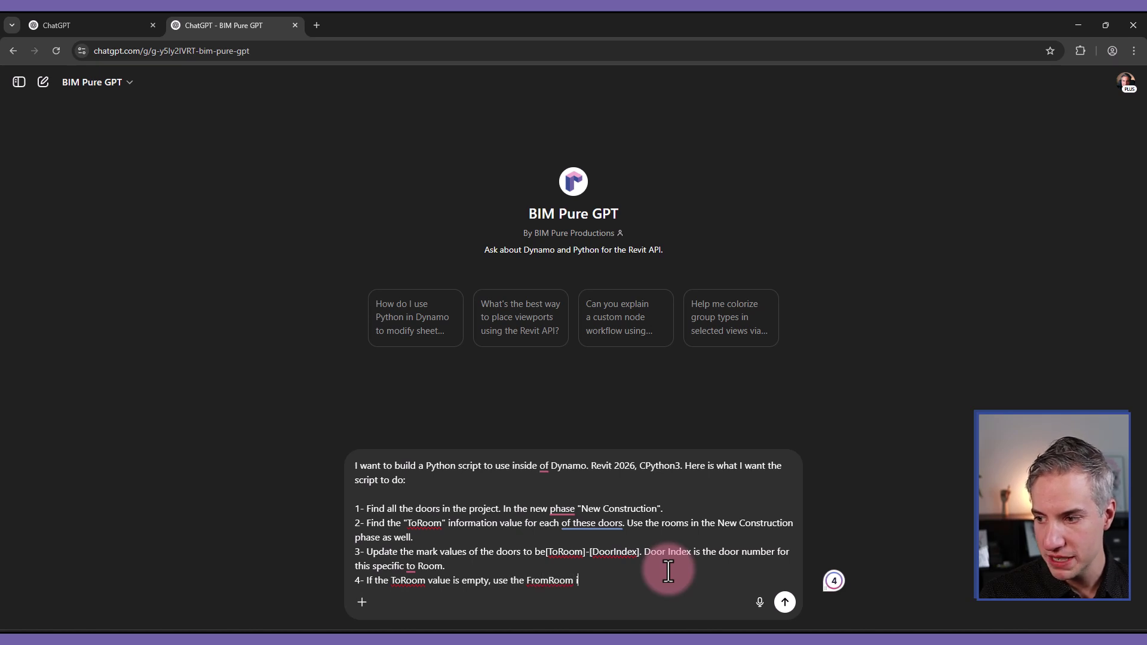
pyautogui.write('instead.')
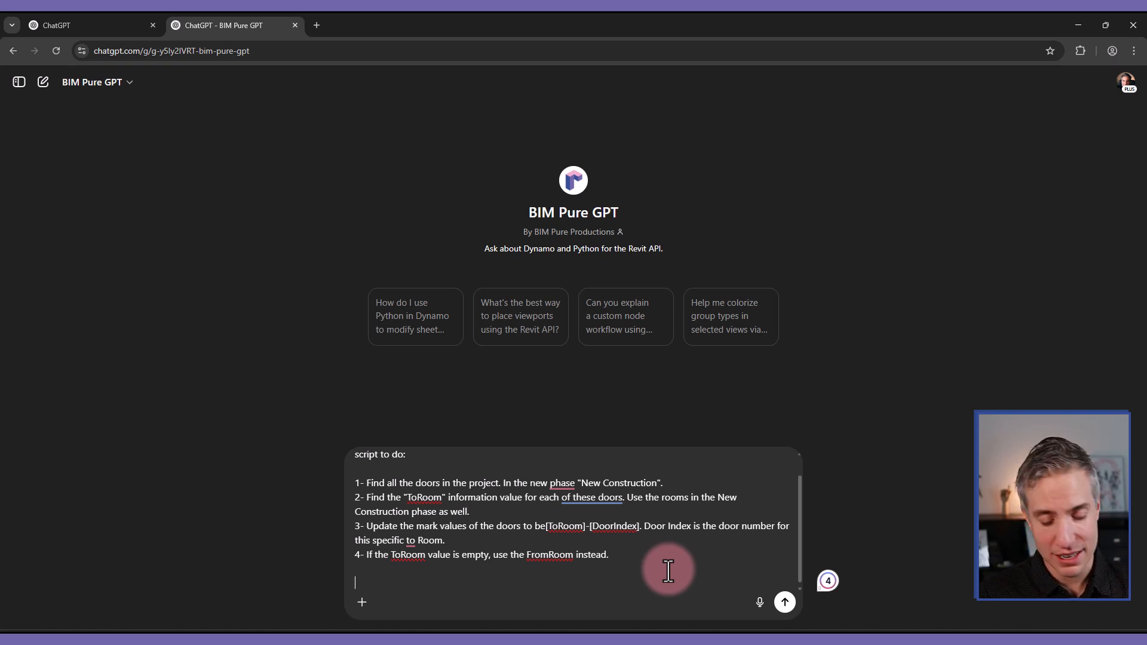
# Step: Close the prompt by asking whether anything is missing to complete the script
pyautogui.write('Is there an')
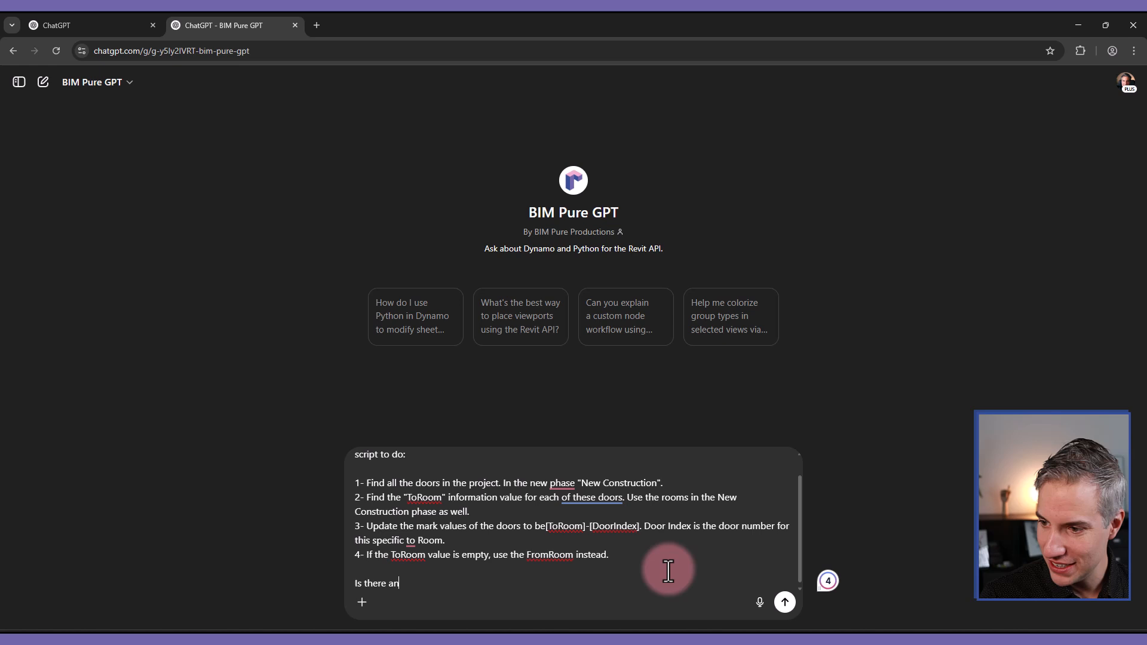
pyautogui.write('ything missing')
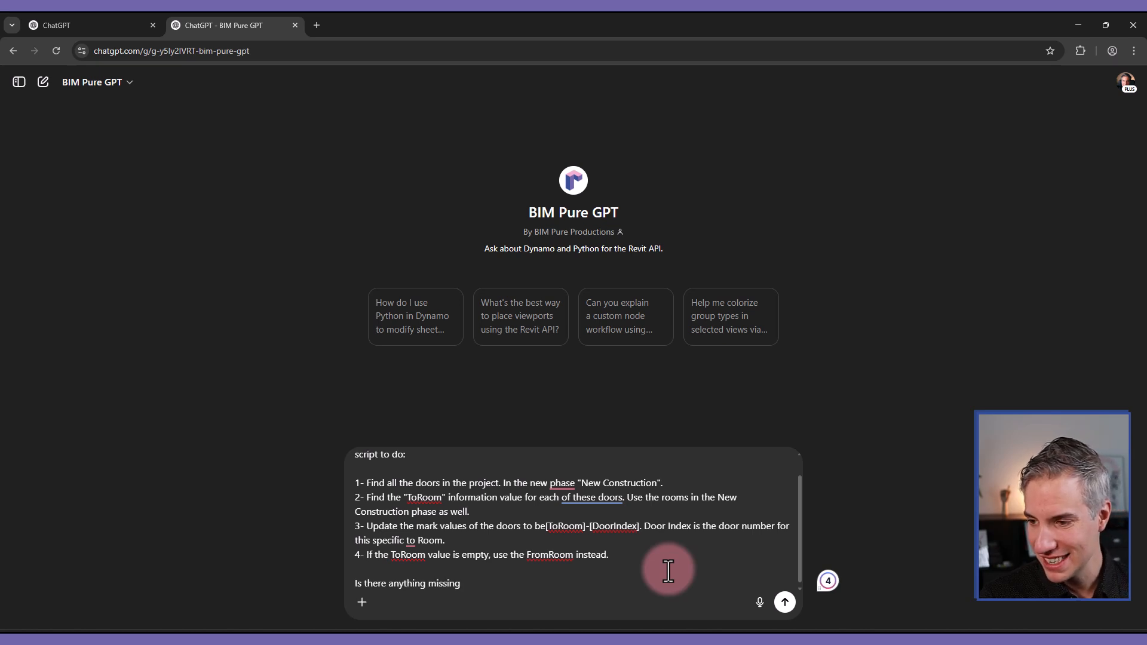
pyautogui.write(', or anyth')
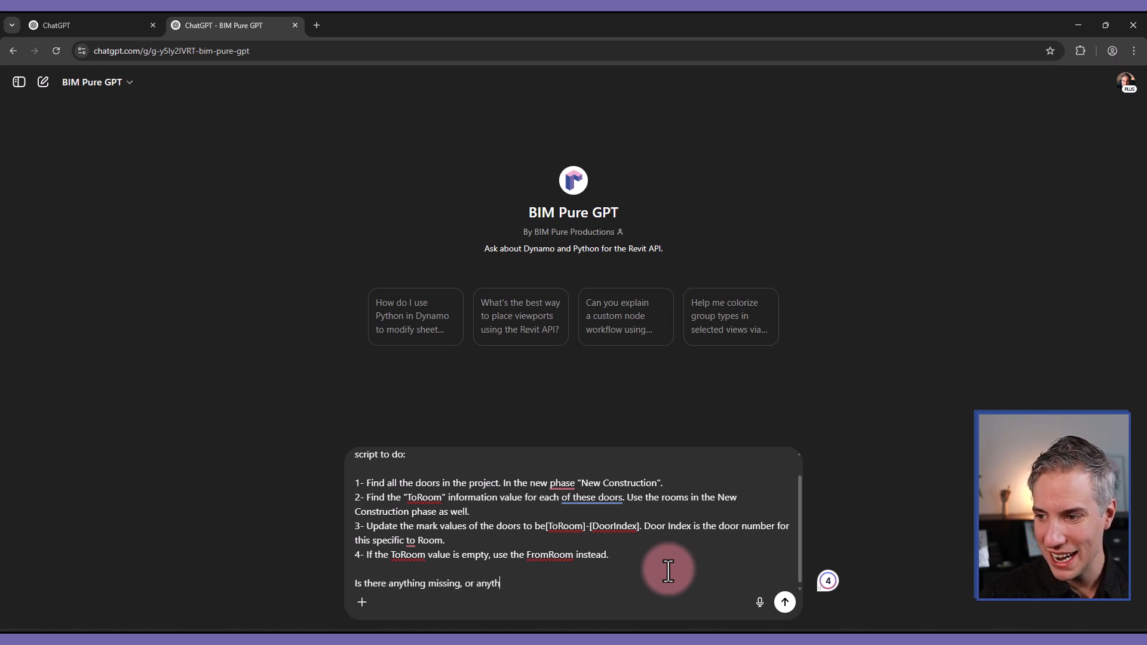
pyautogui.write('ing else you need to')
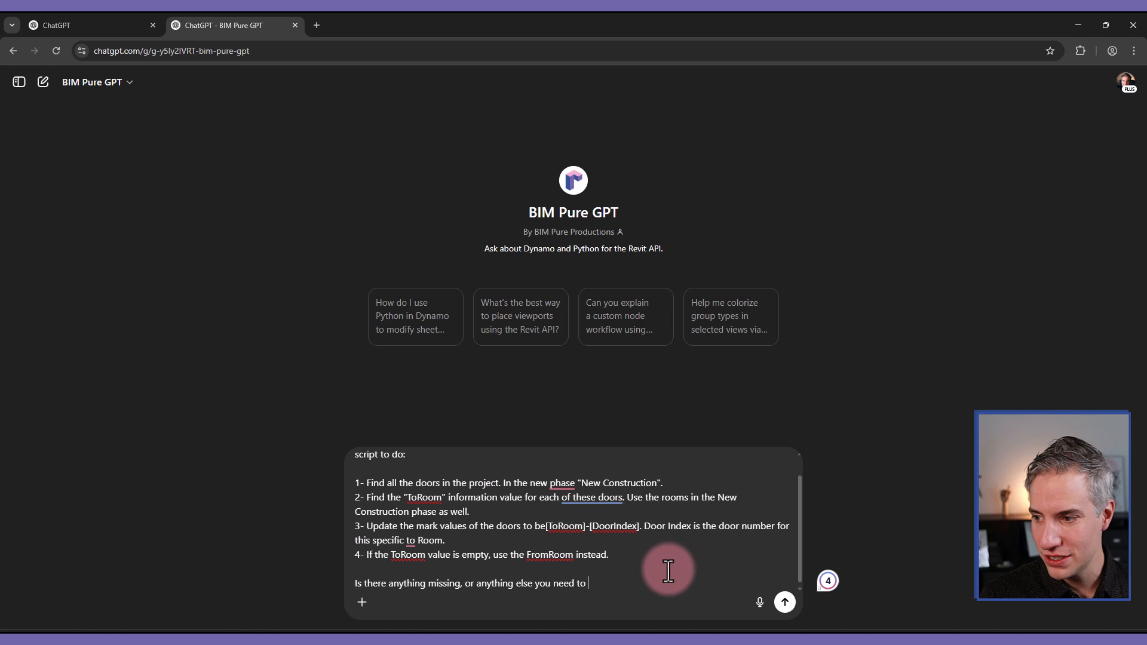
pyautogui.write('complete the script?')
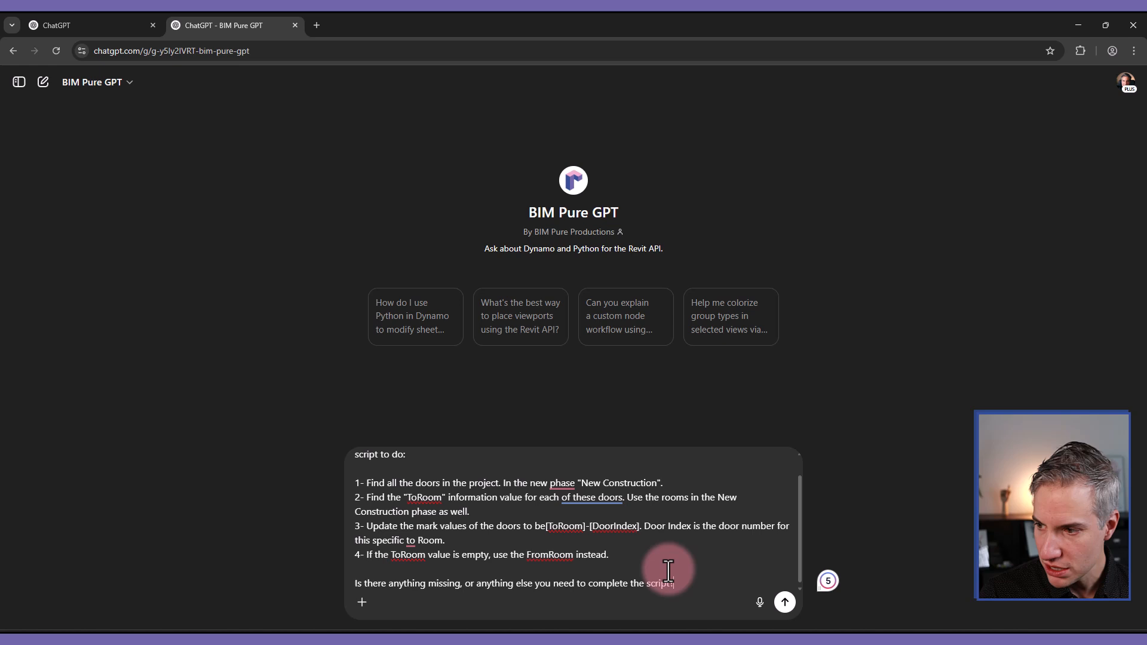
# Step: Send the request and read through the Script Logic Breakdown and the per-room versus global indexing question
pyautogui.click(784, 602)
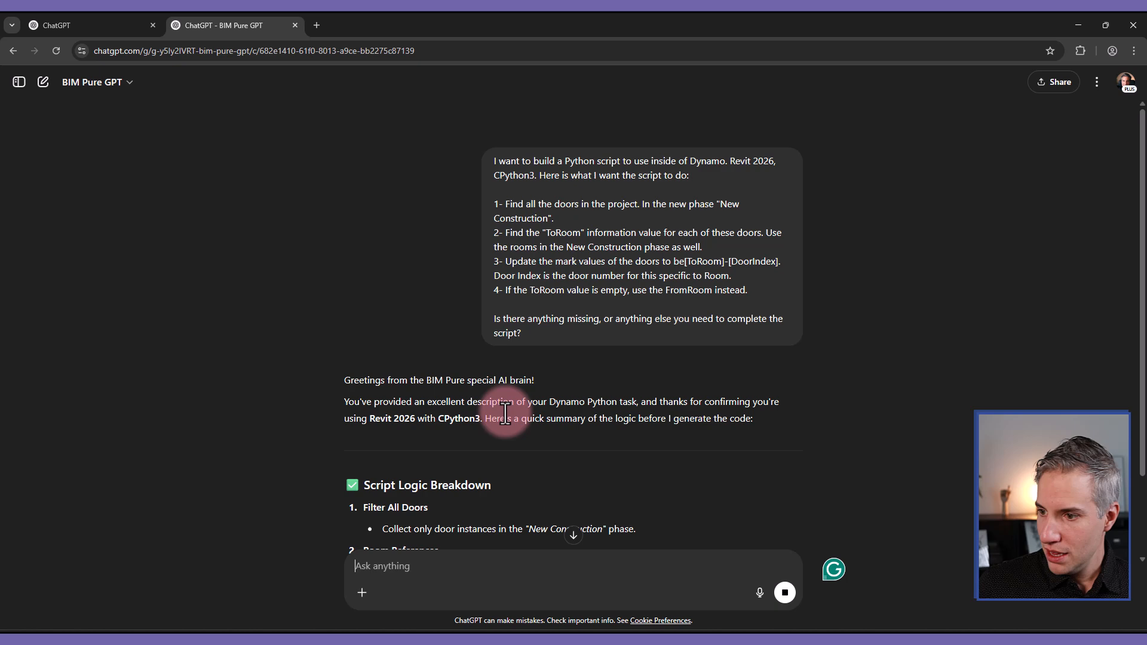
pyautogui.scroll(-3)
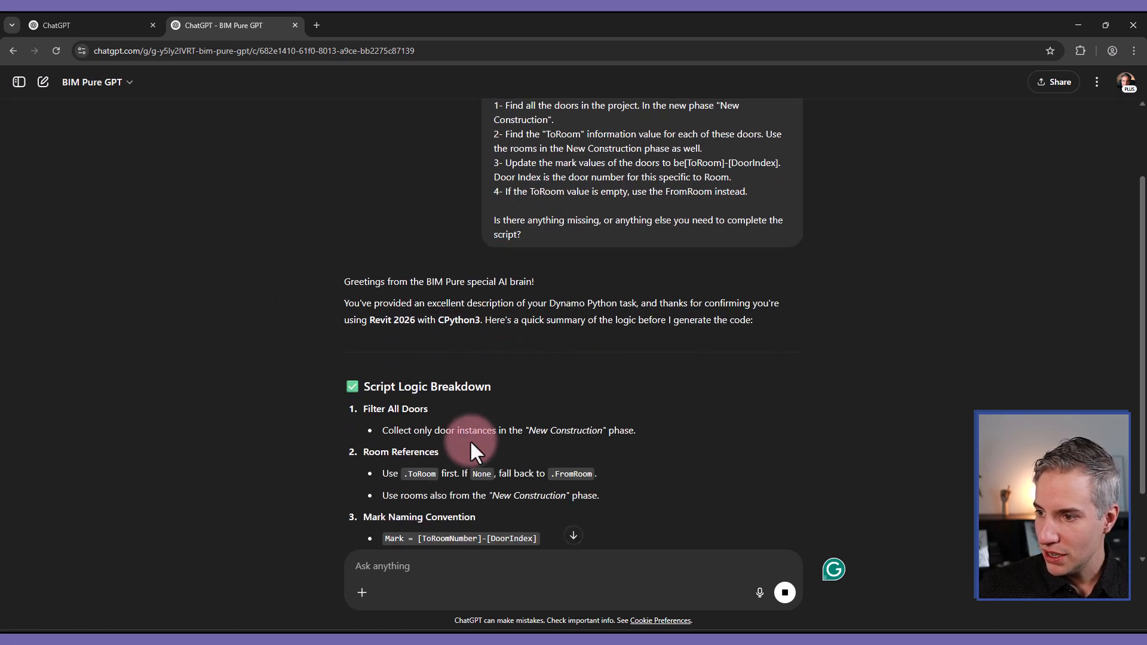
pyautogui.scroll(-3)
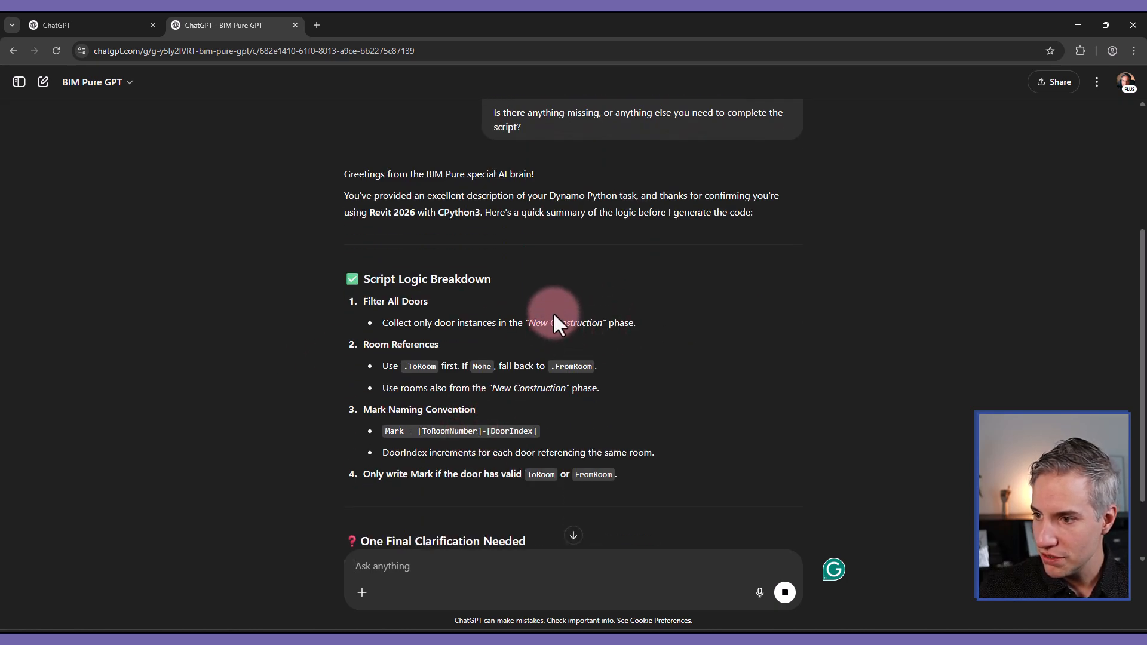
pyautogui.scroll(-3)
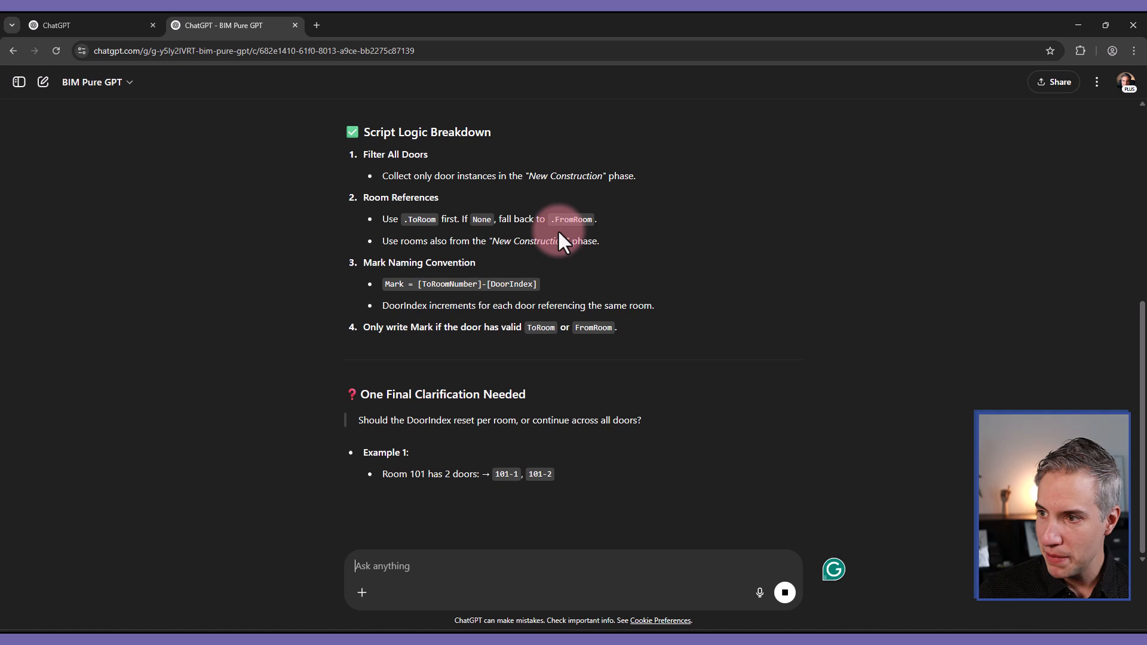
pyautogui.moveTo(625, 252)
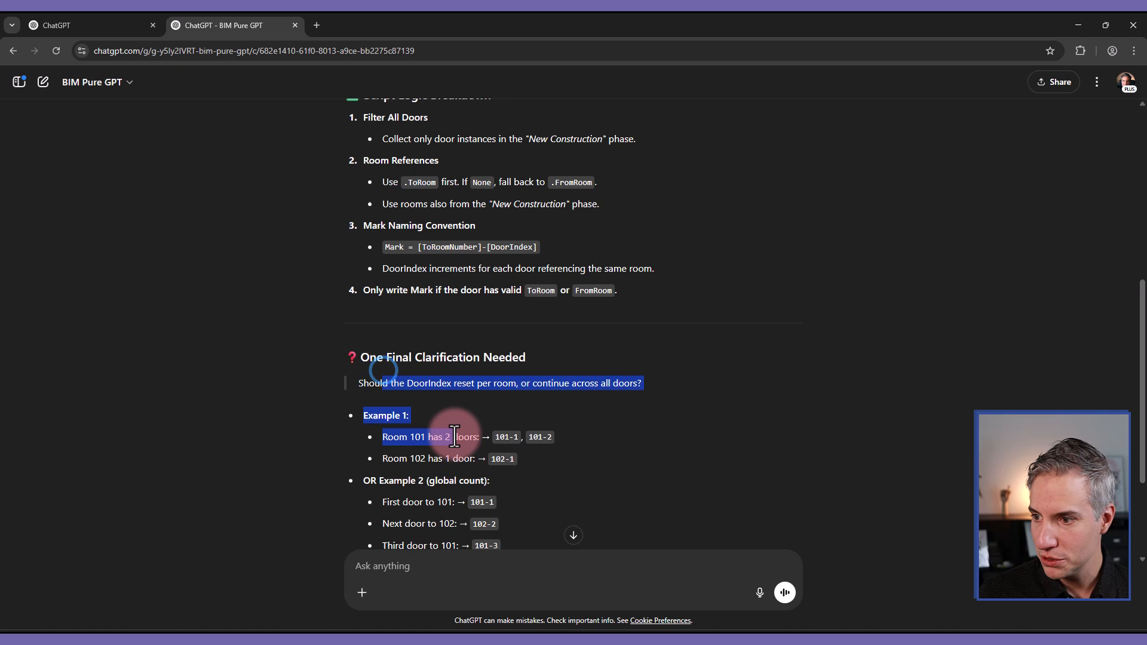
pyautogui.scroll(-3)
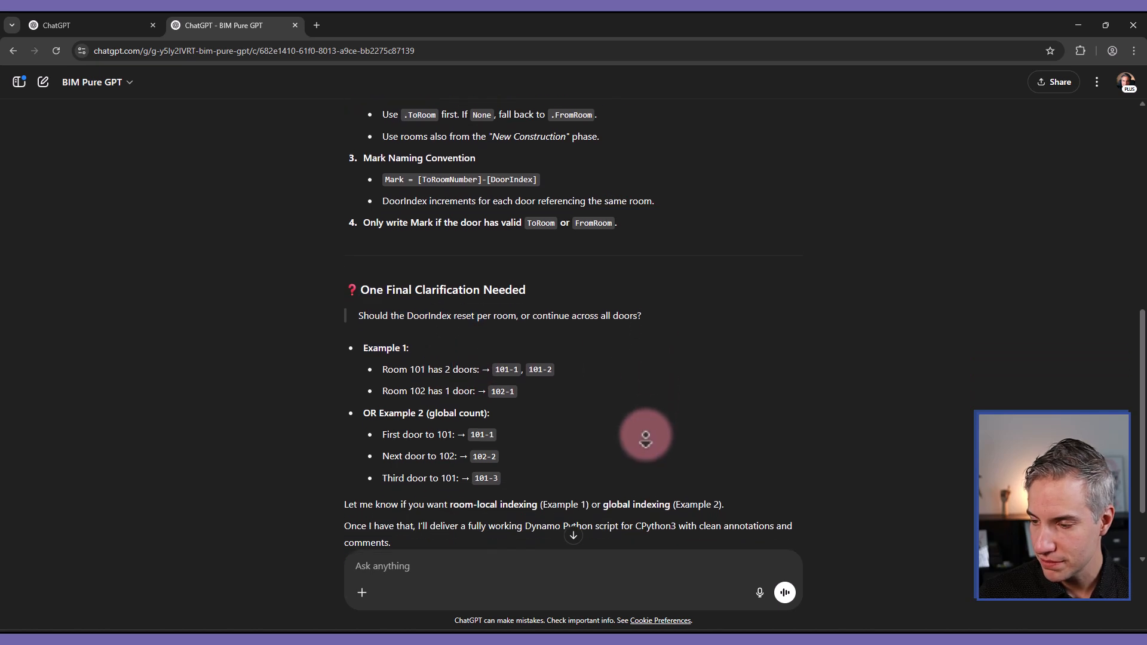
pyautogui.scroll(-3)
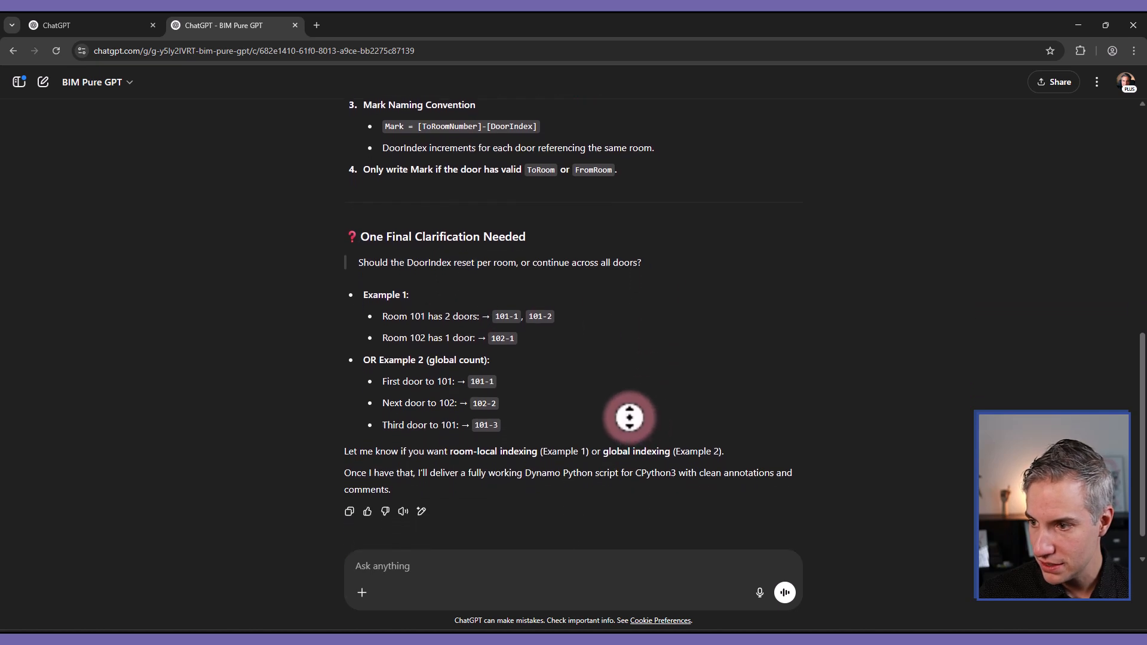
pyautogui.scroll(-3)
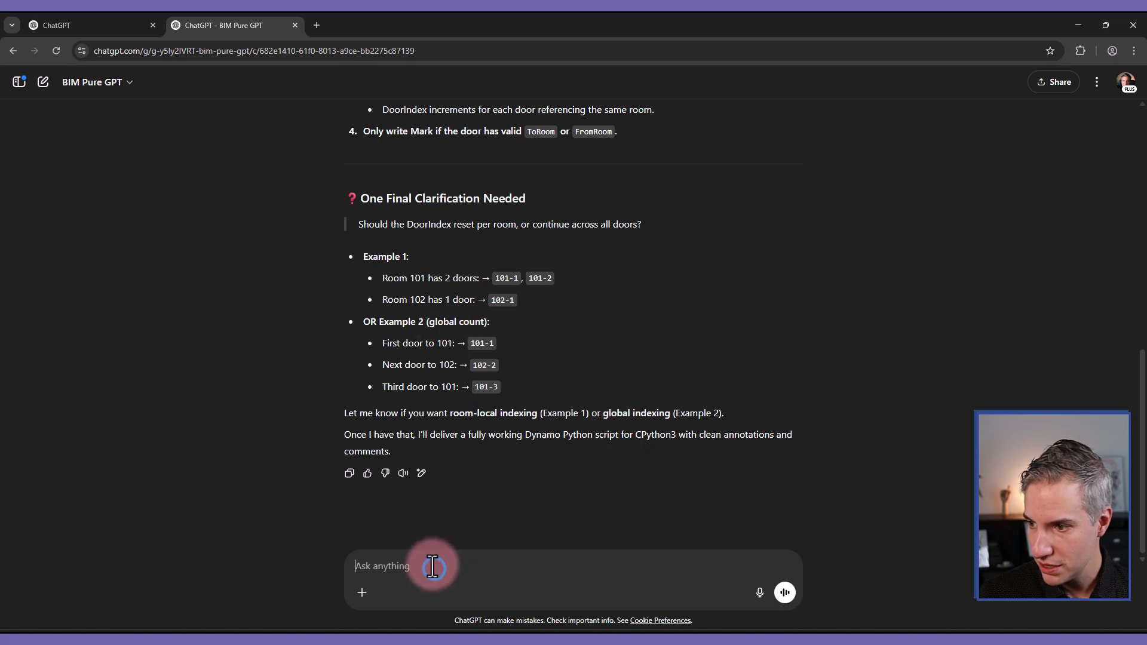
pyautogui.scroll(3)
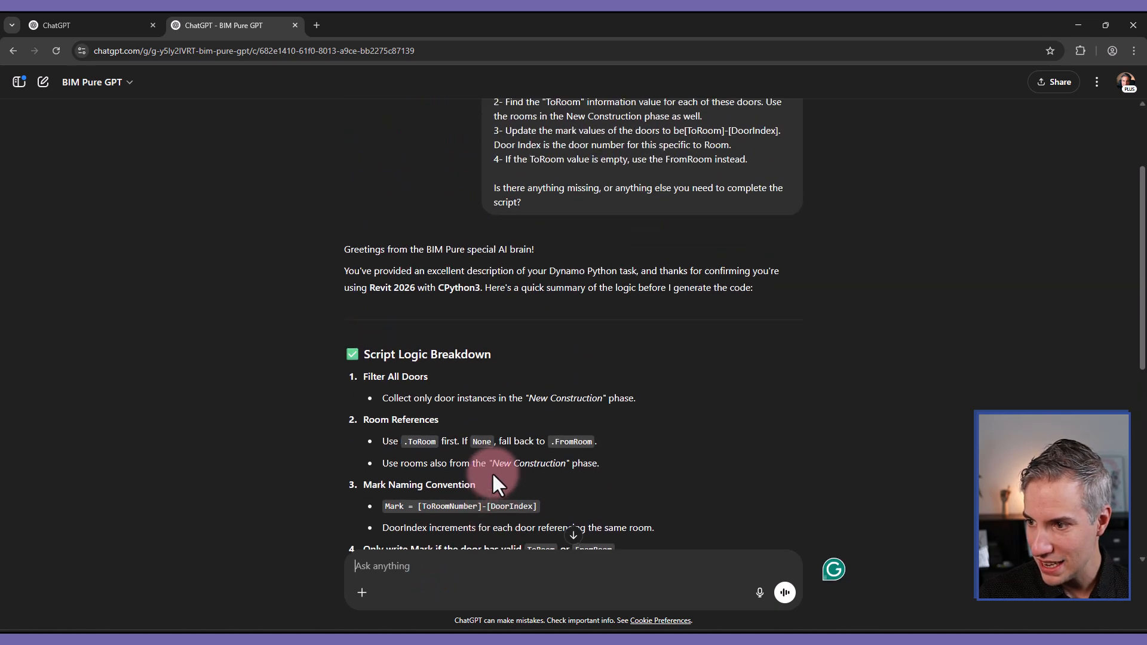
pyautogui.scroll(-3)
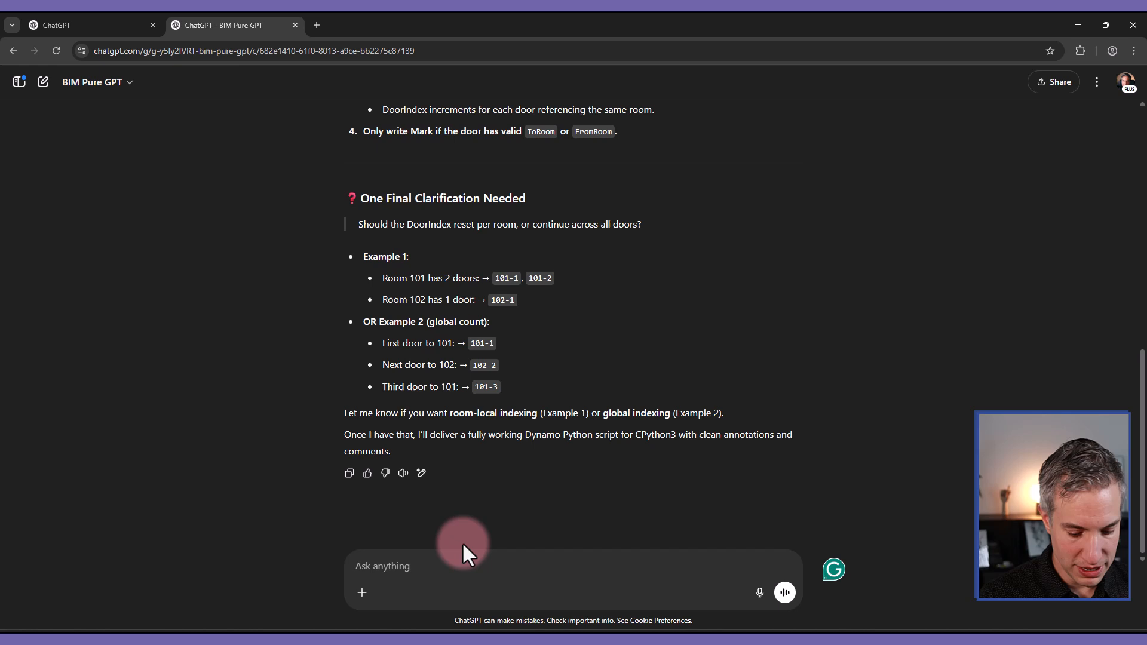
# Step: Draft the reply 'Yes that's pefect. Now give me the code.'
pyautogui.write('Yes that')
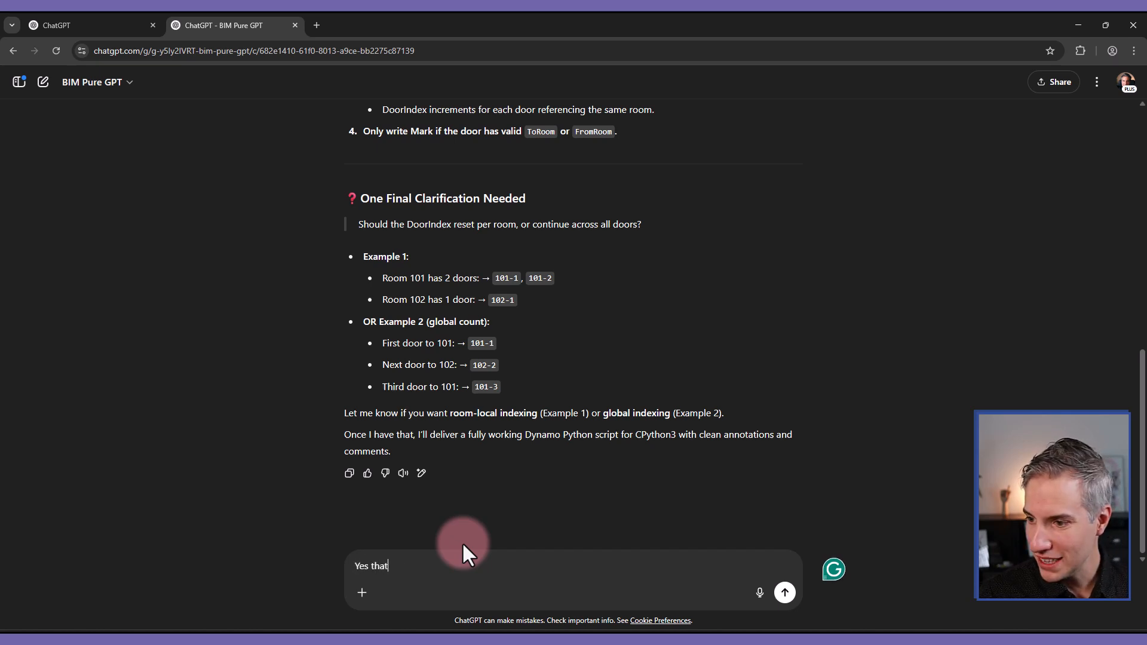
pyautogui.write("'s pefect. Now")
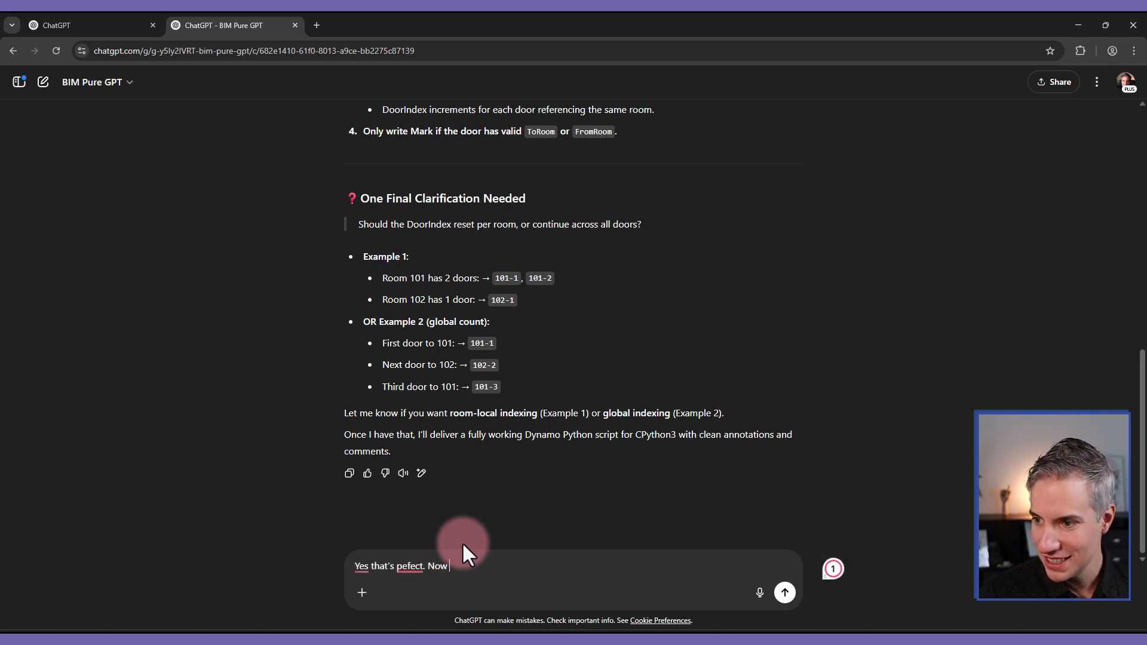
pyautogui.write('give me the code.')
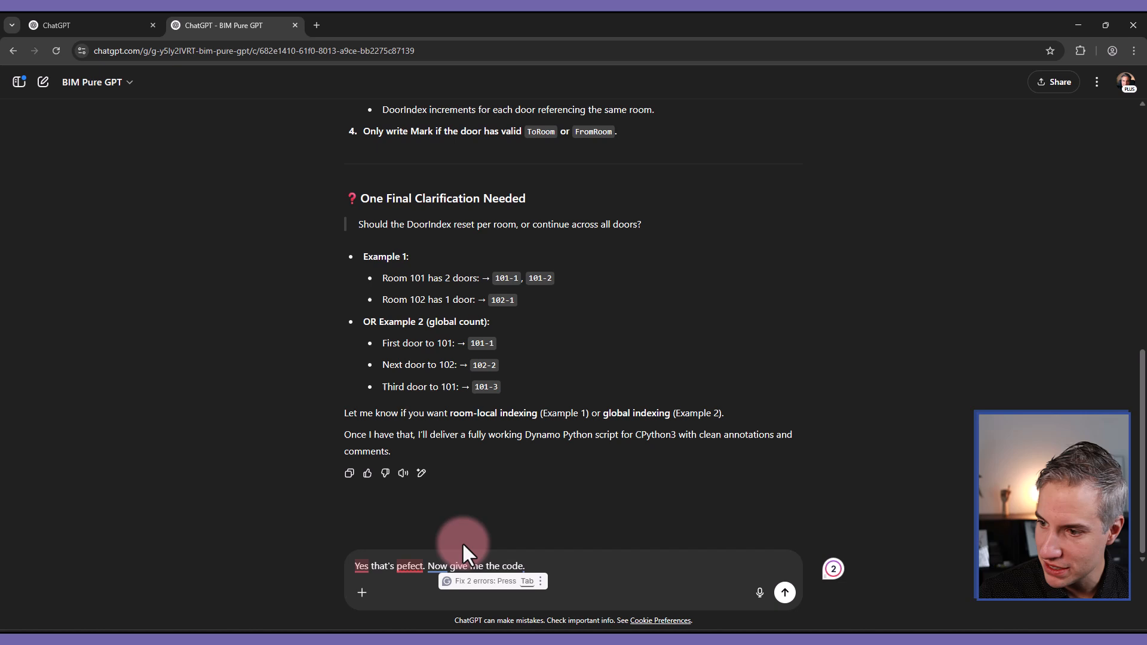
# Step: Send the approval and read the returned Inputs list and Python code block
pyautogui.click(784, 592)
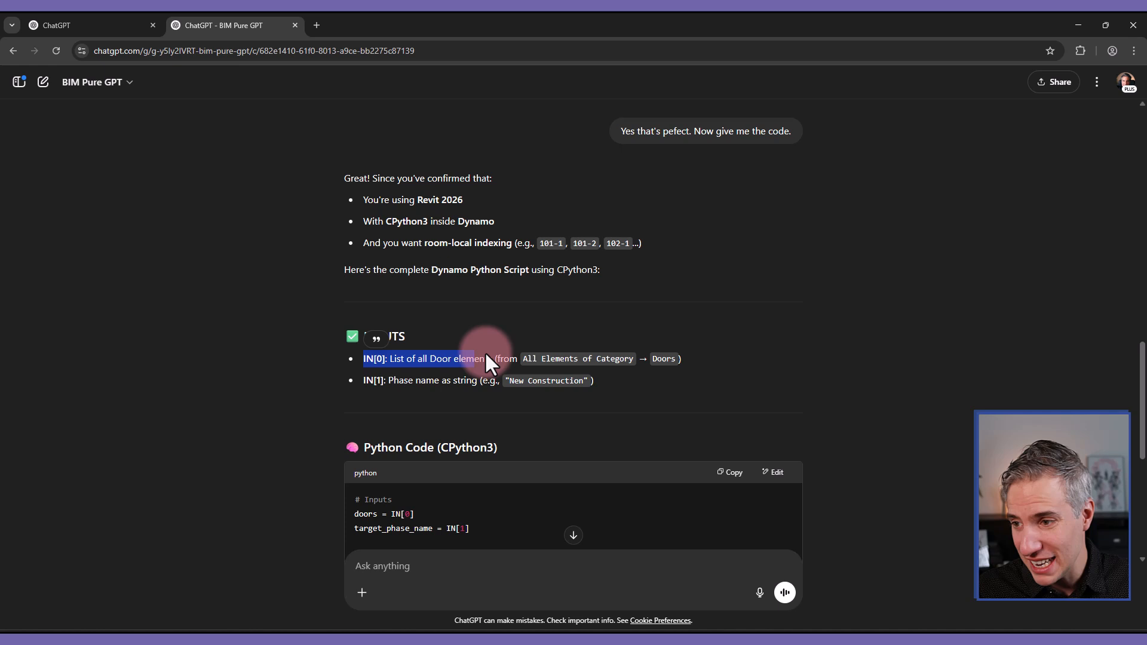
pyautogui.moveTo(680, 282)
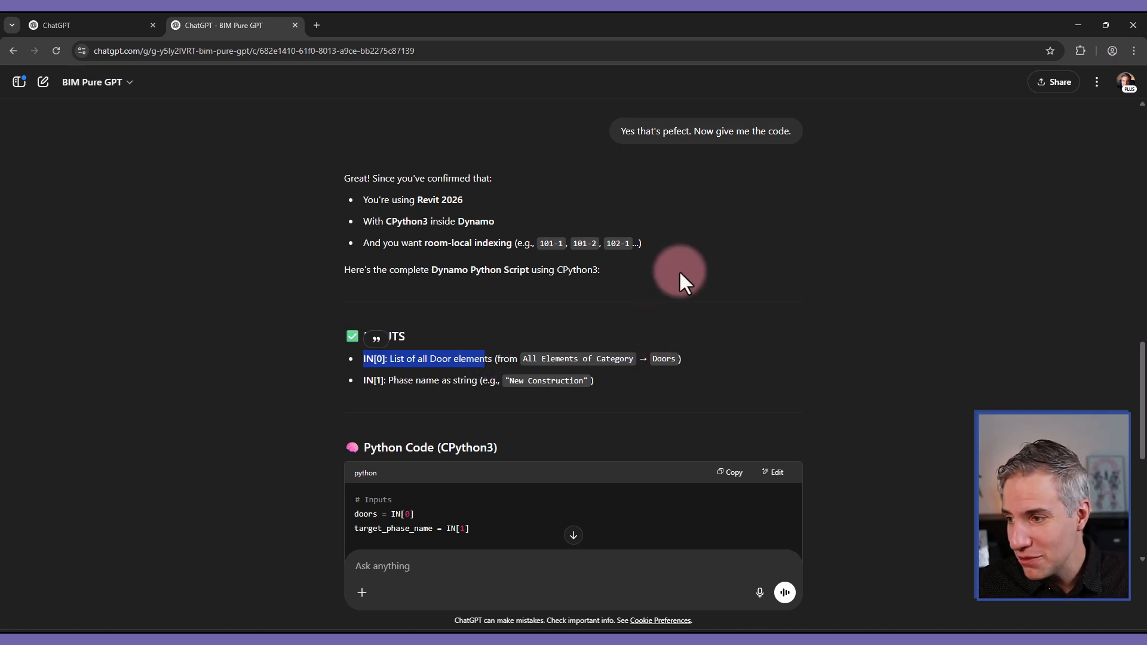
pyautogui.scroll(-3)
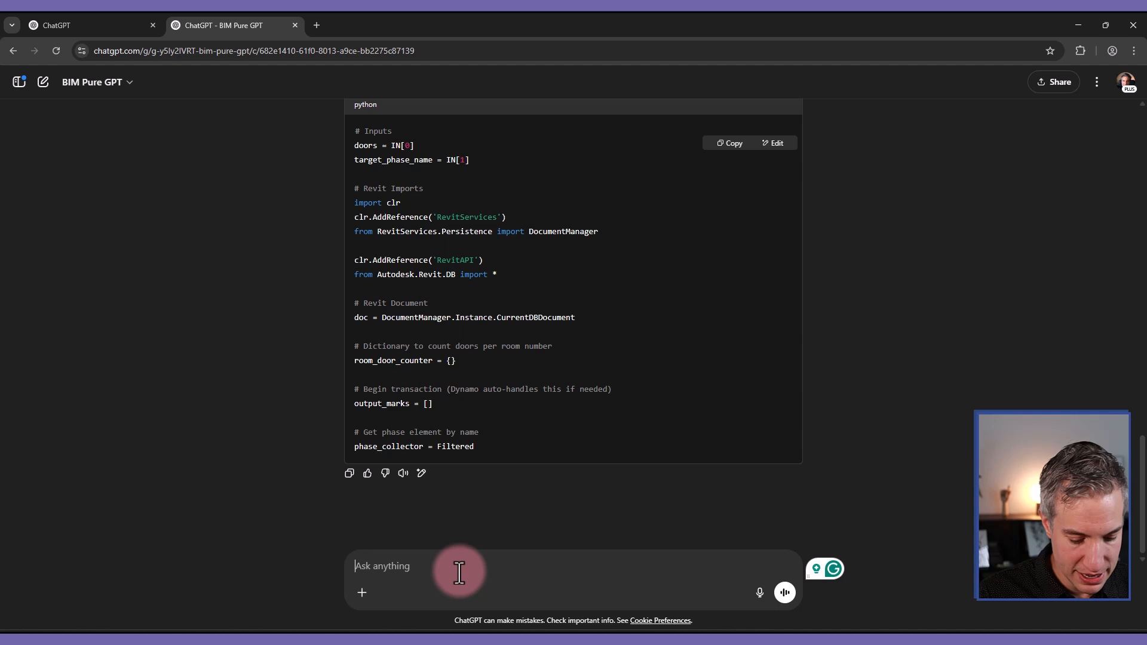
# Step: Send a follow-up asking for no input nodes, just all doors in the New Construction phase
pyautogui.write("Hey wait, don't use any")
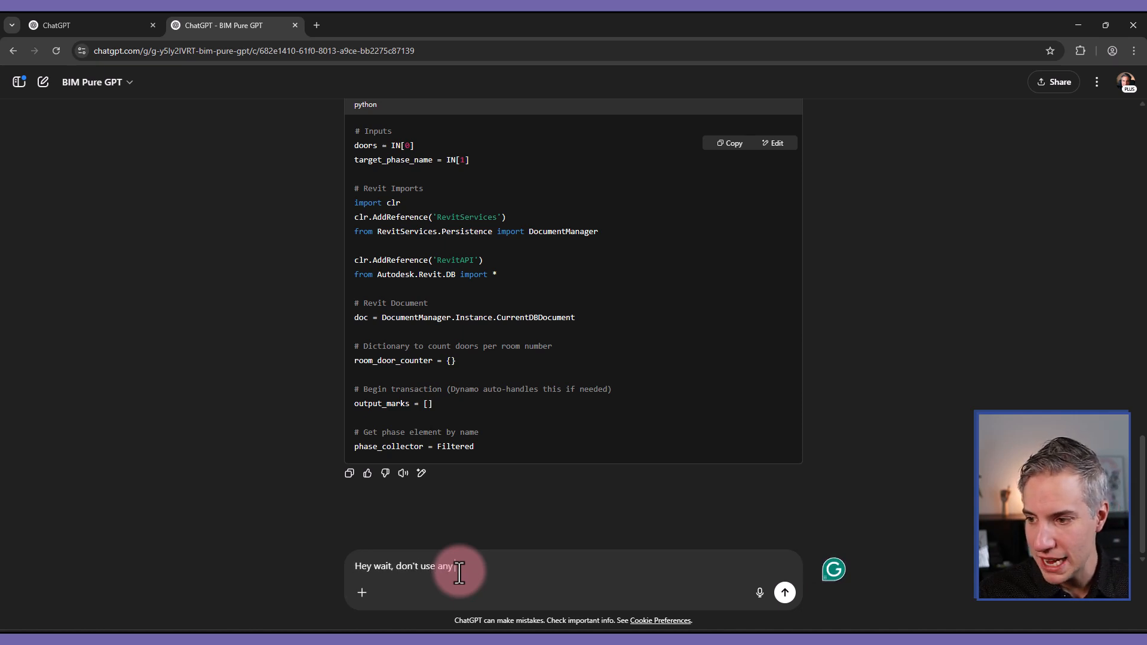
pyautogui.write('input nodes, just get all the doors i')
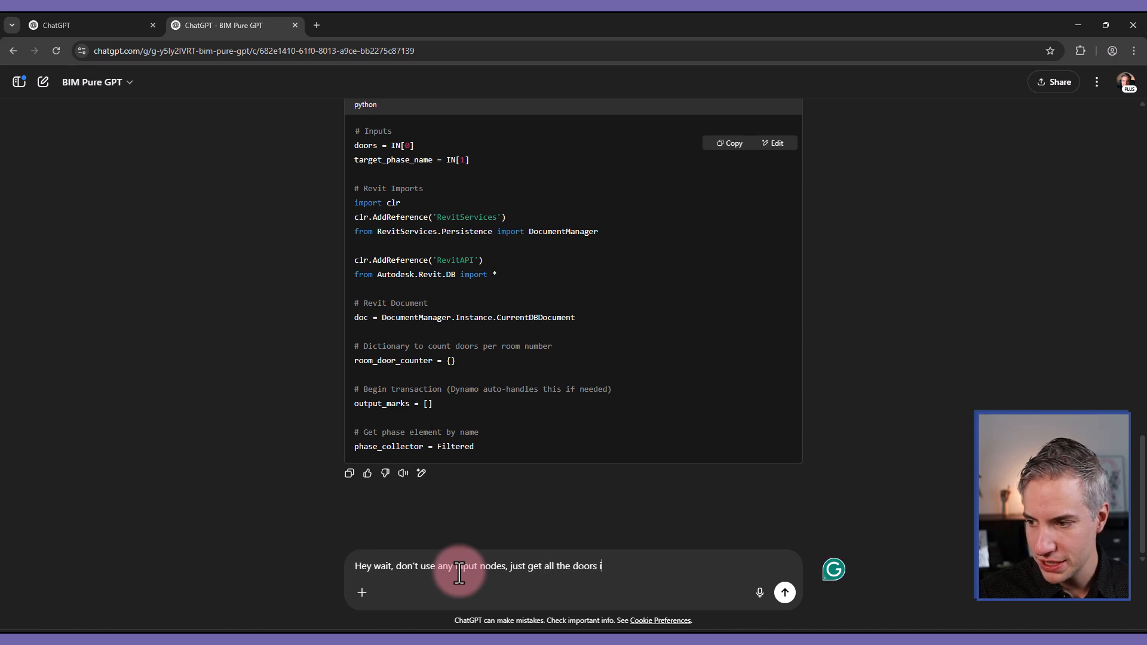
pyautogui.write('n the New Phase.')
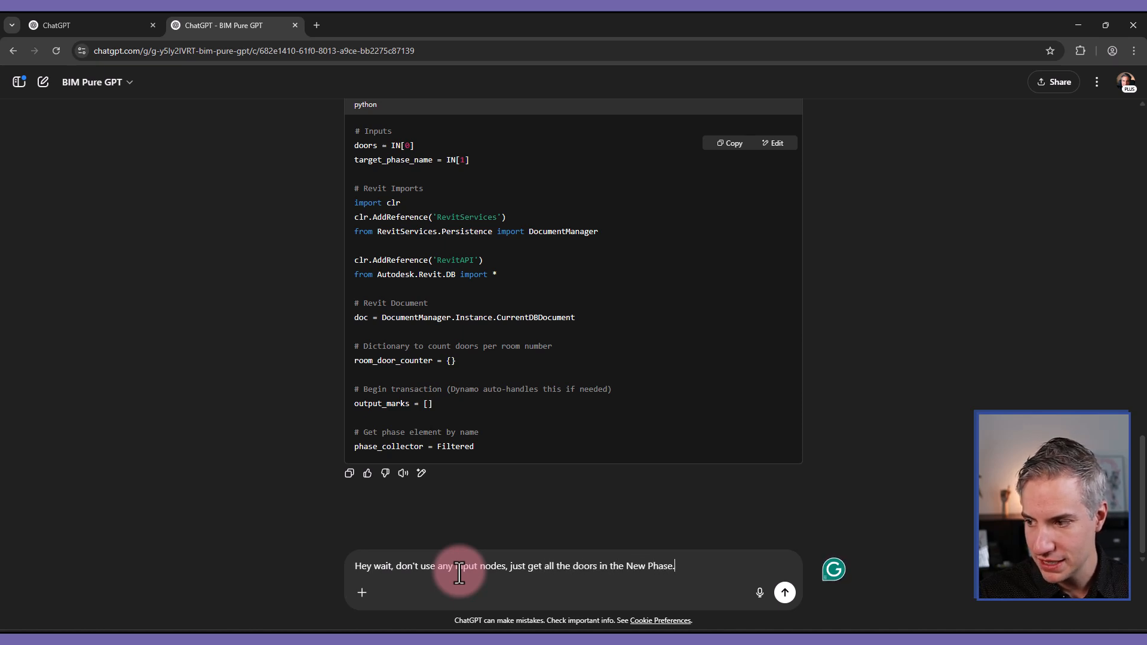
pyautogui.write('Construc')
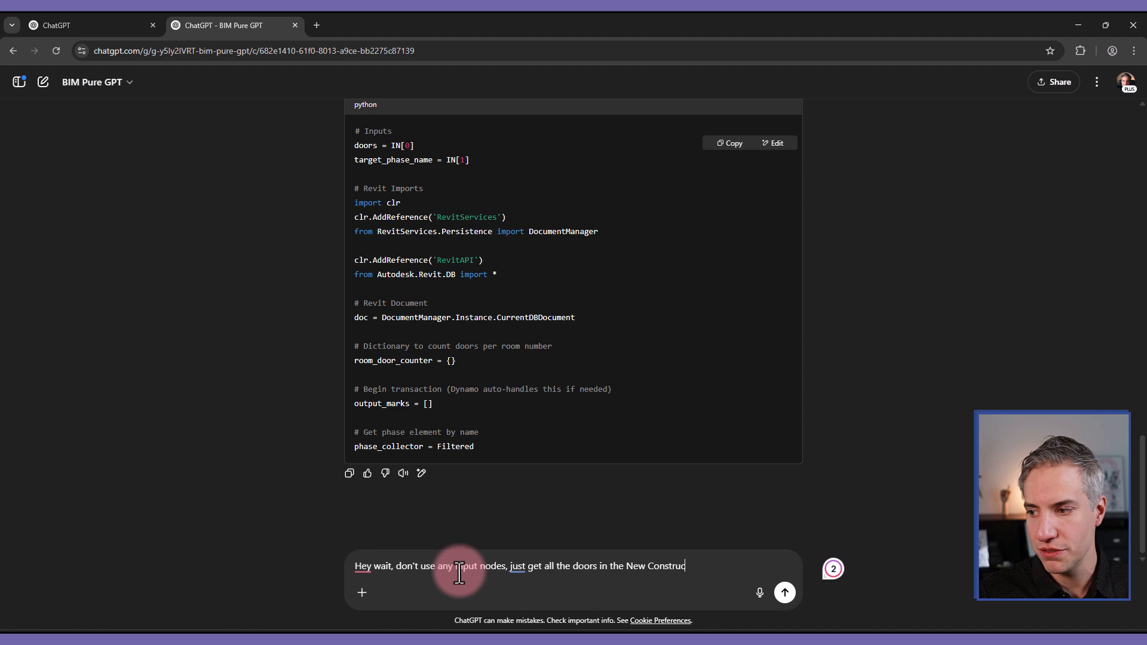
pyautogui.click(784, 591)
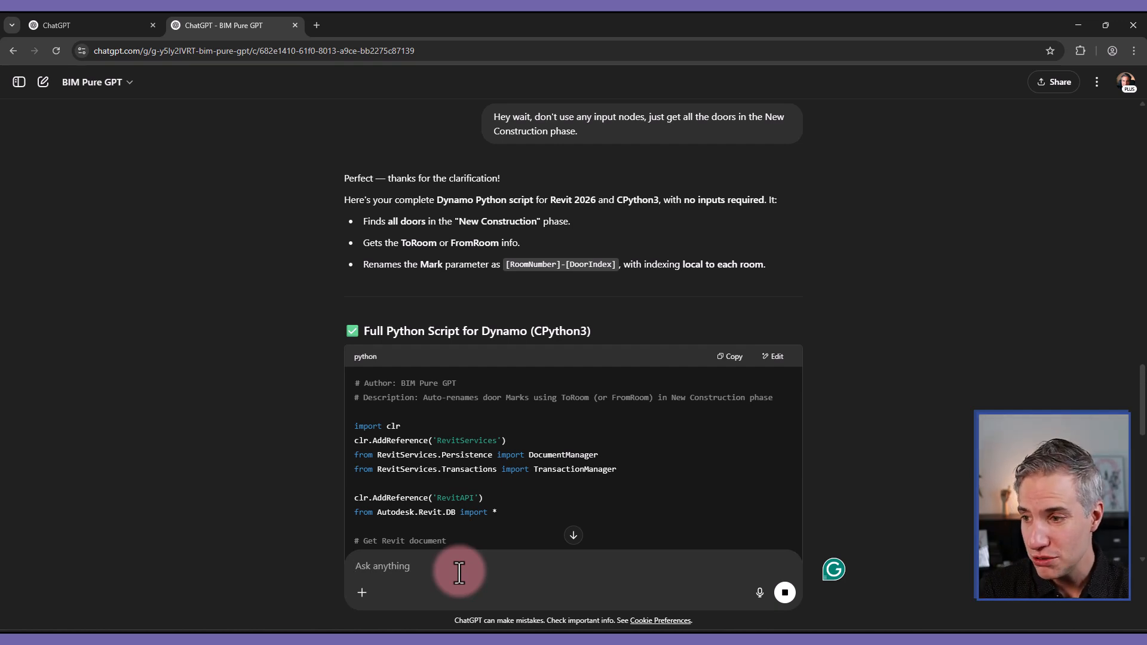
# Step: Read the revised no-inputs script and copy its code block
pyautogui.scroll(-3)
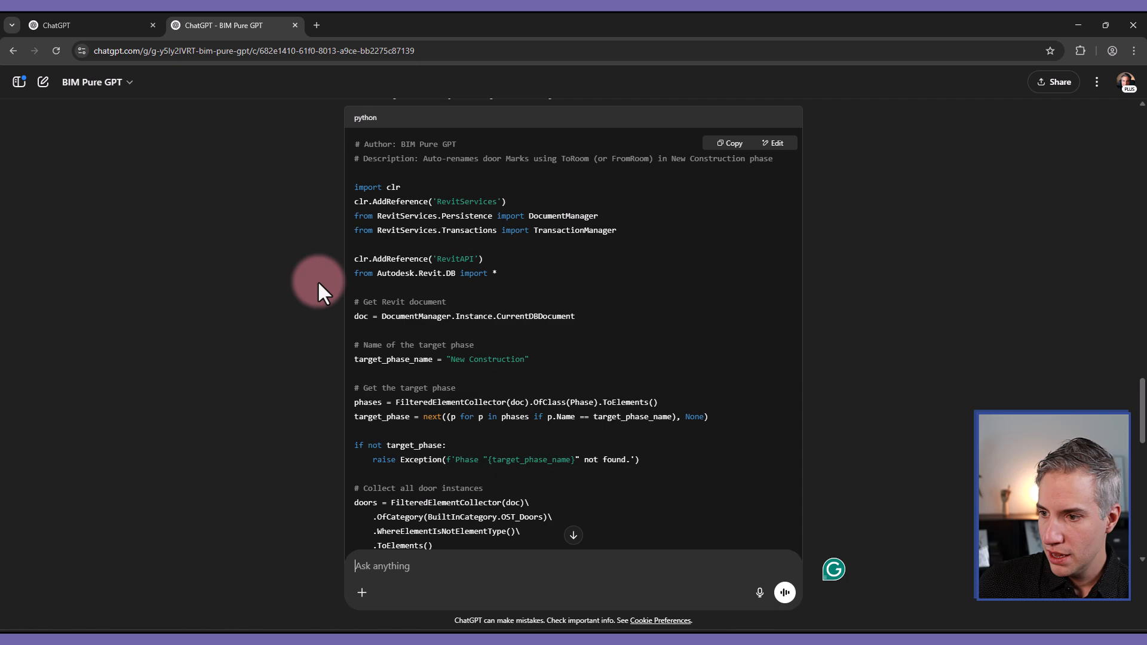
pyautogui.scroll(-3)
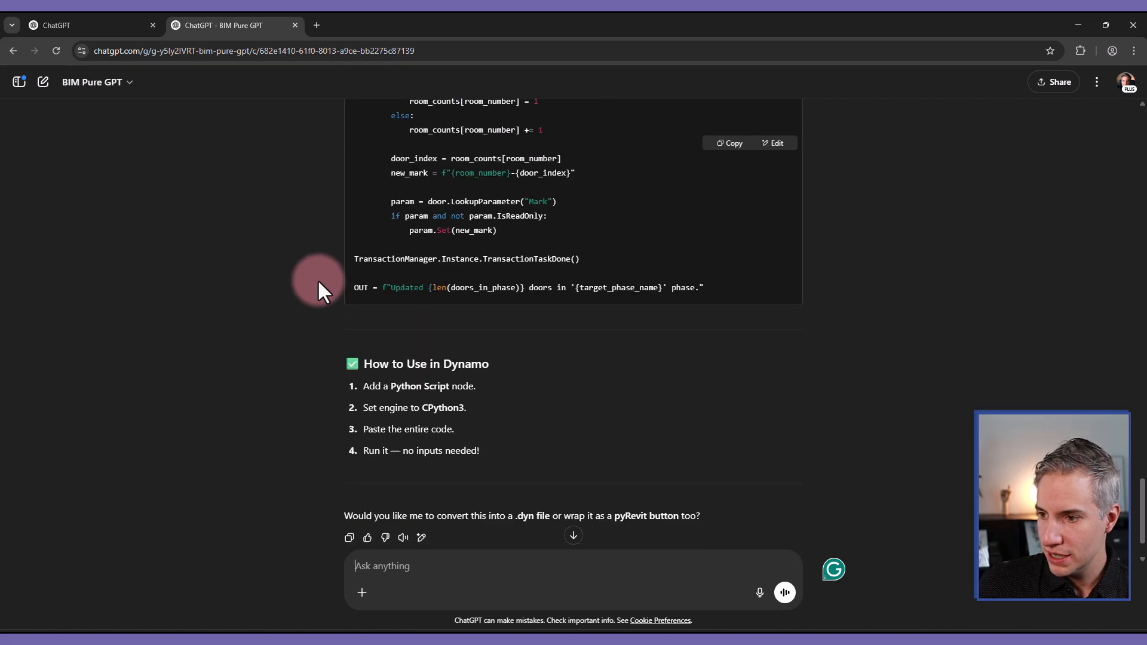
pyautogui.scroll(3)
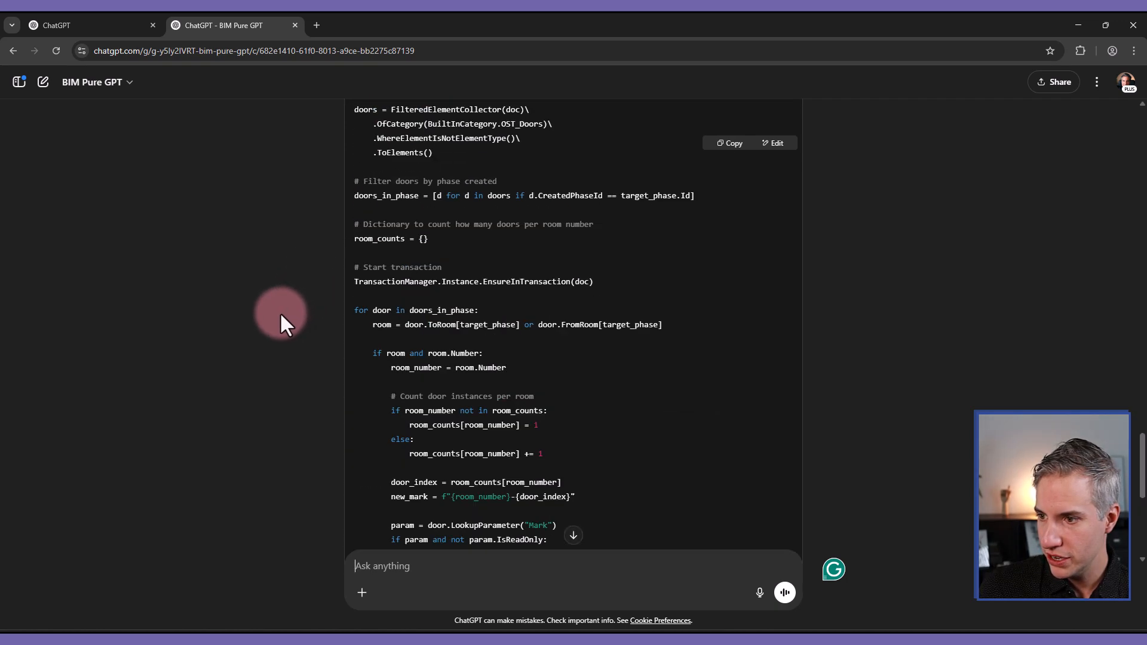
pyautogui.click(729, 143)
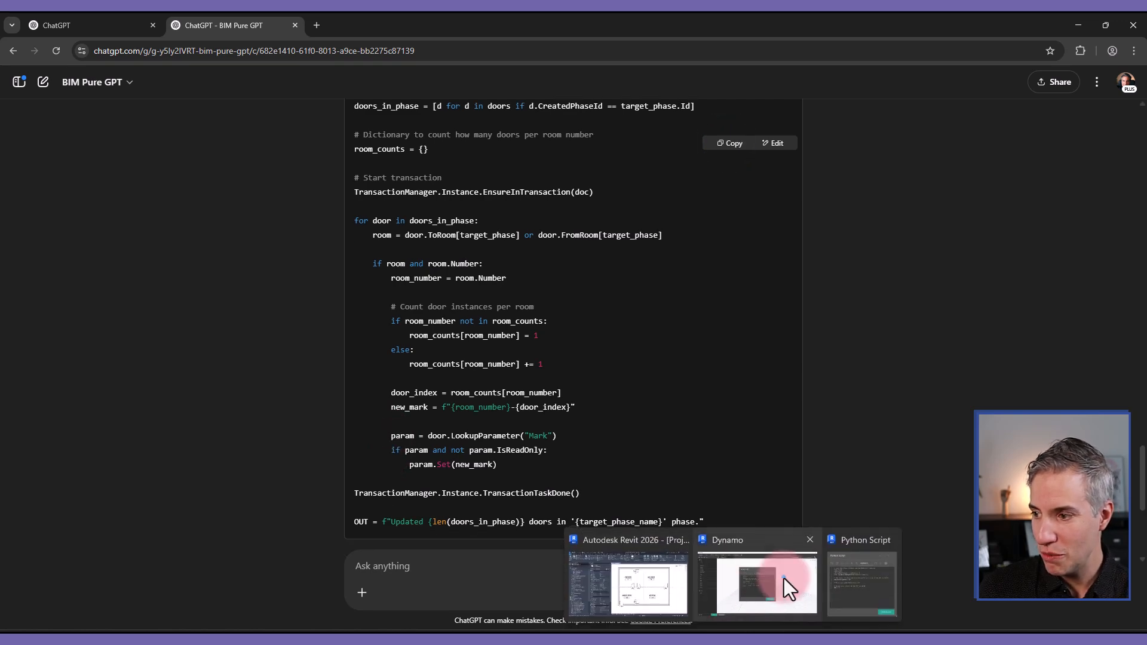
# Step: Paste the revised script over the Python node's code and save and run the graph
pyautogui.click(759, 582)
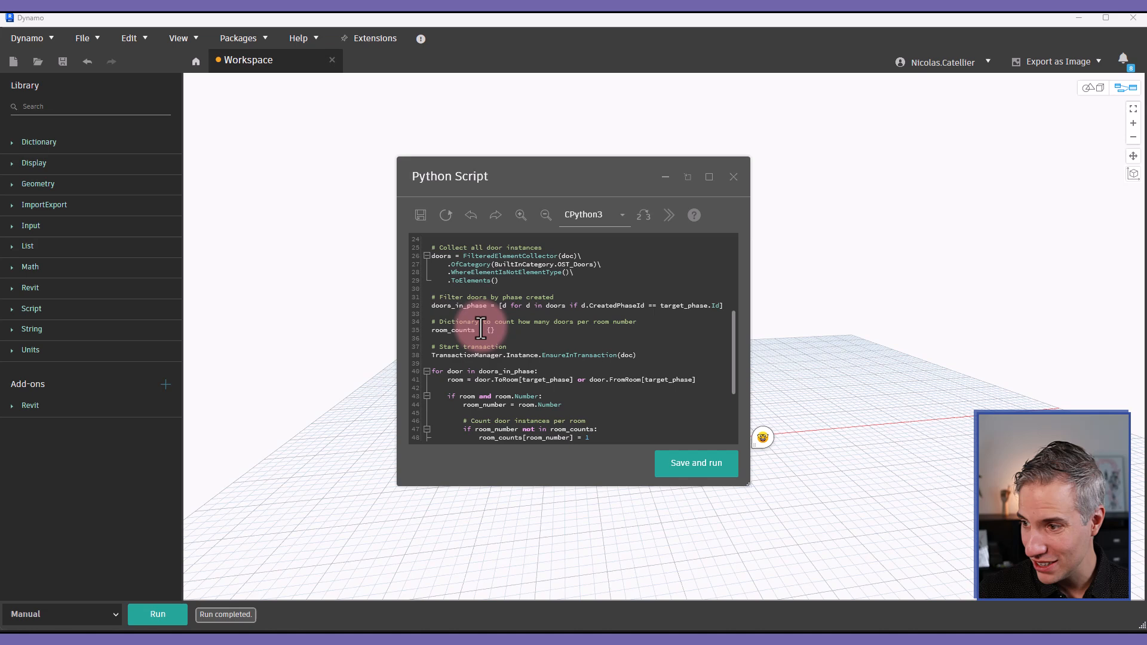
pyautogui.scroll(3)
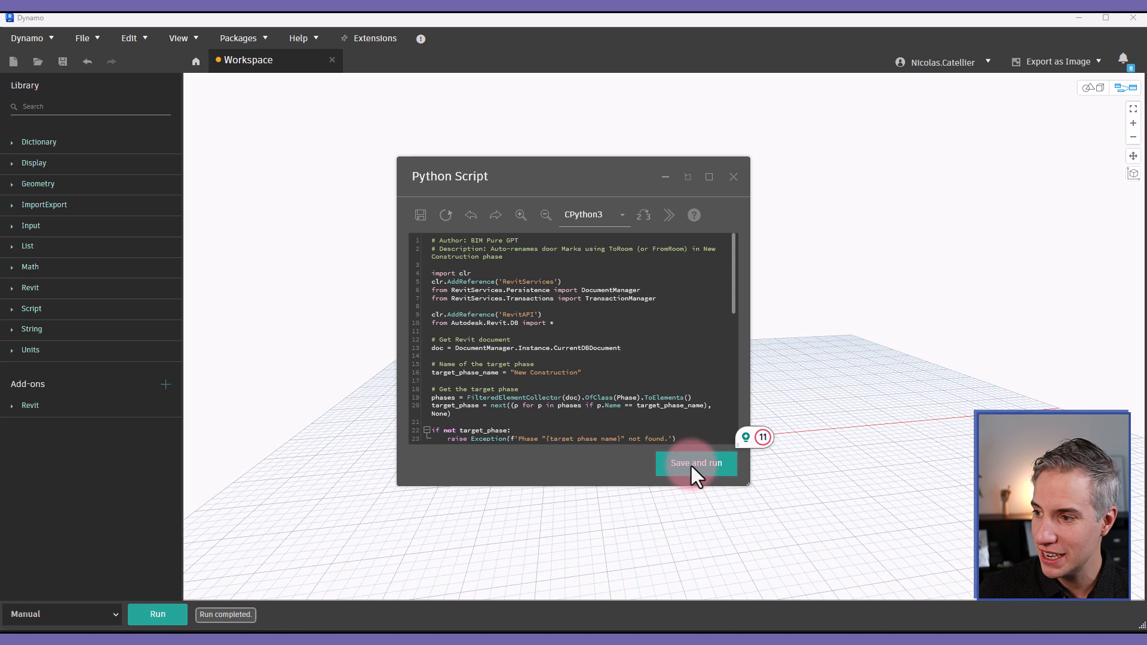
pyautogui.click(696, 464)
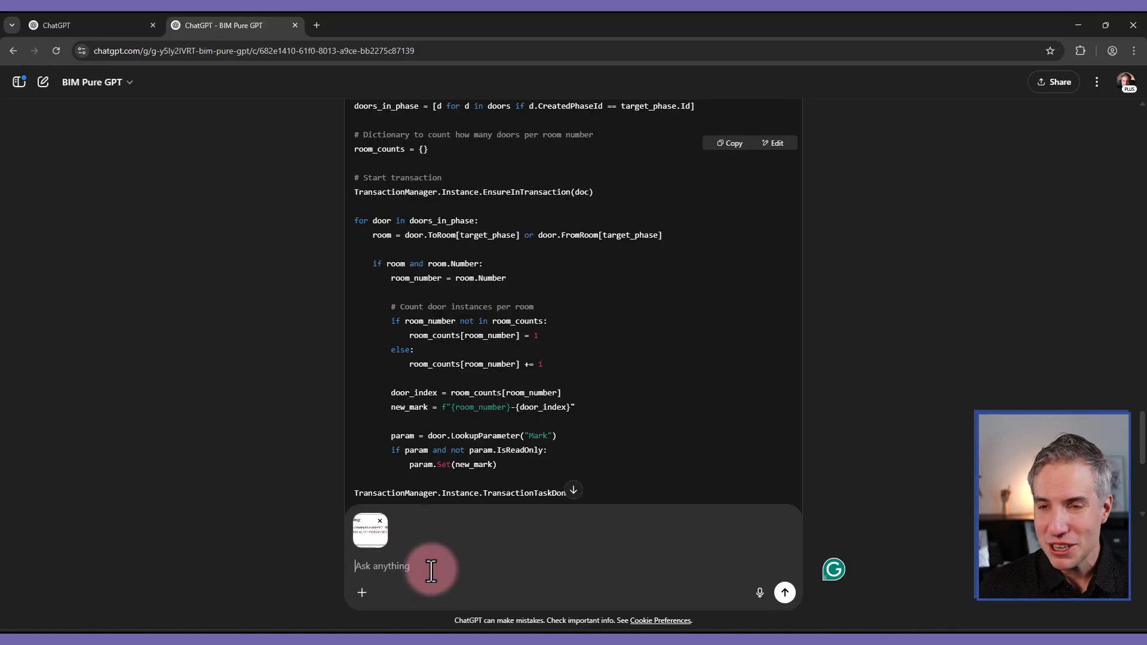
# Step: Send the error screenshot, read the line 41 TypeError diagnosis, and copy the Final Fixed Script
pyautogui.click(784, 593)
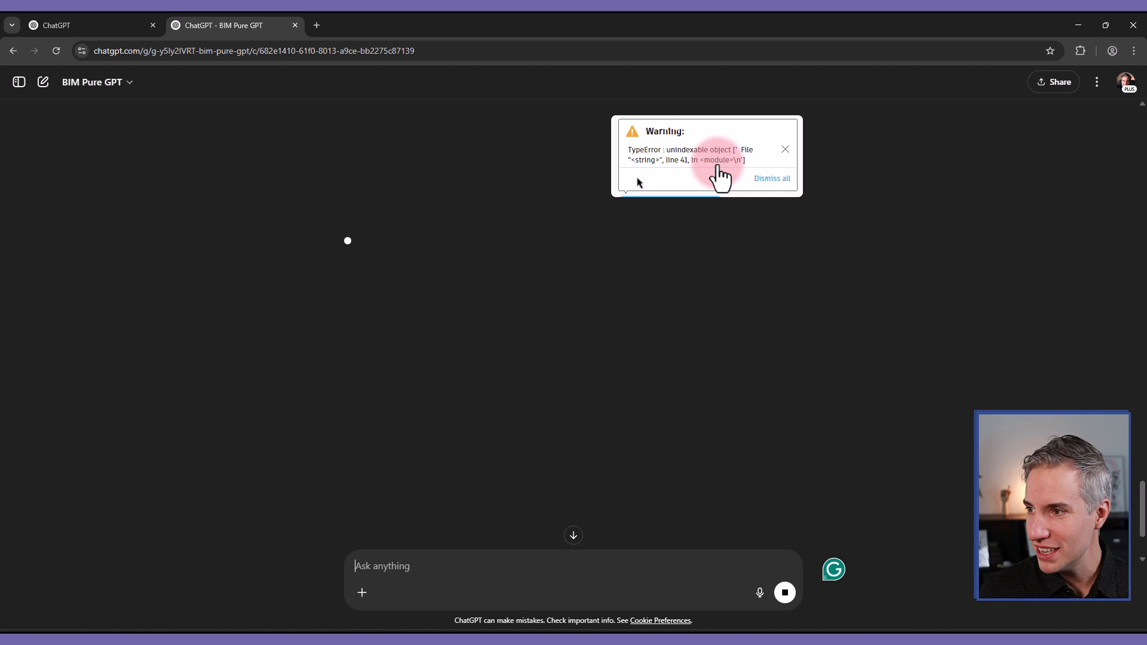
pyautogui.moveTo(703, 143)
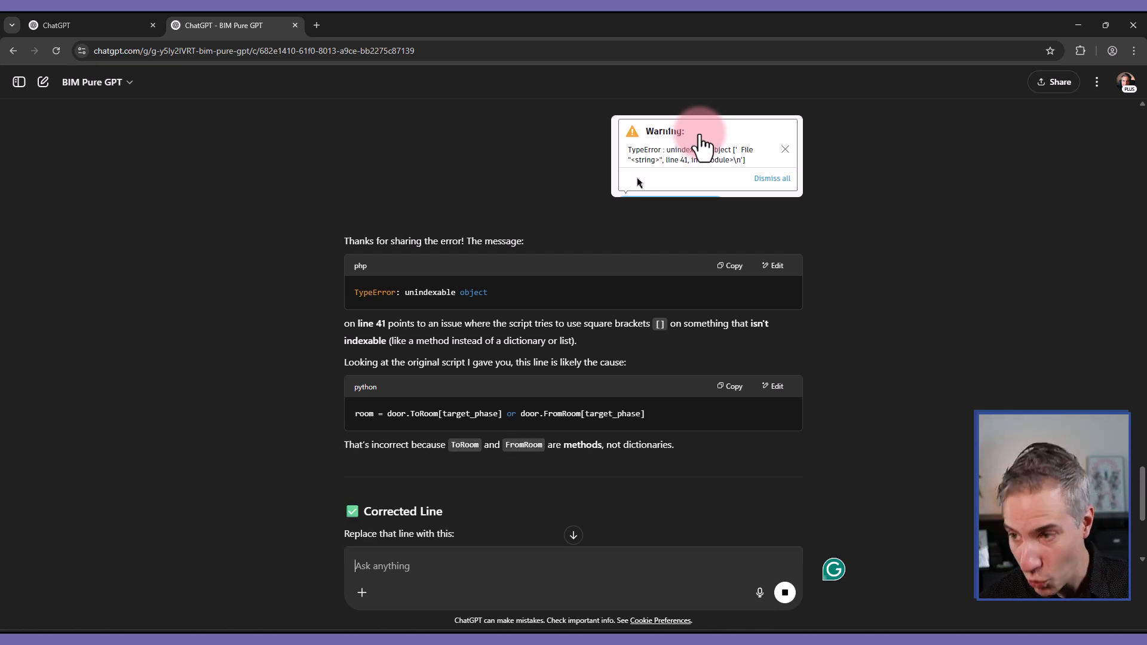
pyautogui.moveTo(396, 370)
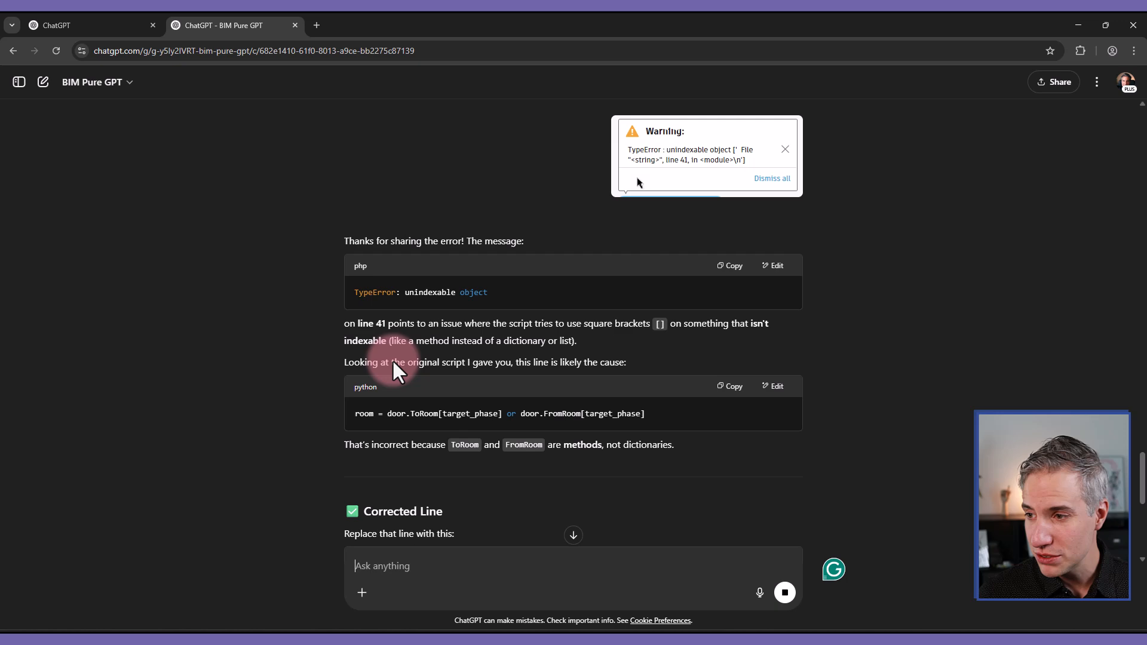
pyautogui.moveTo(311, 344)
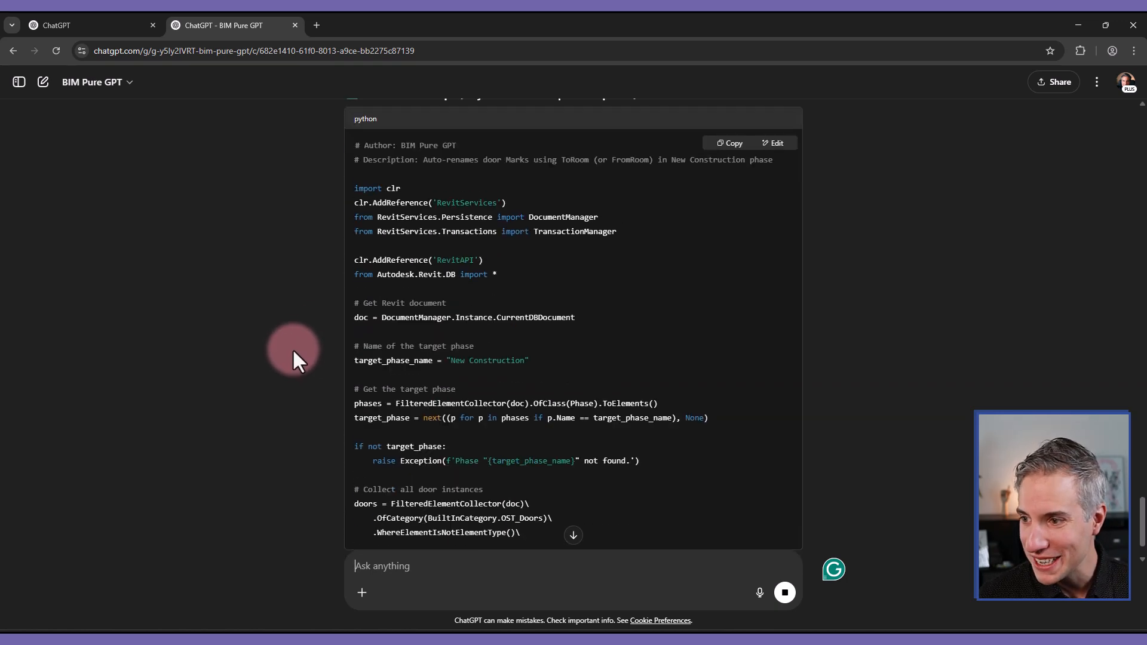
pyautogui.scroll(3)
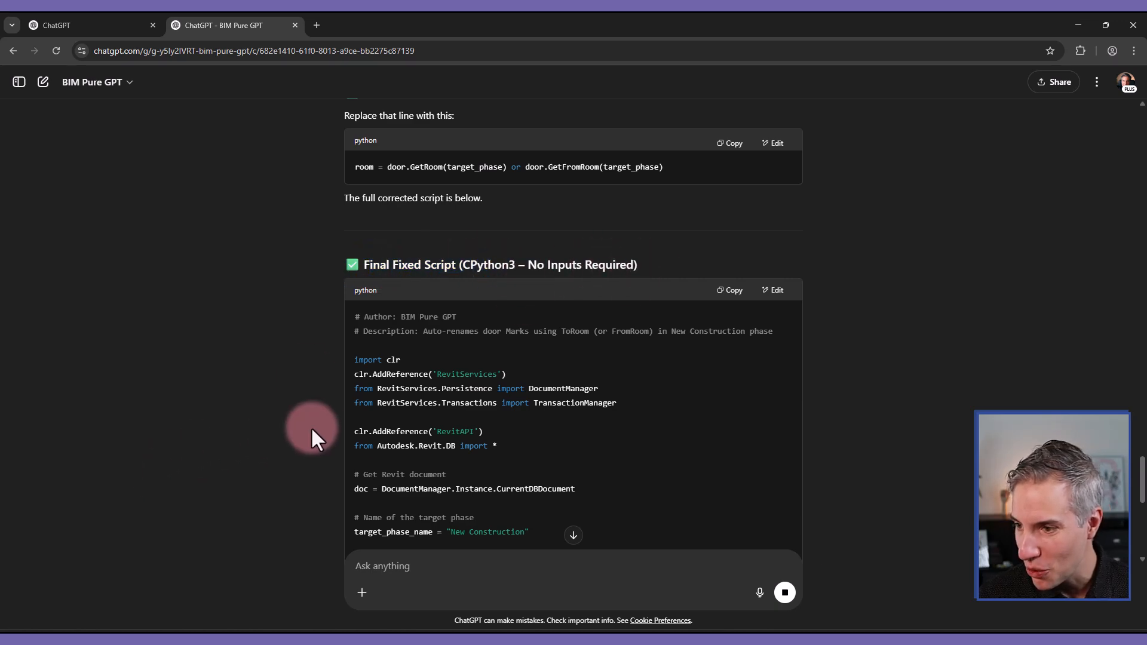
pyautogui.scroll(-3)
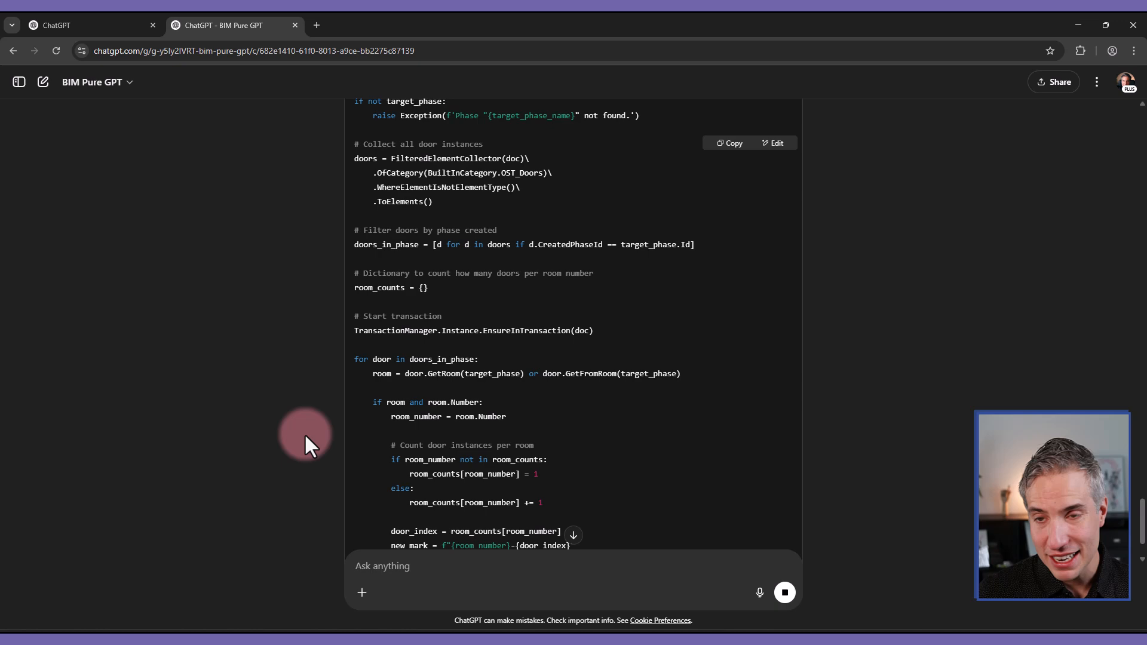
pyautogui.scroll(3)
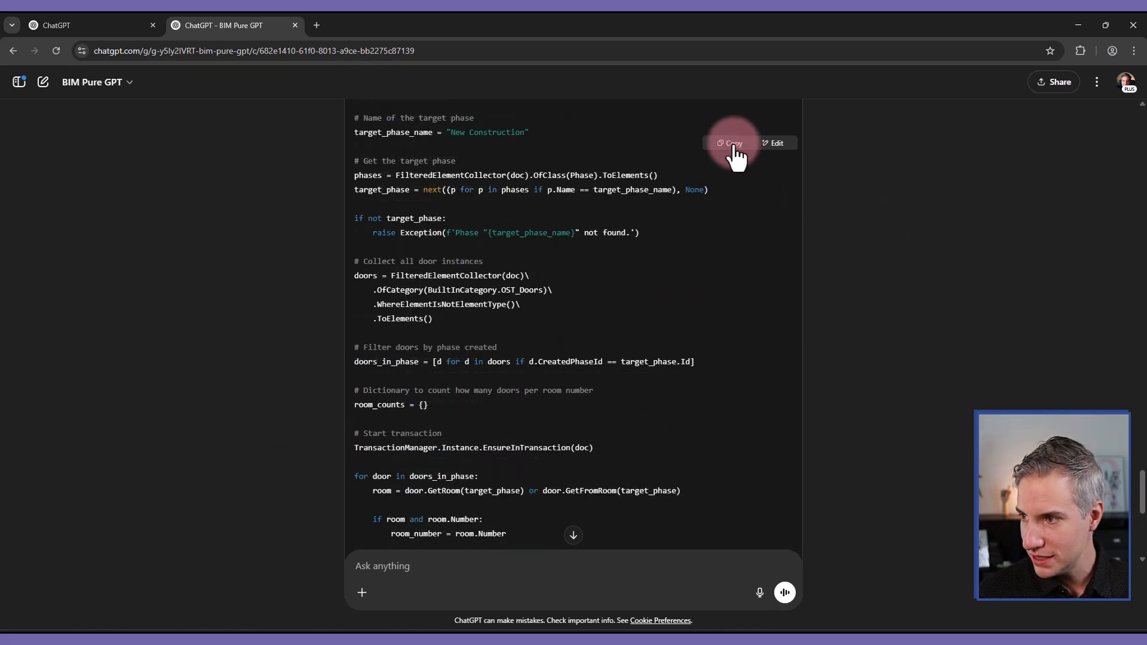
pyautogui.click(728, 143)
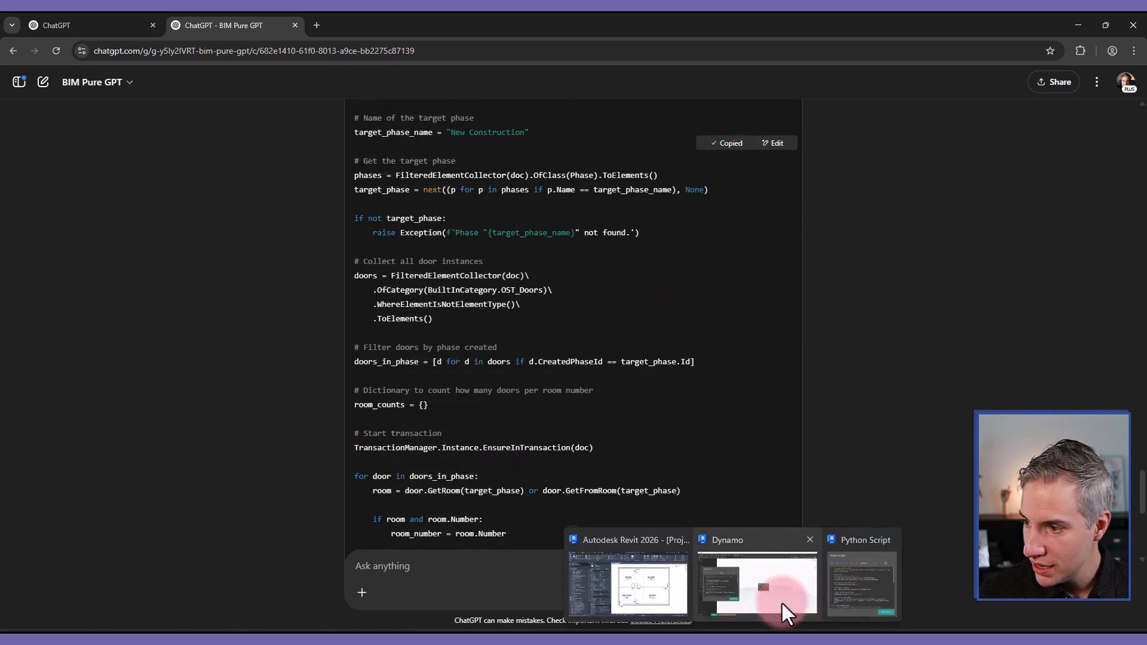
# Step: Run the pasted fixed script in Dynamo, which raises the GetRoom AttributeError, then return to ChatGPT
pyautogui.click(755, 582)
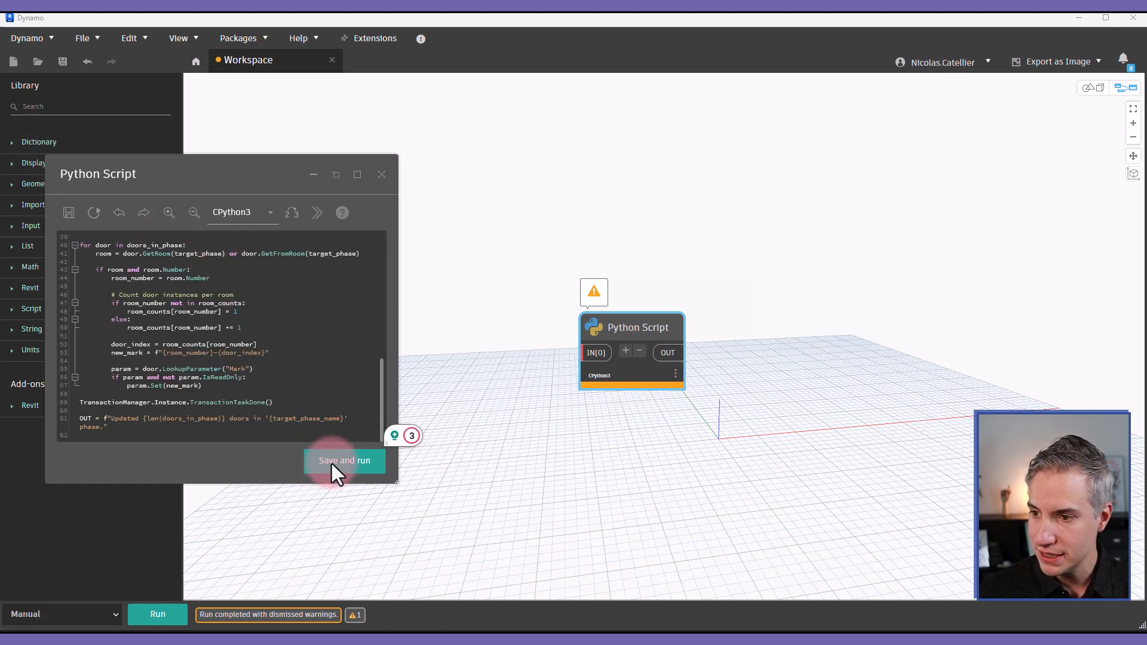
pyautogui.click(345, 461)
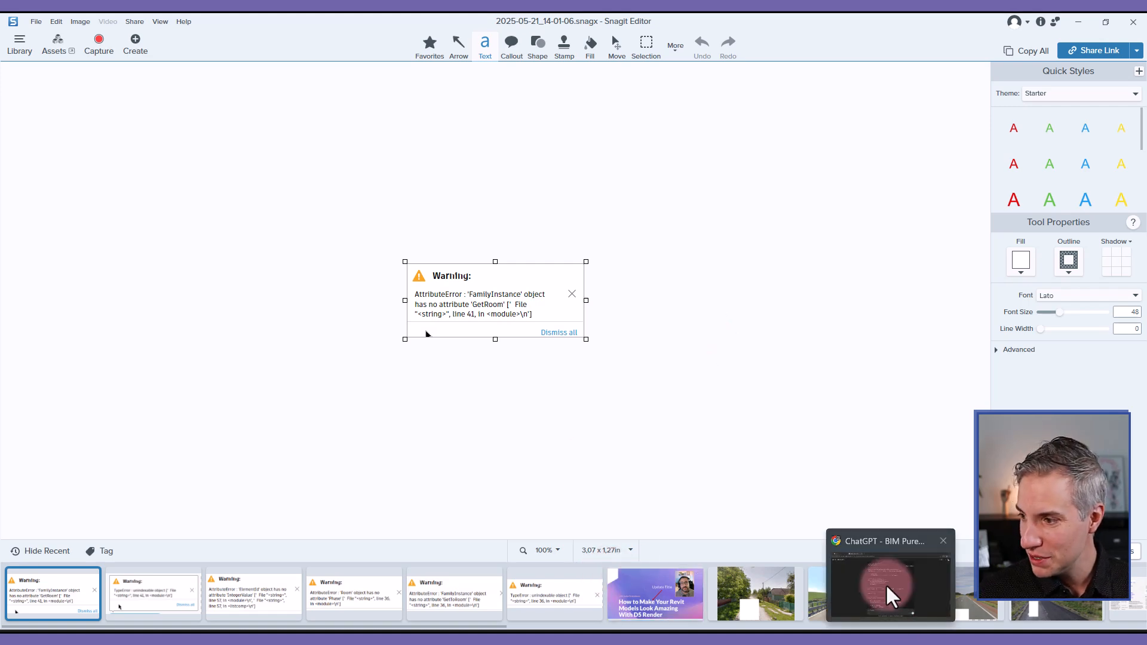
pyautogui.click(889, 575)
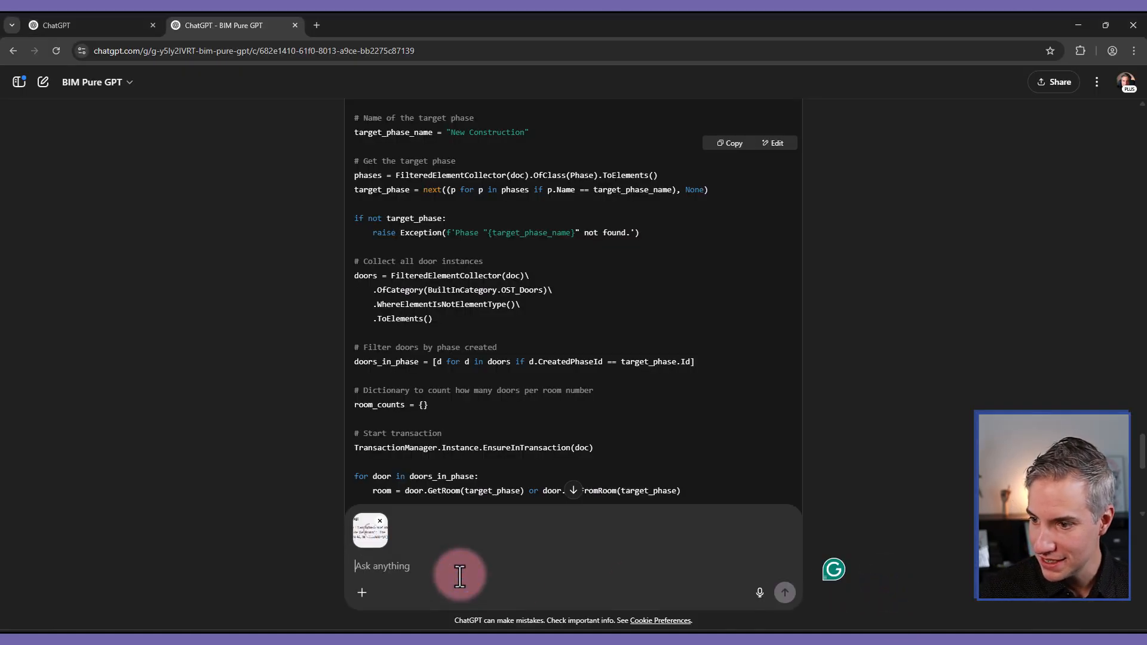
# Step: Send the GetRoom warning screenshot and scroll to the corrected ToRoom/FromRoom script
pyautogui.click(784, 593)
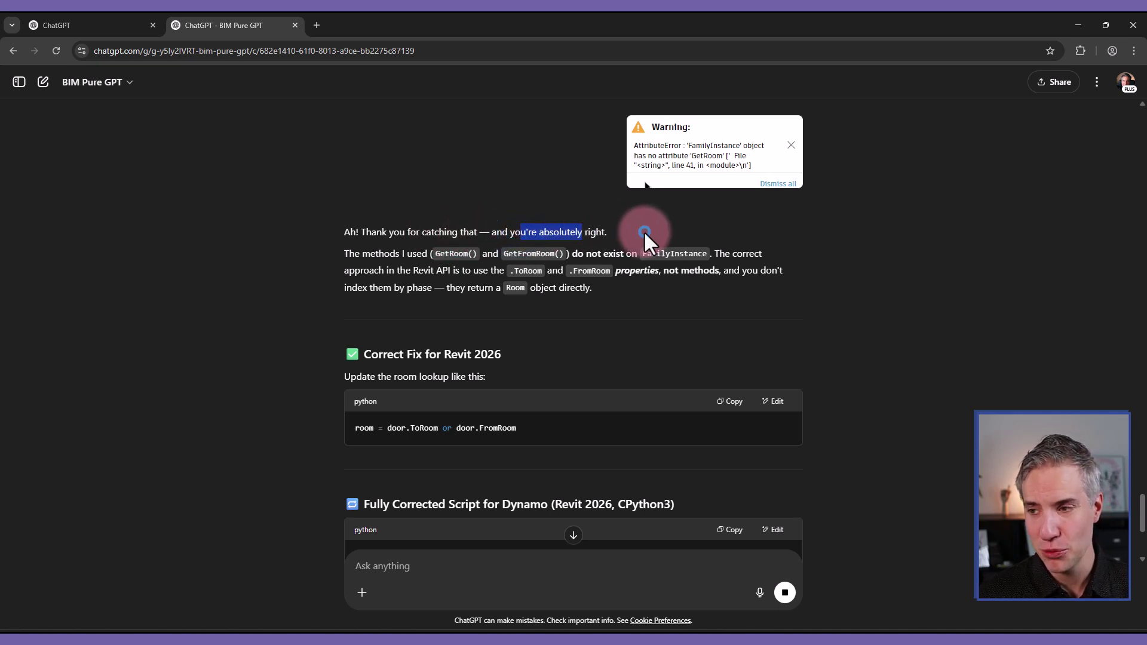
pyautogui.scroll(-3)
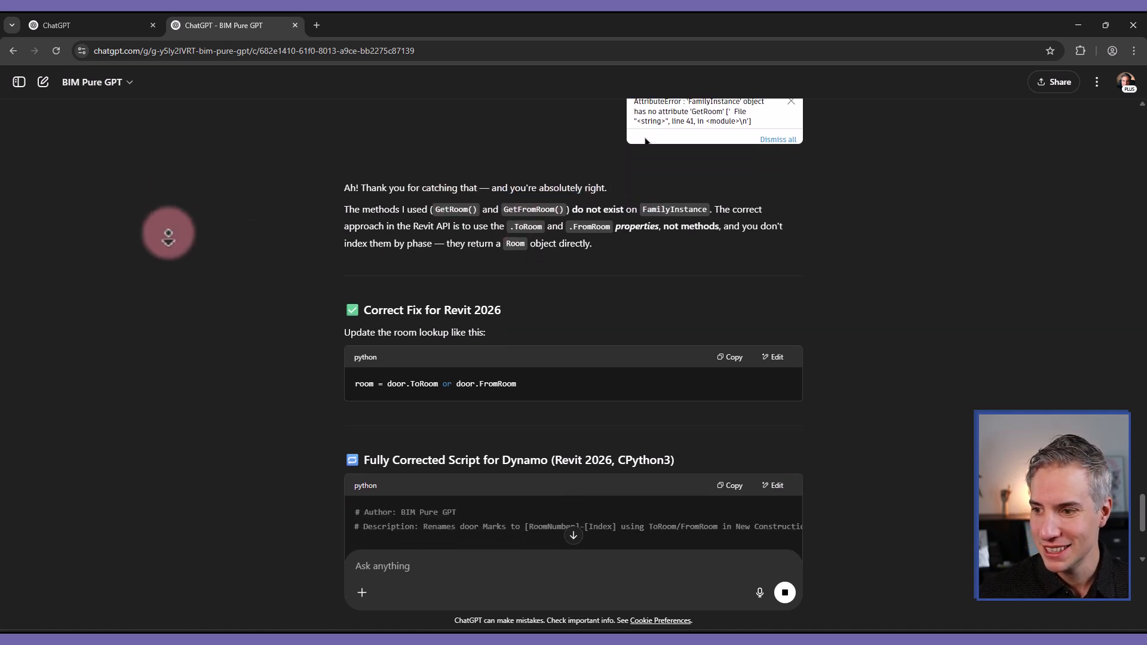
pyautogui.scroll(-3)
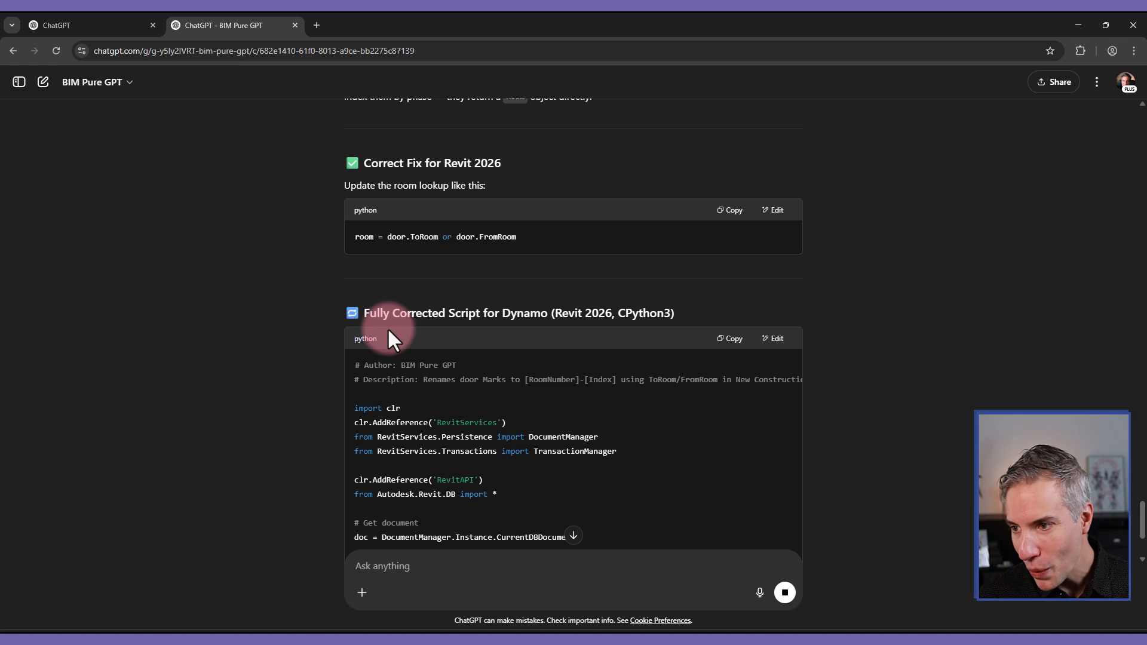
pyautogui.scroll(-3)
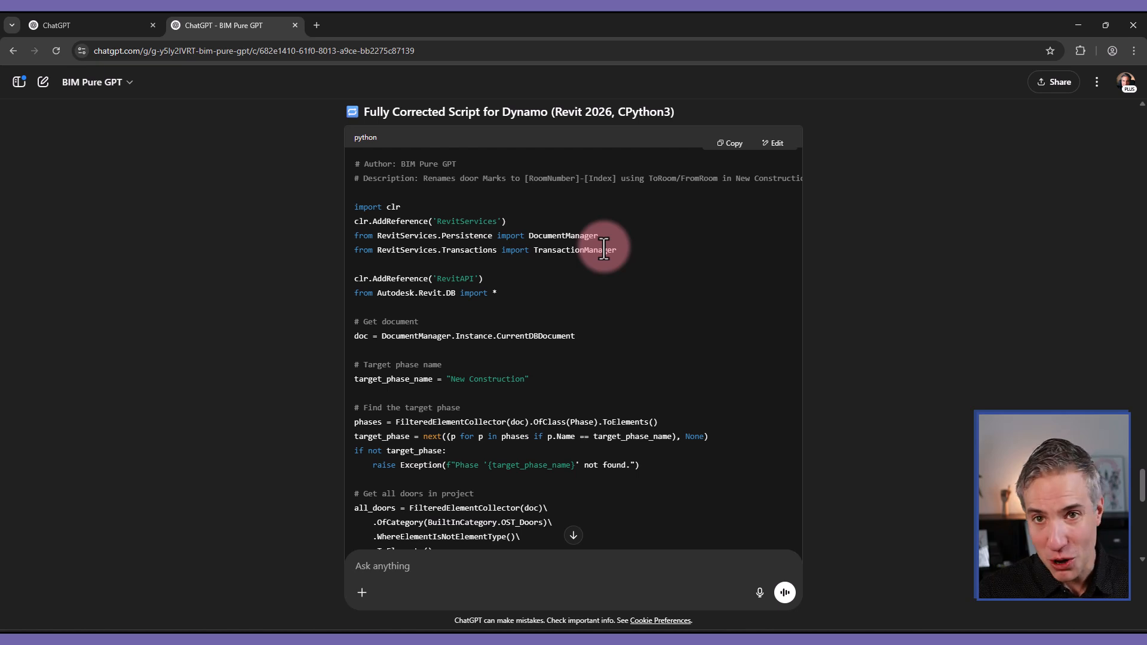
pyautogui.moveTo(613, 69)
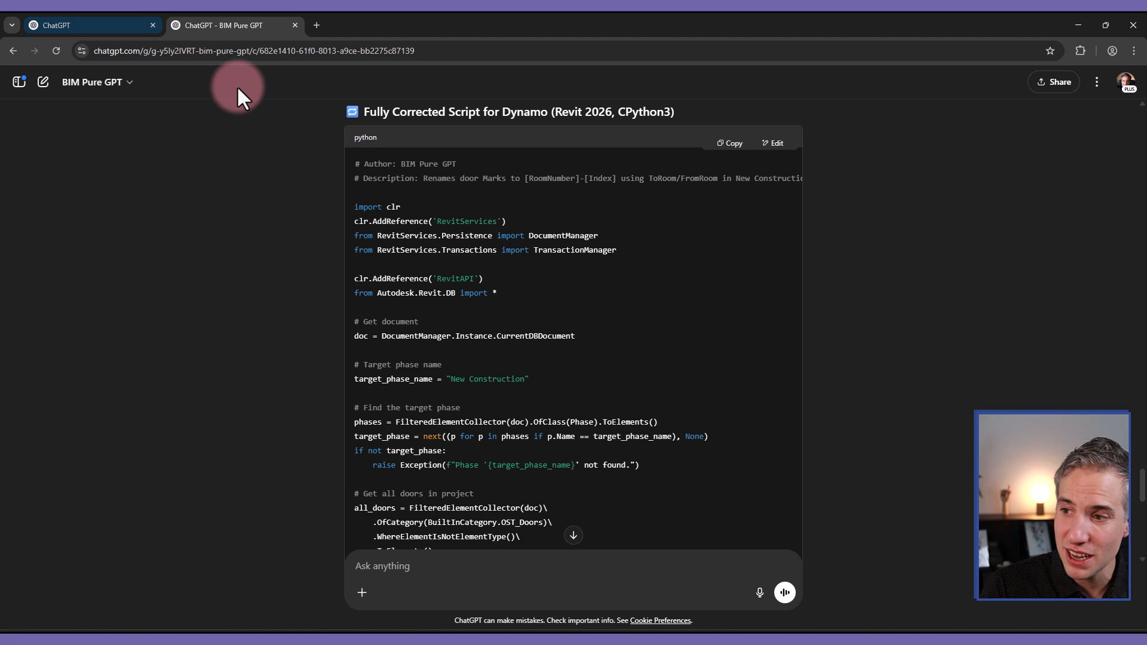
pyautogui.moveTo(311, 272)
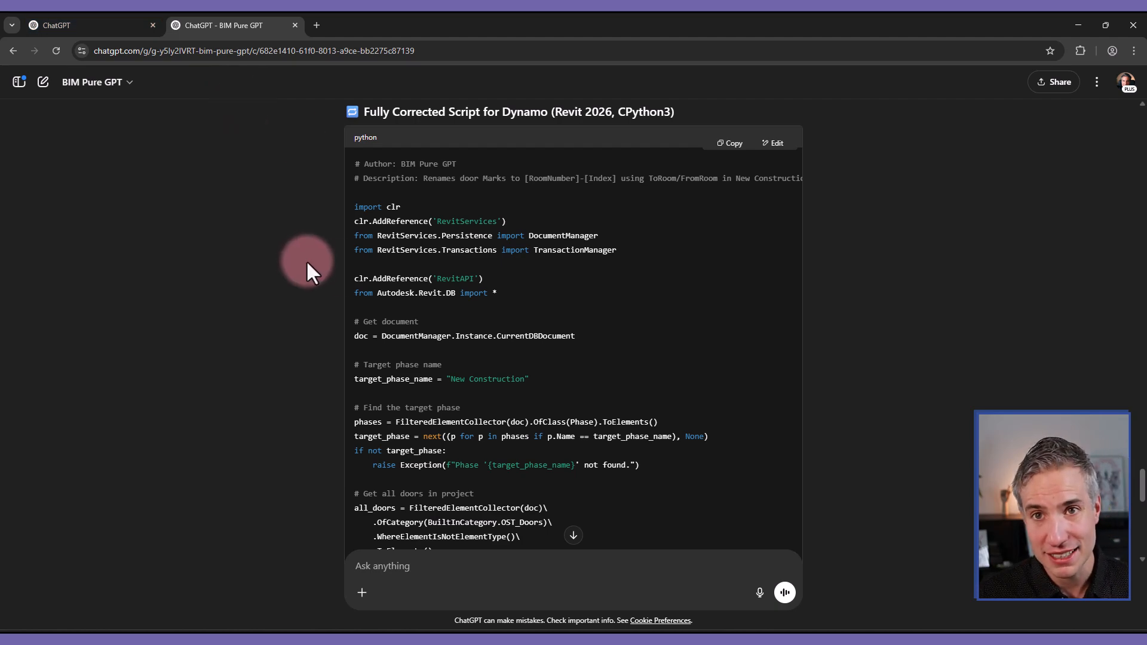
pyautogui.scroll(-3)
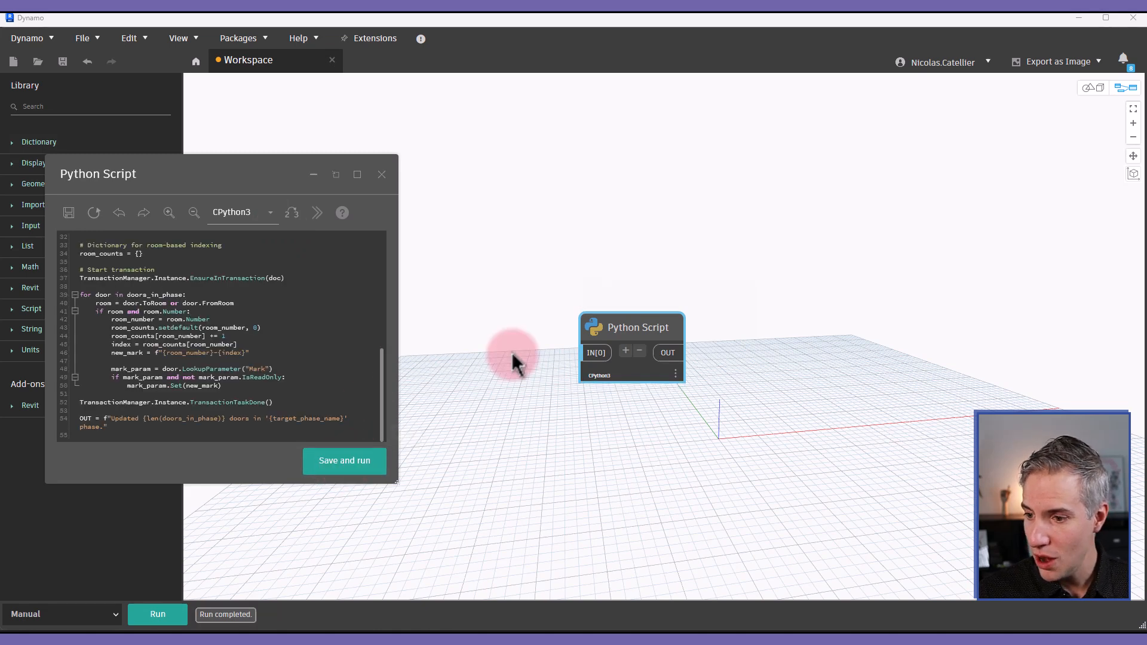
pyautogui.moveTo(739, 625)
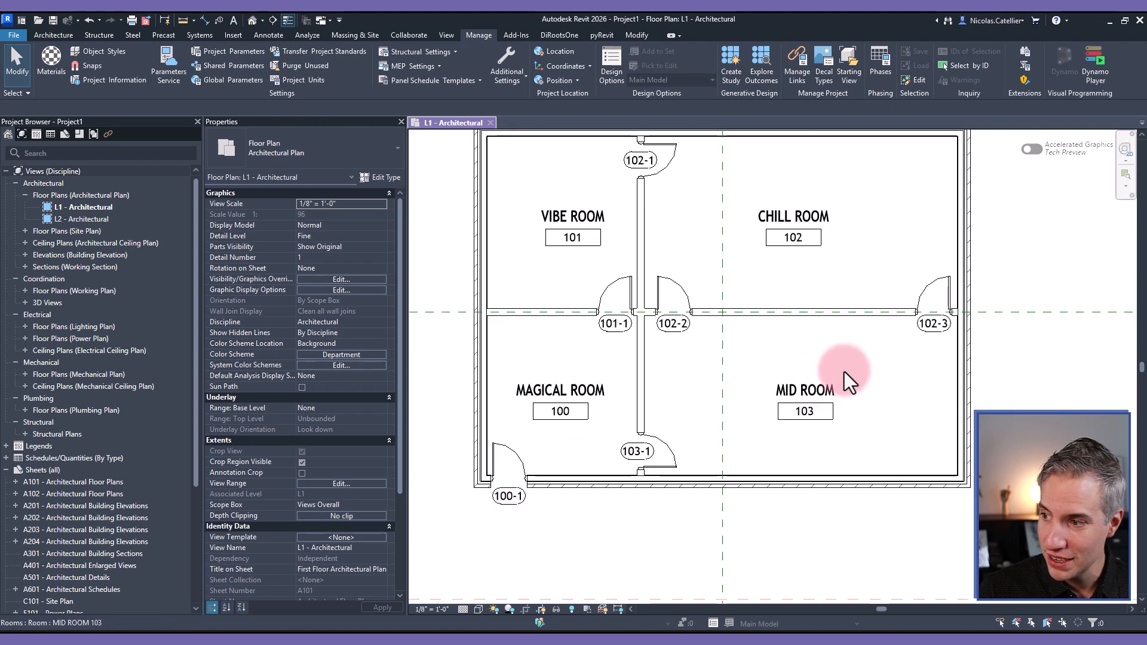
pyautogui.moveTo(652, 468)
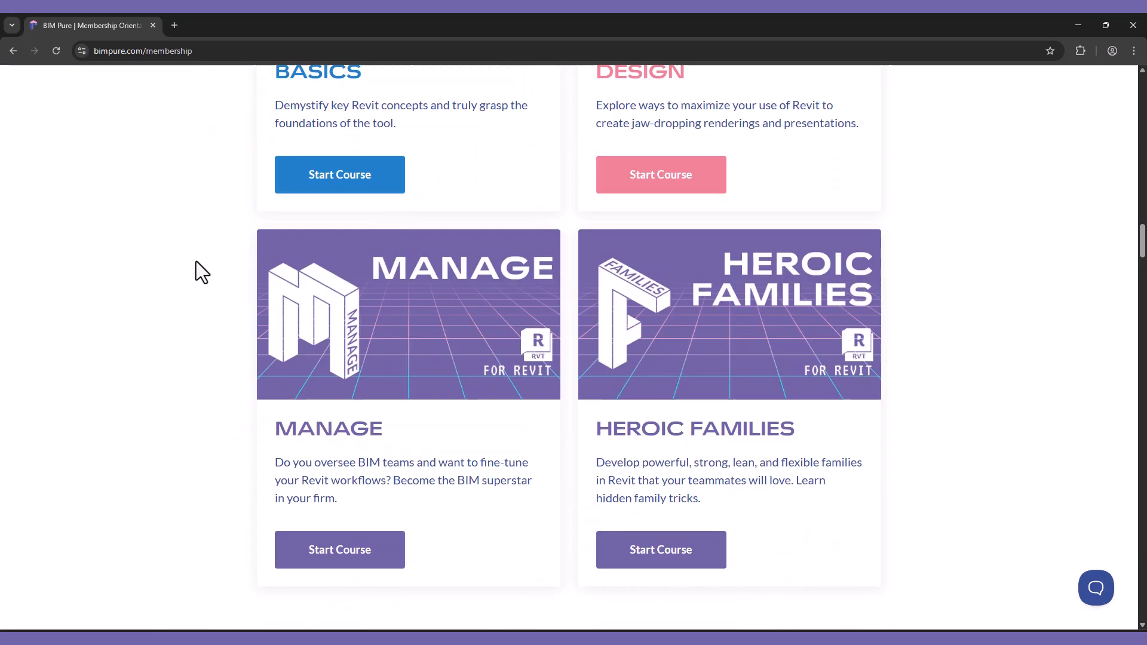
# Step: Start the 'Develop a Custom Revit Toolbar' course from the membership page
pyautogui.scroll(-3)
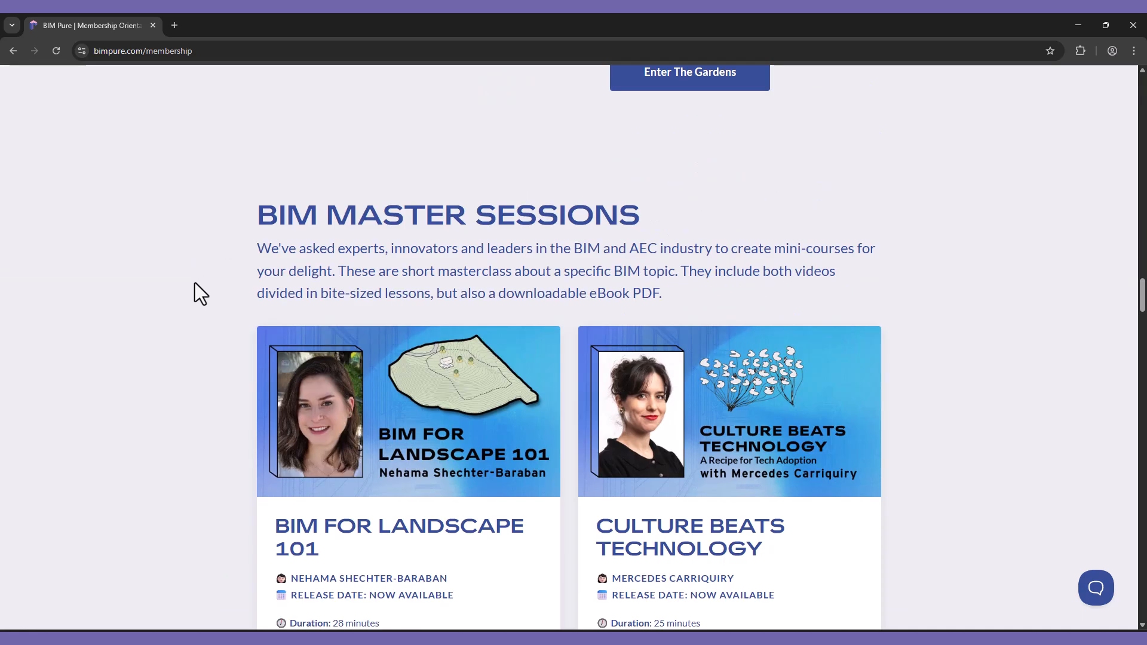
pyautogui.scroll(-3)
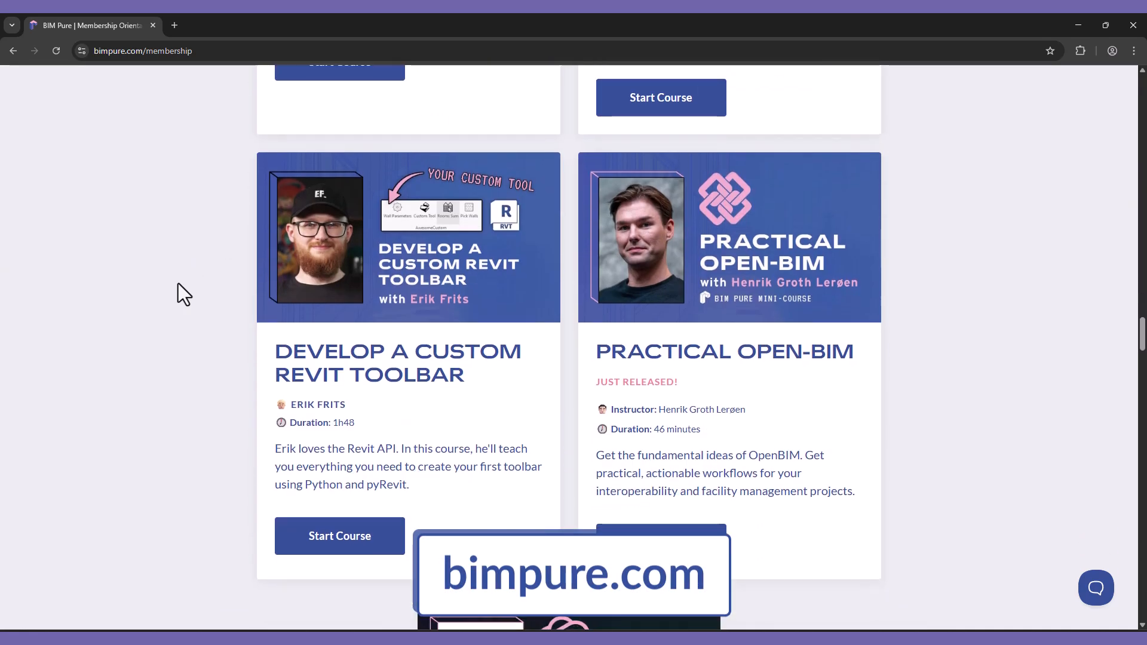
pyautogui.click(339, 535)
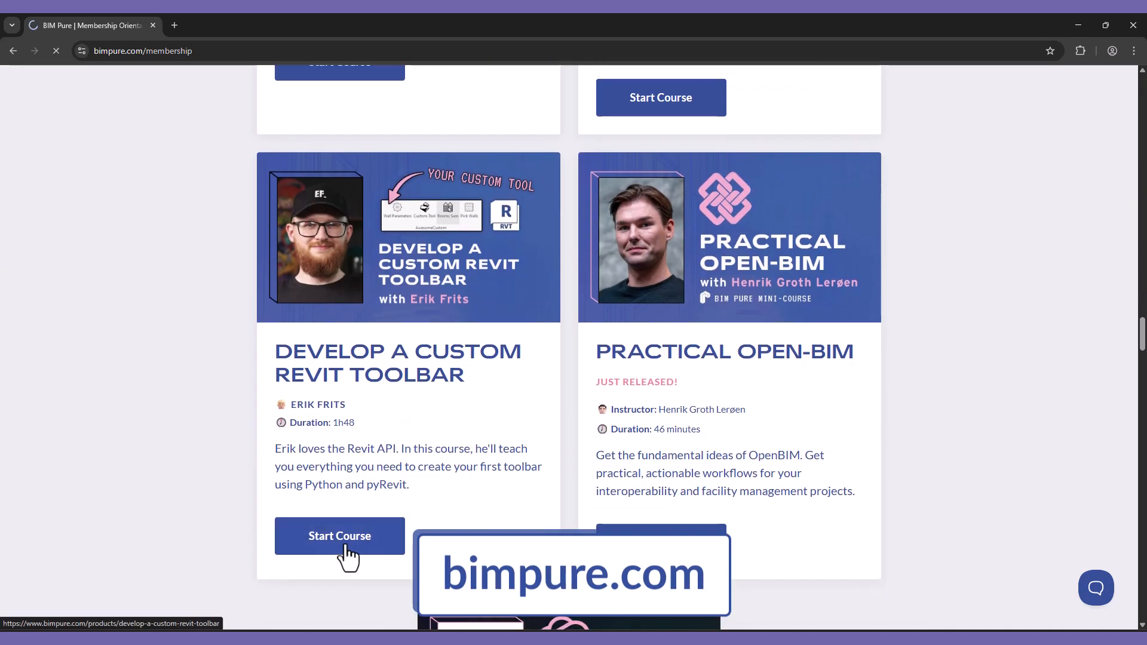
# Step: Play the Lesson 01 'What is Revit API' video
pyautogui.click(338, 535)
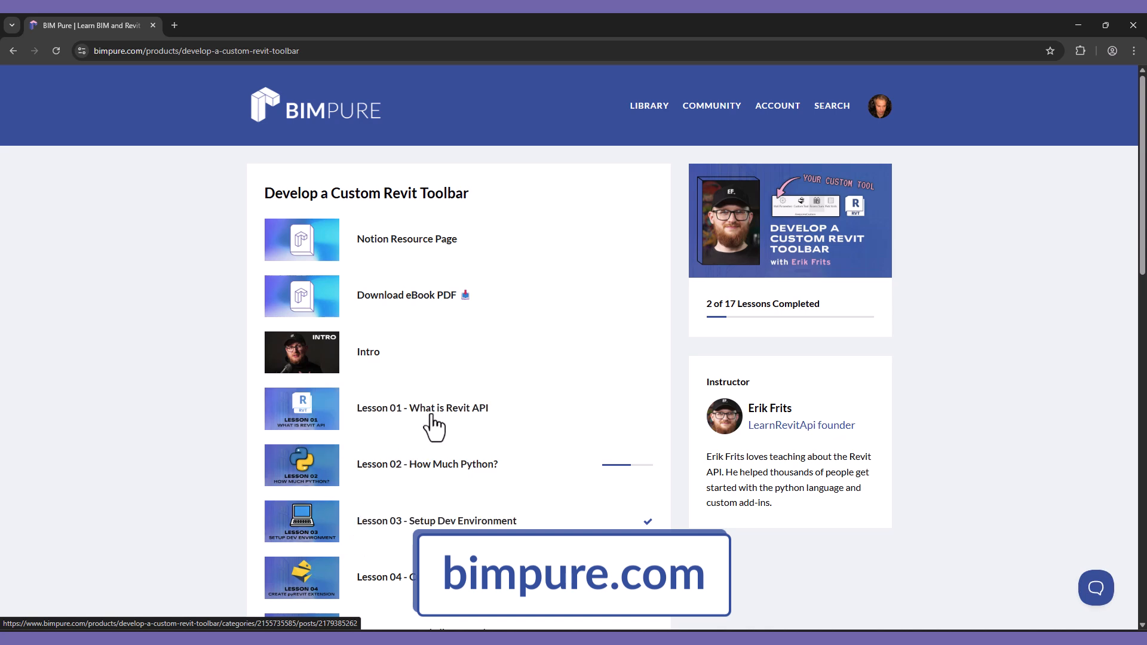
pyautogui.click(422, 407)
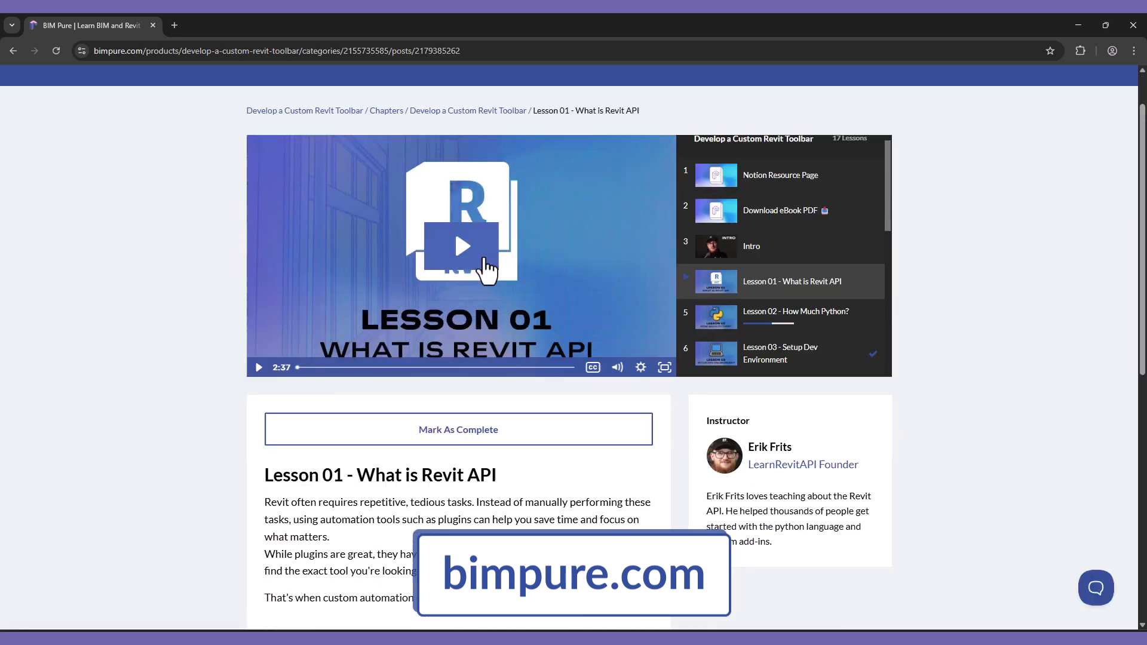
pyautogui.click(462, 246)
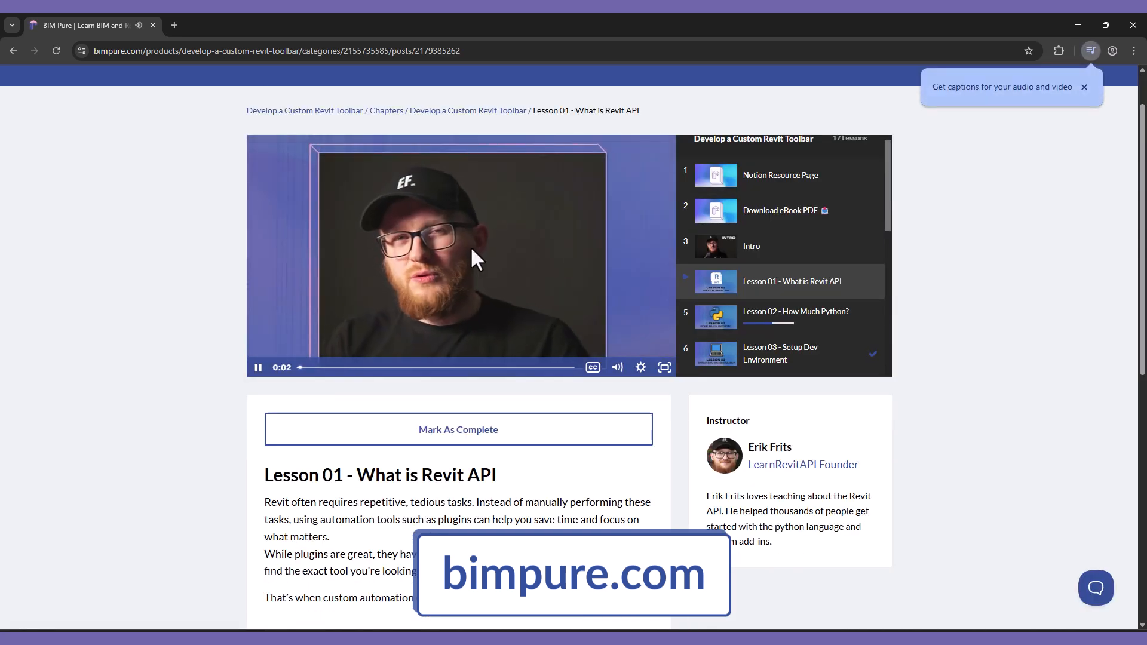